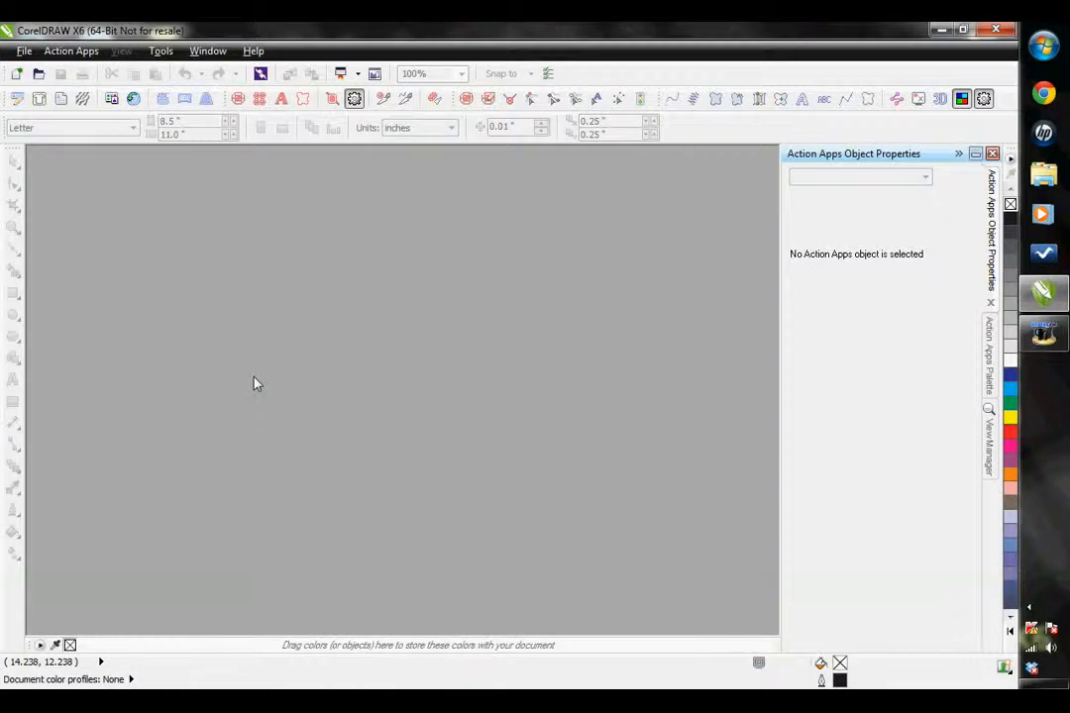
pyautogui.moveTo(134, 265)
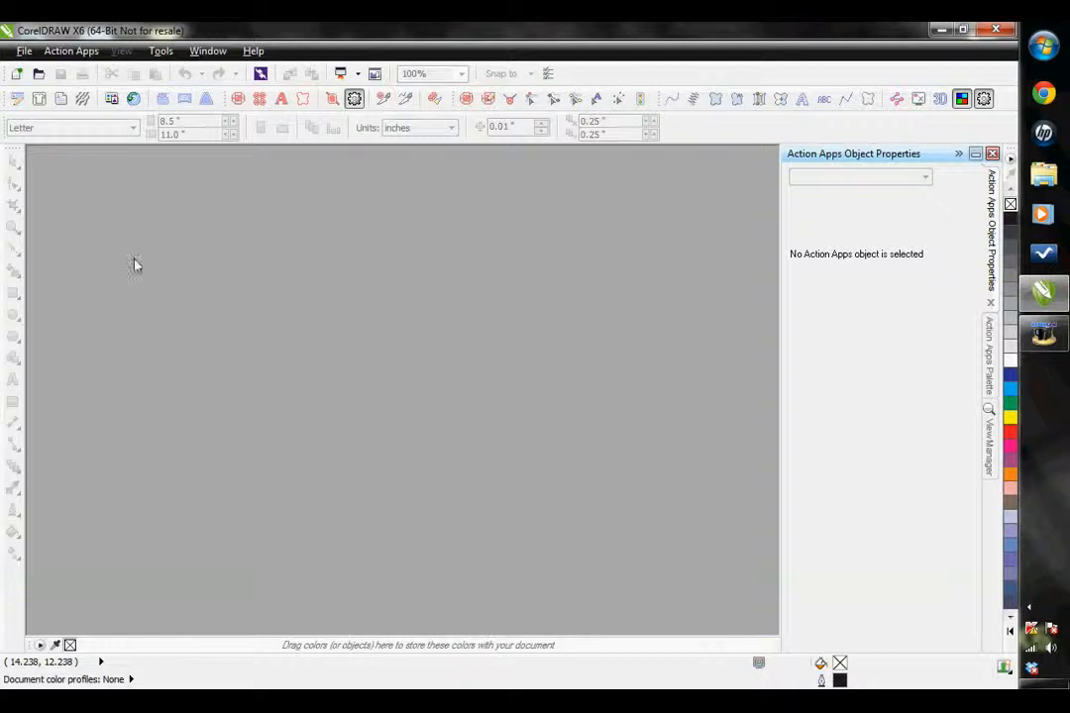
pyautogui.moveTo(166, 313)
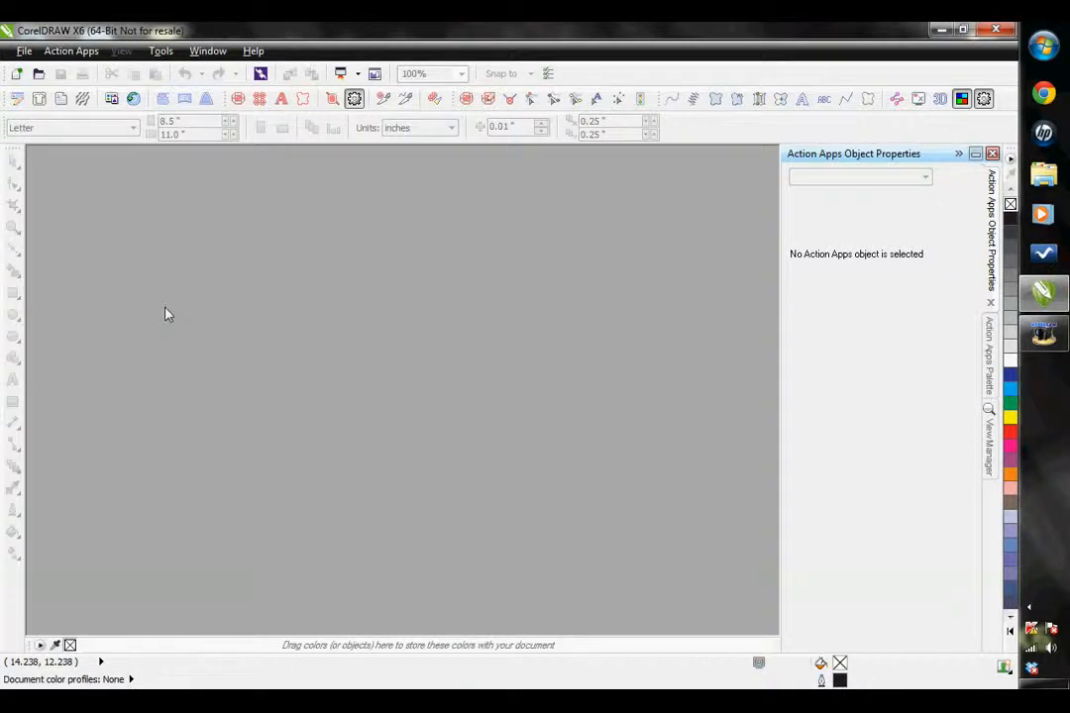
pyautogui.moveTo(55, 208)
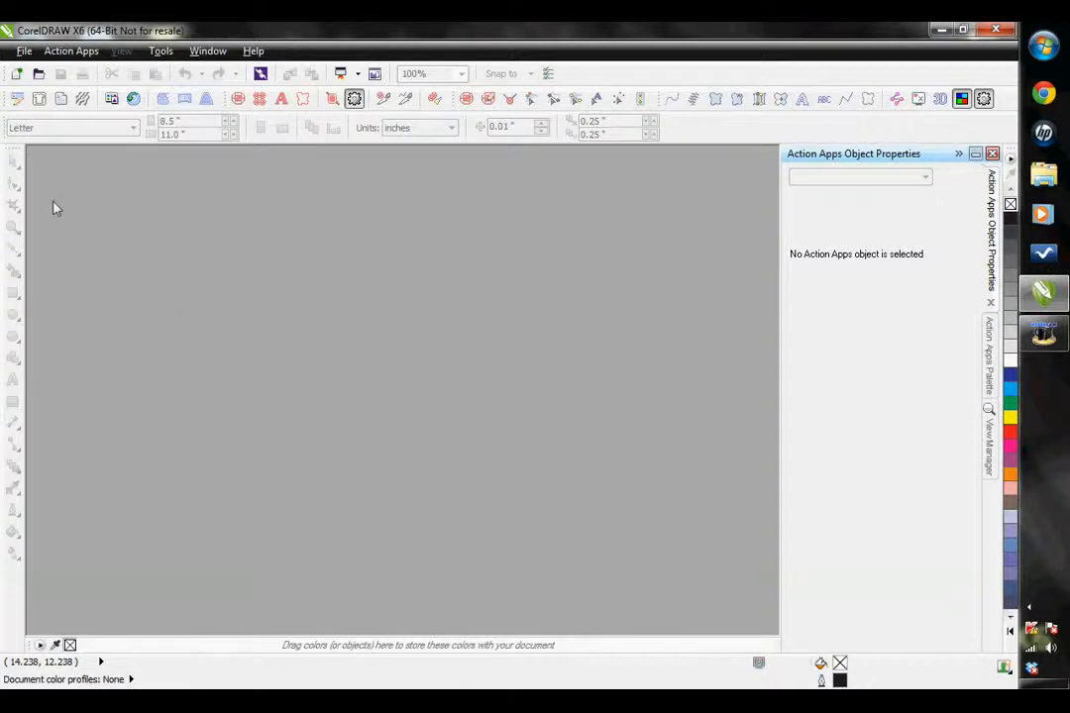
pyautogui.moveTo(71, 52)
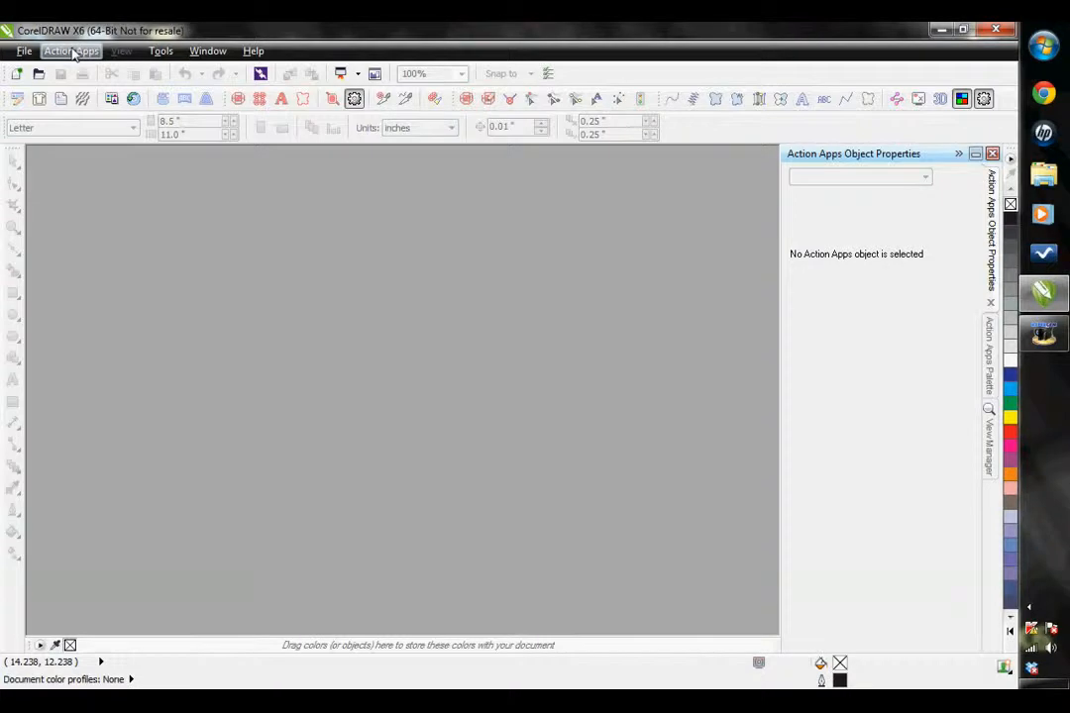
pyautogui.moveTo(67, 208)
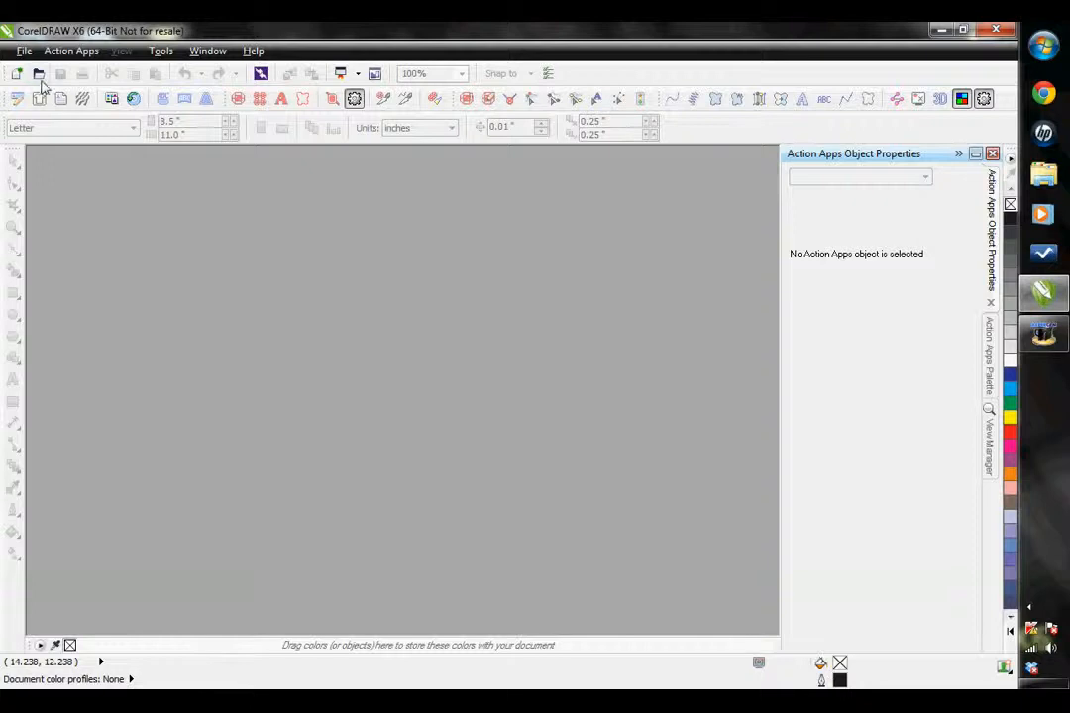
# Open the AmericanFlag04_8 x 5.5 template from Gem Templates > 1 Miscellaneous.
pyautogui.click(38, 73)
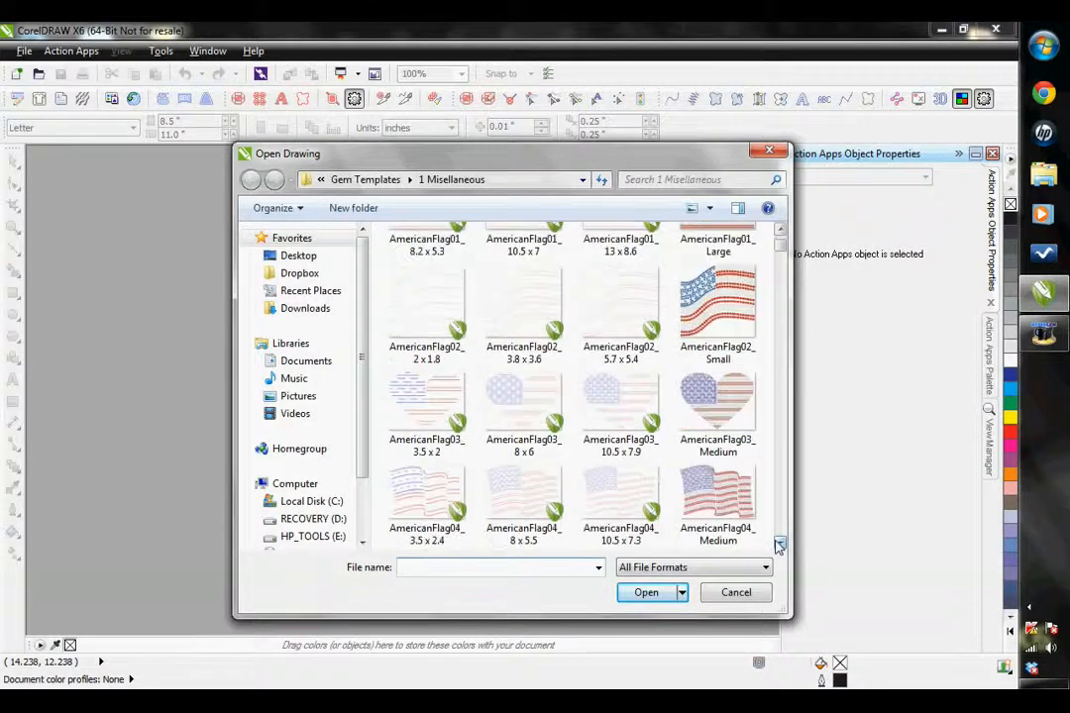
pyautogui.click(523, 495)
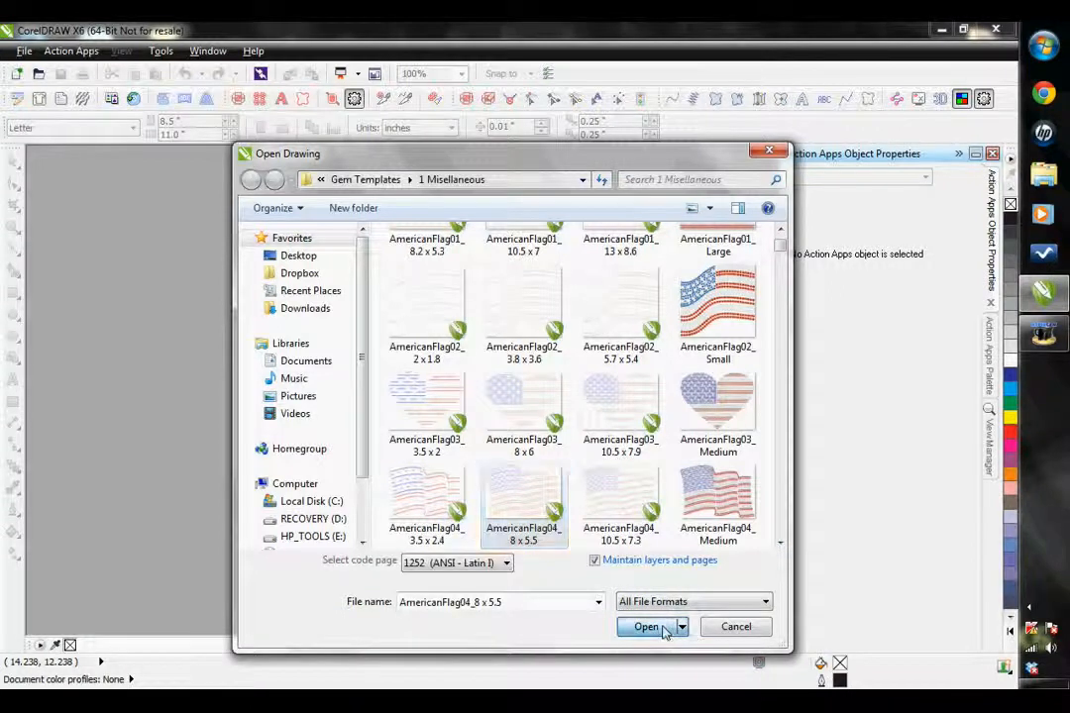
pyautogui.click(645, 627)
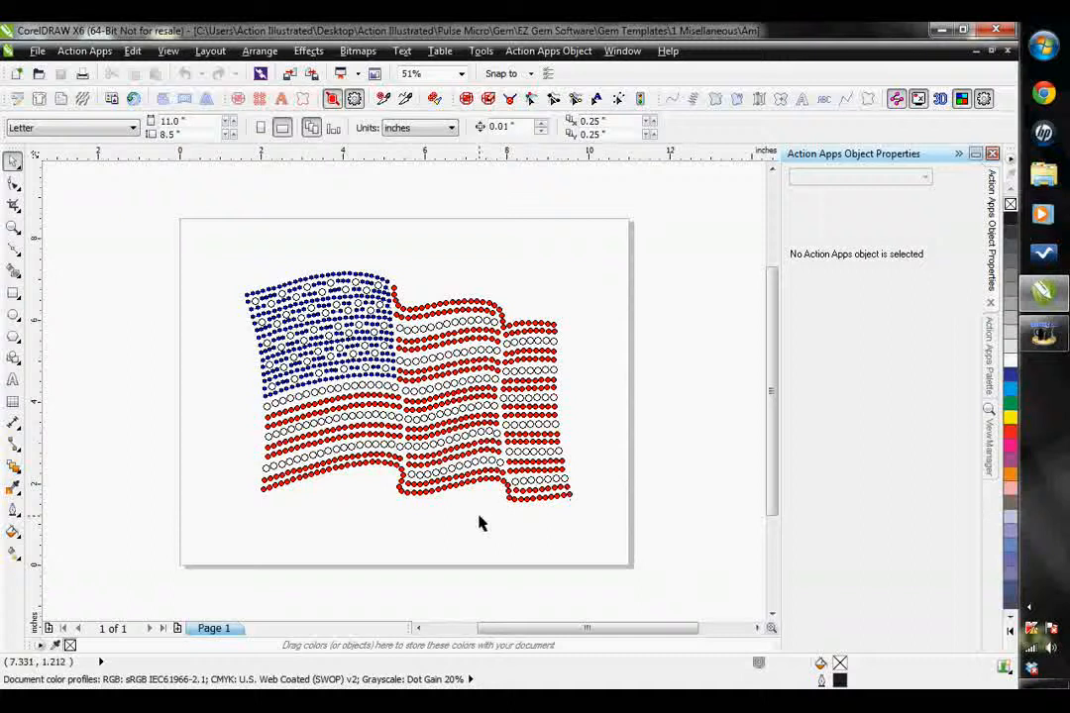
pyautogui.moveTo(436, 420)
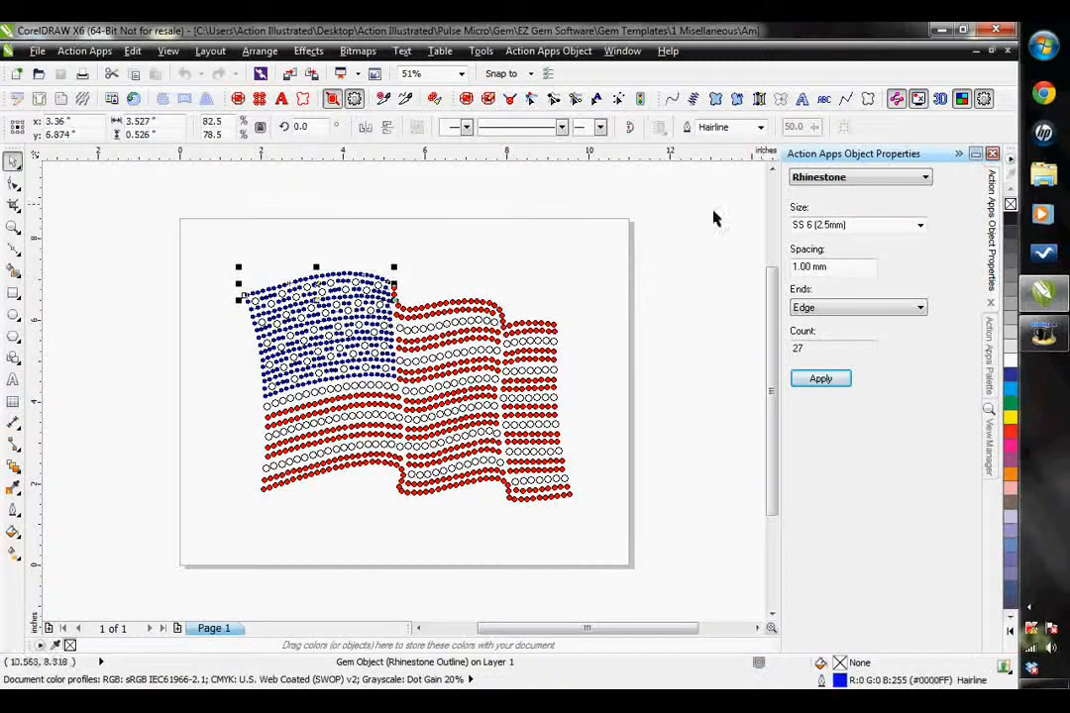
# Bring up the Print dialog and show the three-page print preview of the flag stencil.
pyautogui.click(852, 225)
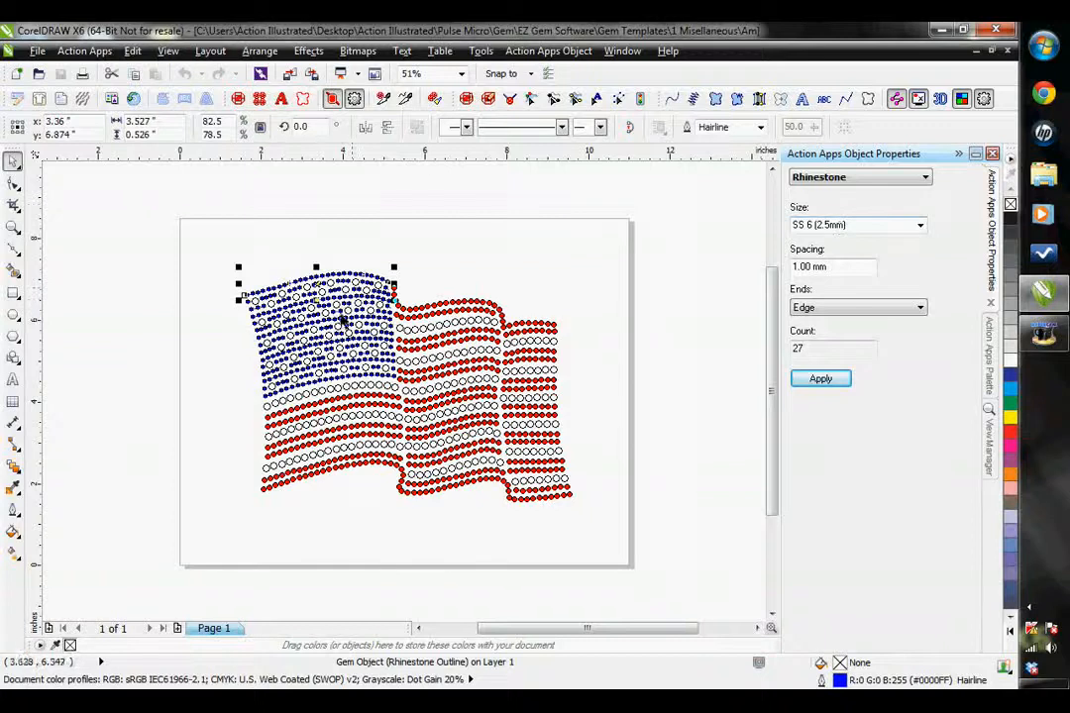
pyautogui.moveTo(368, 222)
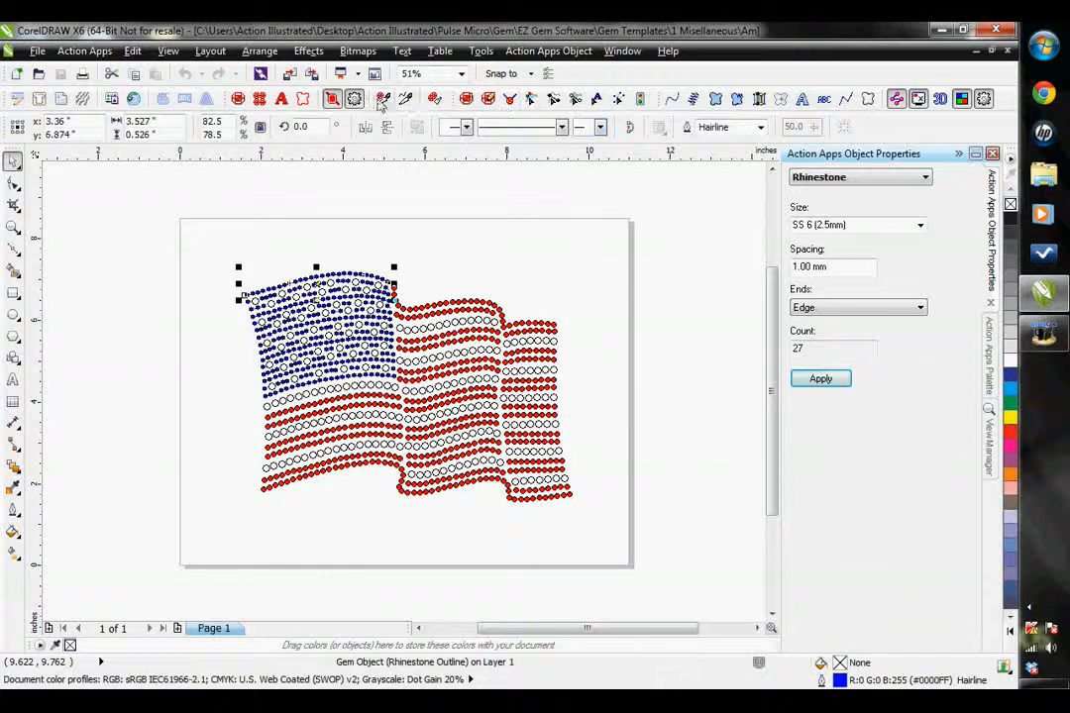
pyautogui.moveTo(384, 100)
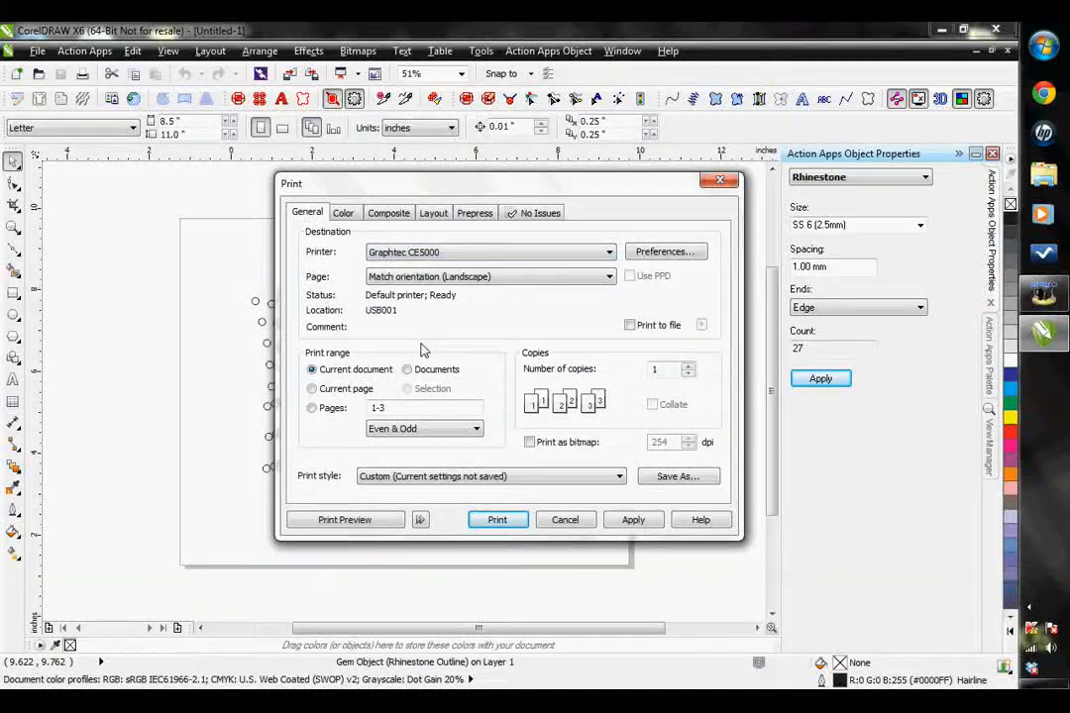
pyautogui.moveTo(559, 360)
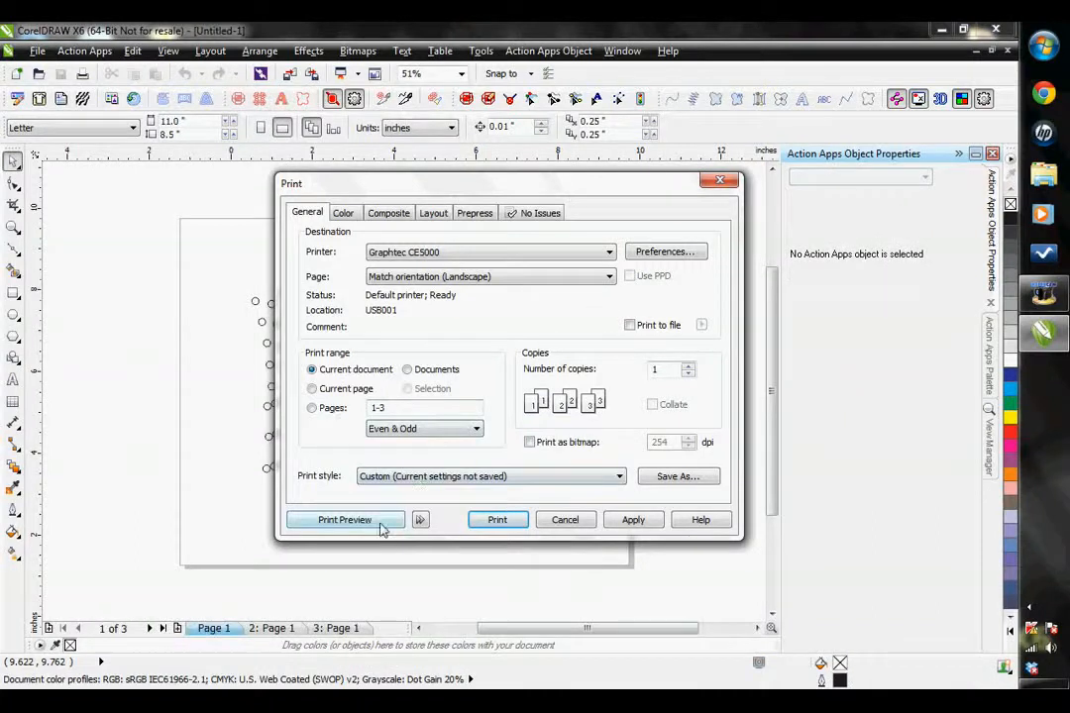
pyautogui.click(345, 520)
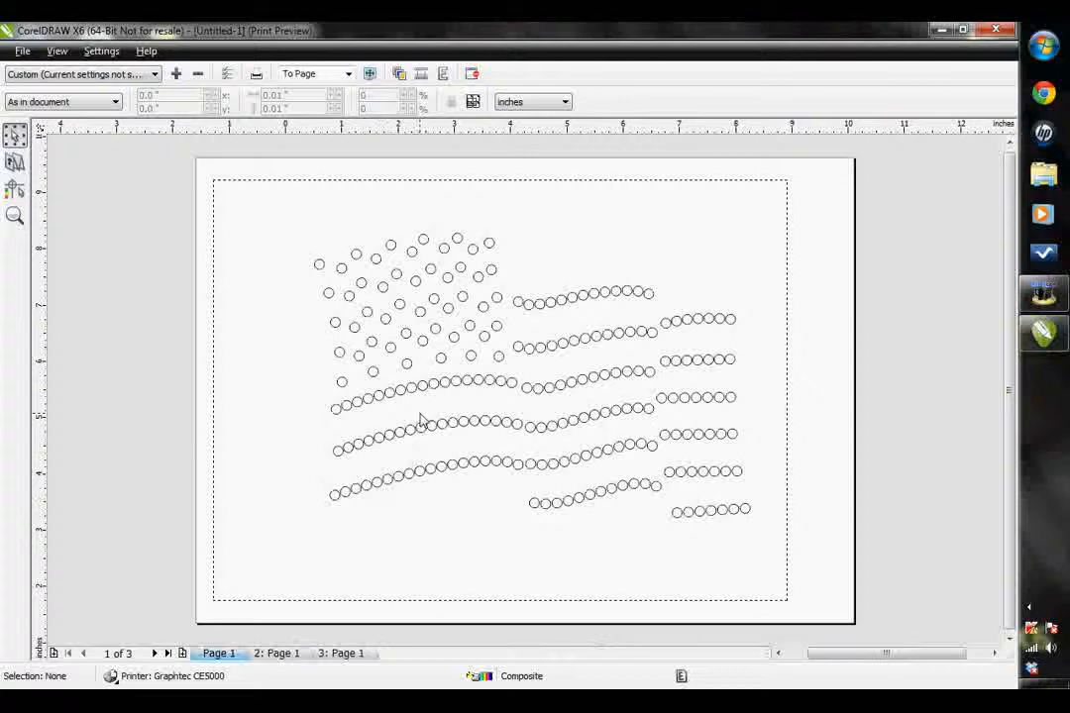
pyautogui.moveTo(456, 404)
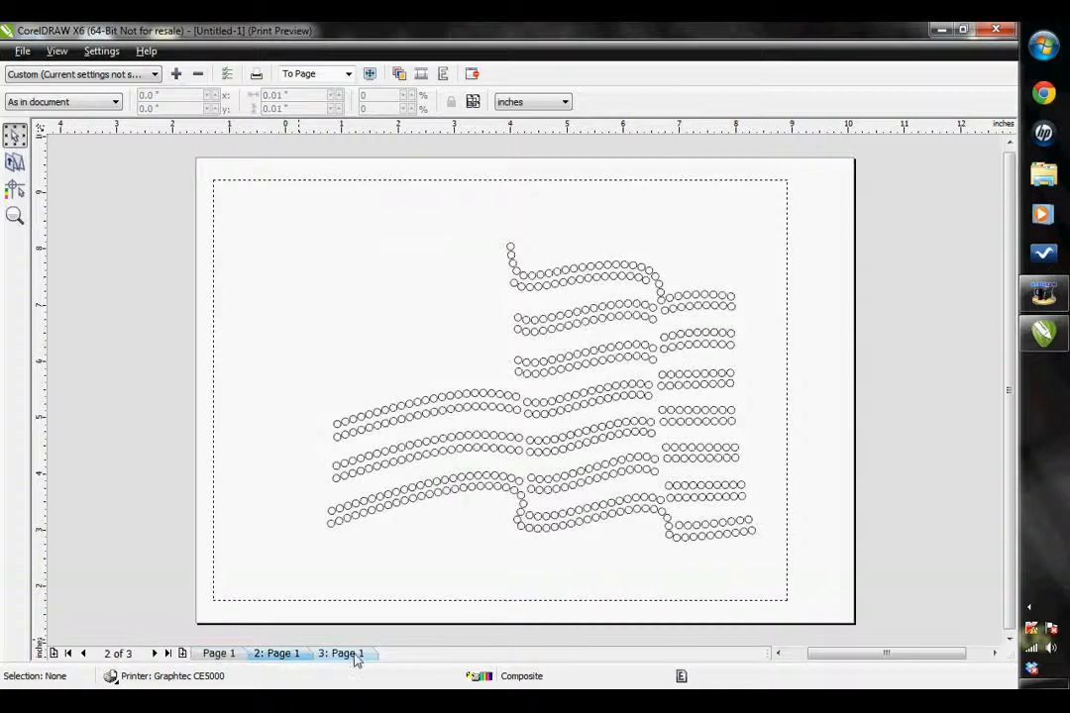
# Close the print preview to return to the flag template.
pyautogui.click(341, 654)
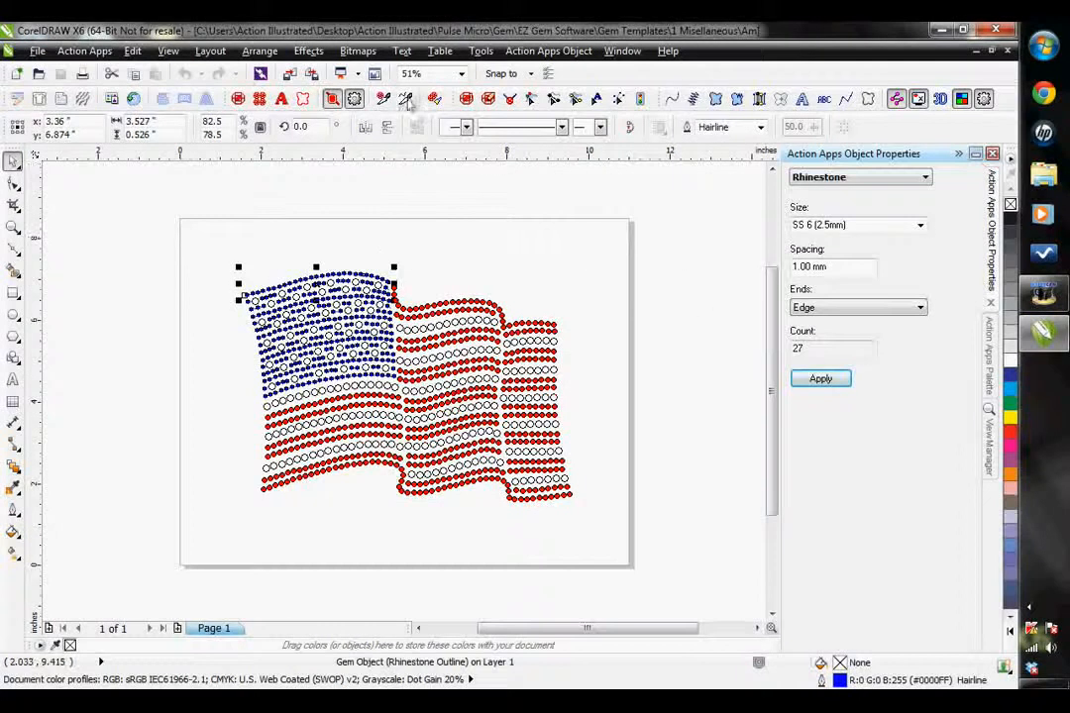
pyautogui.moveTo(406, 99)
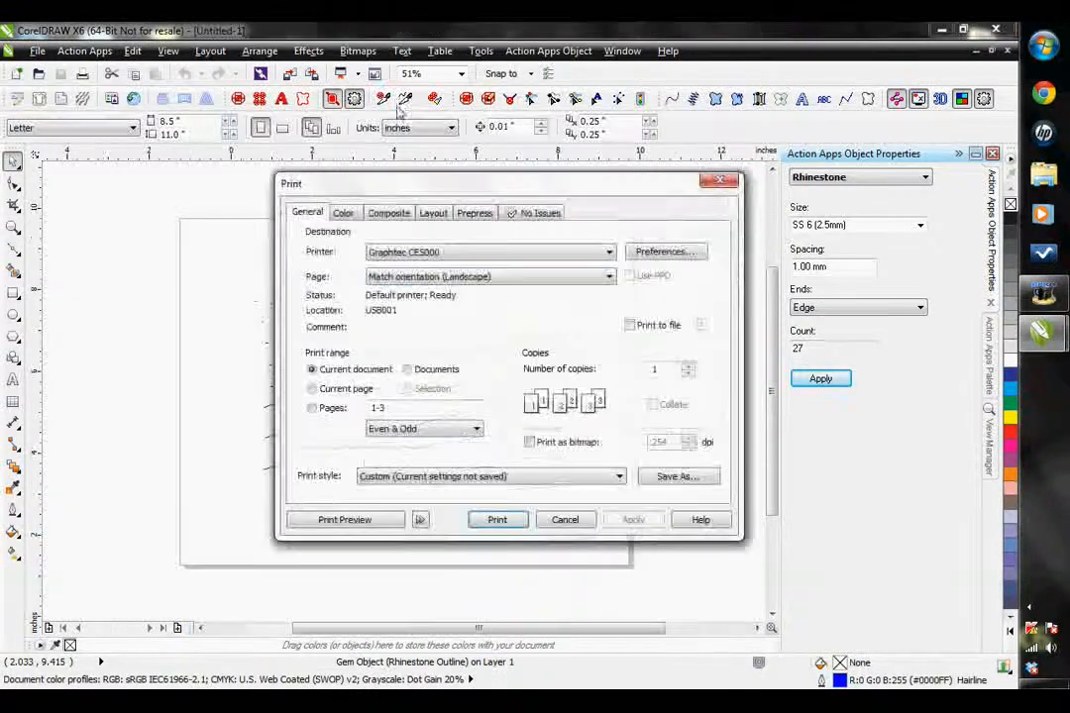
# Preview page 2 of the print again, close it, cancel printing and select a rhinestone outline.
pyautogui.click(345, 519)
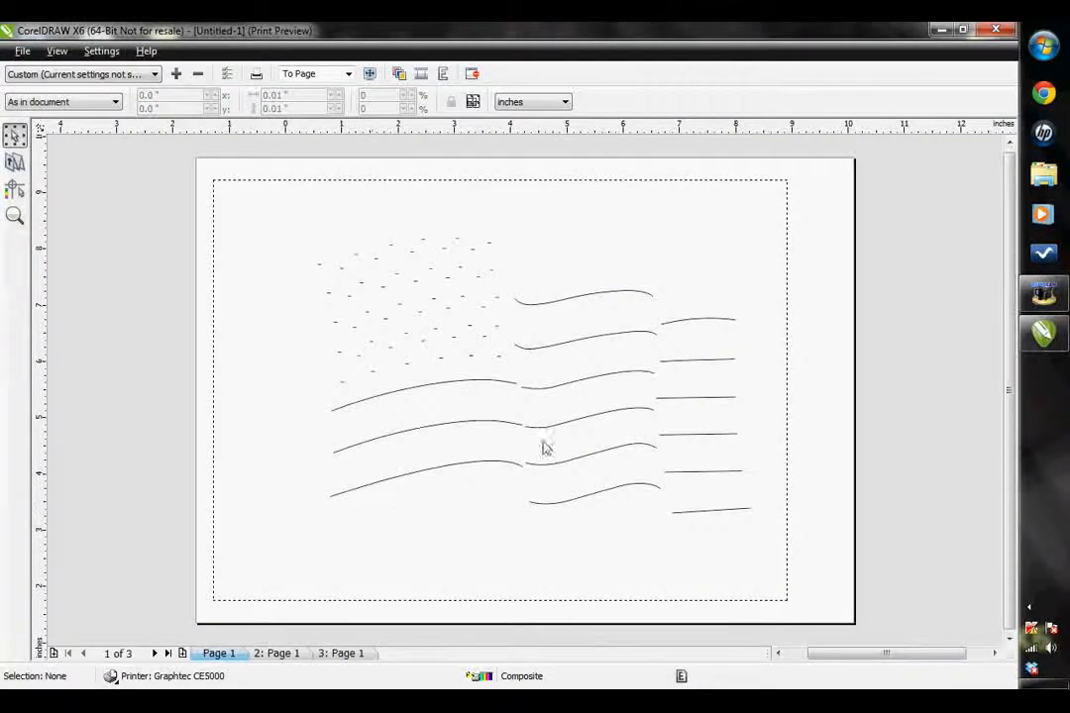
pyautogui.moveTo(466, 432)
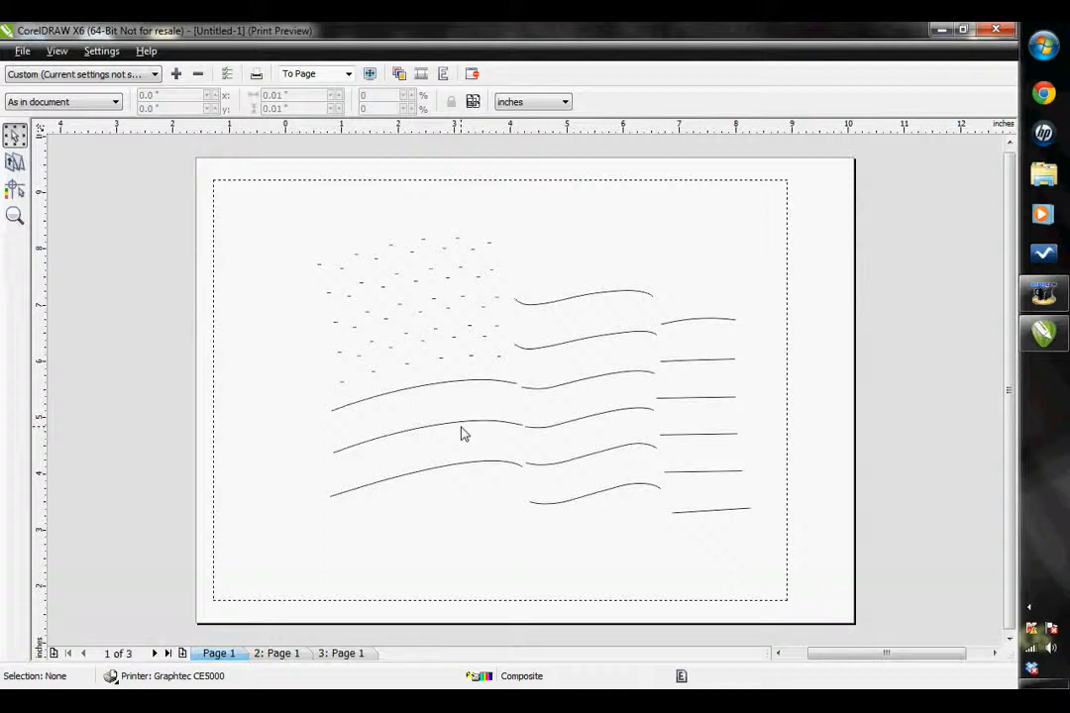
pyautogui.moveTo(484, 439)
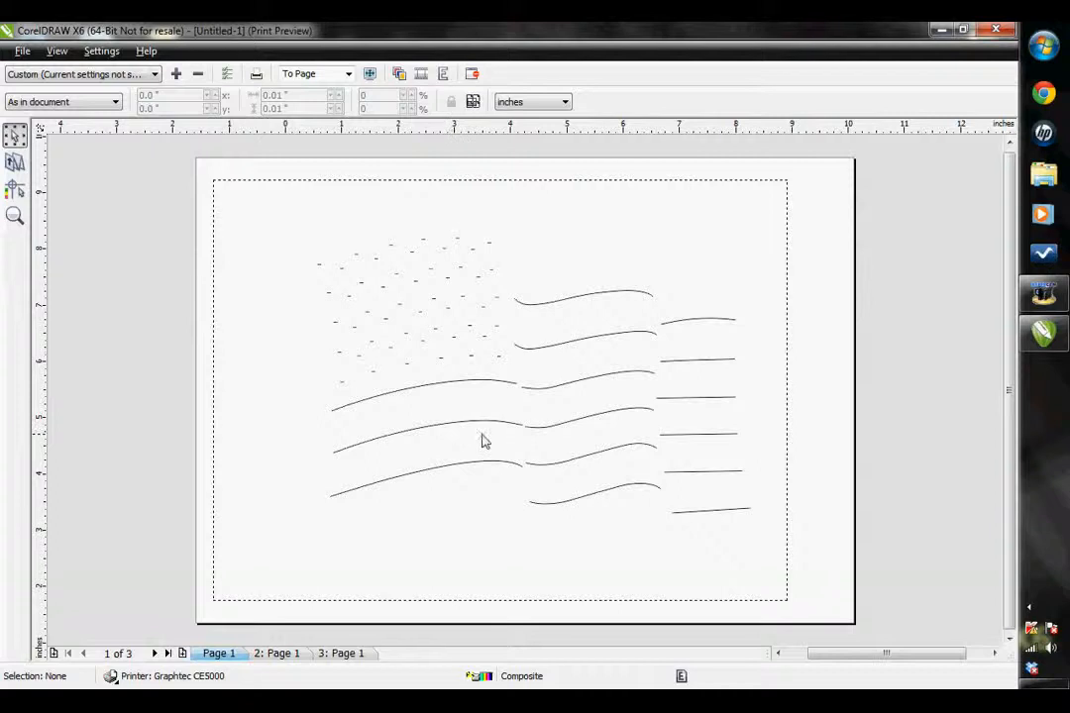
pyautogui.moveTo(612, 476)
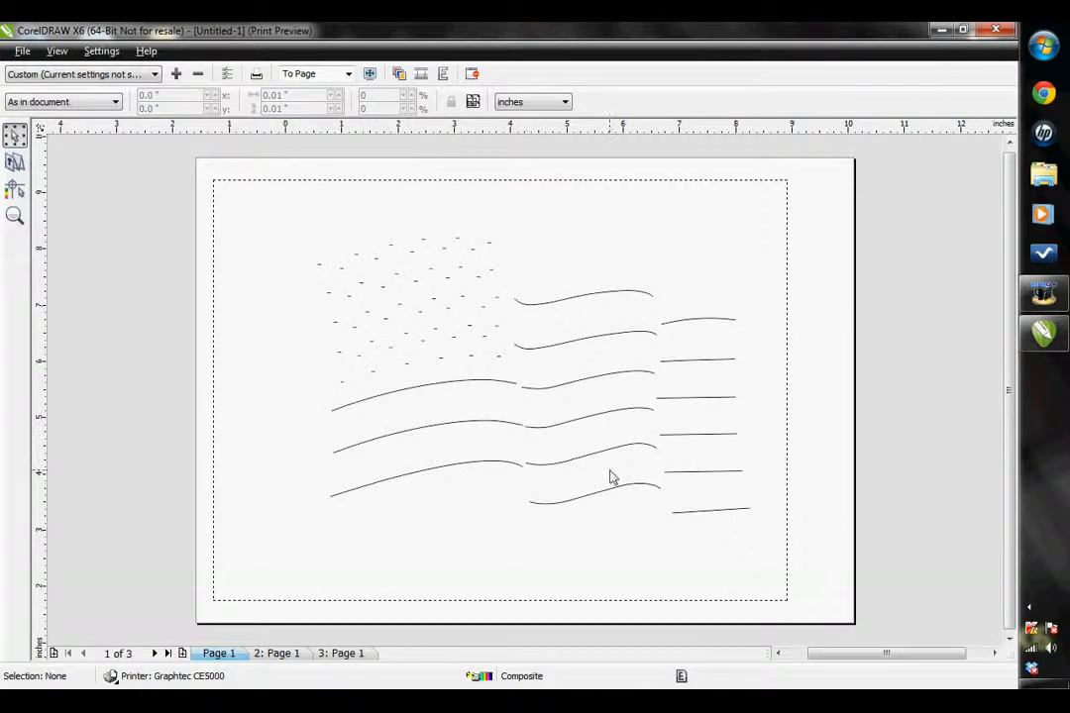
pyautogui.moveTo(543, 511)
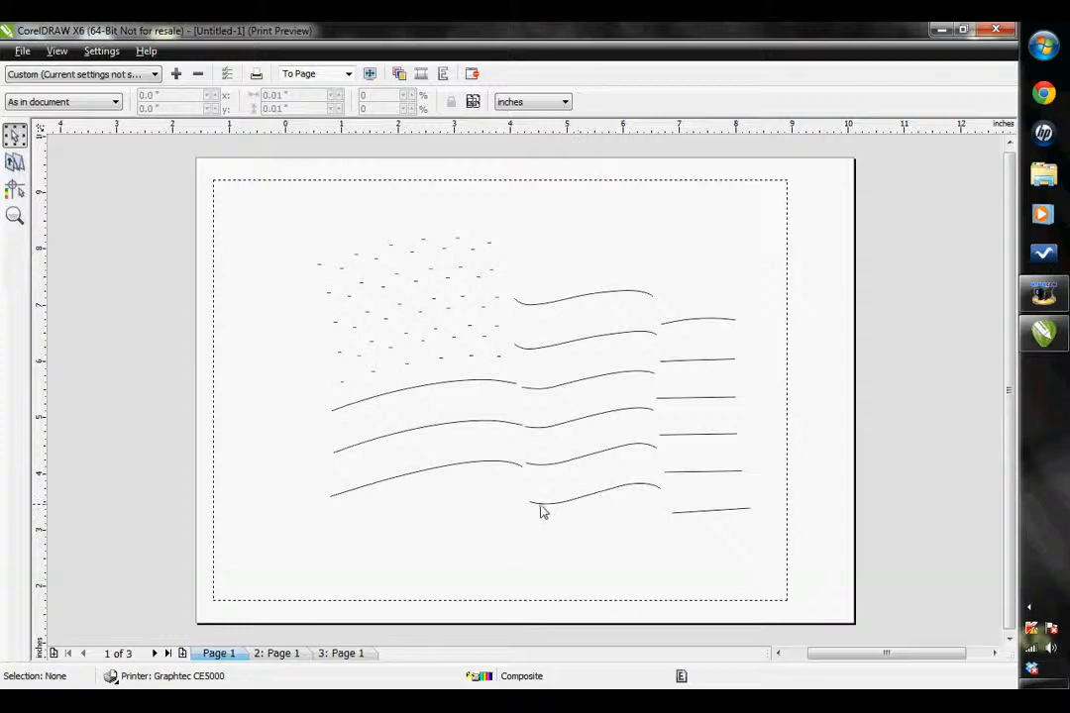
pyautogui.click(276, 654)
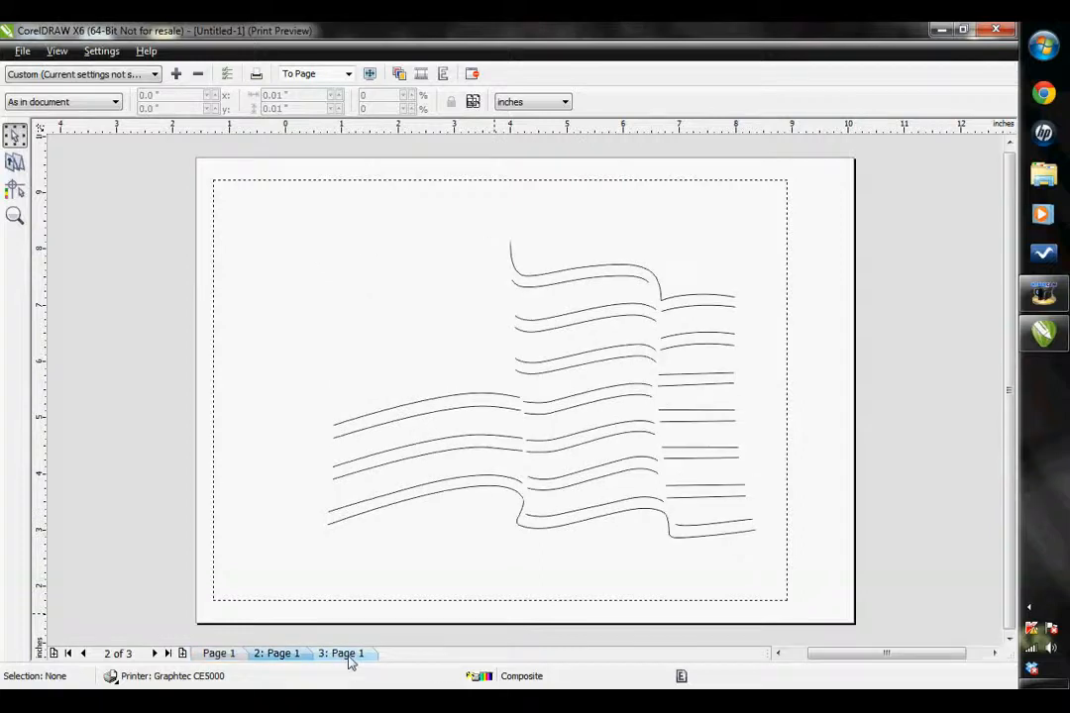
pyautogui.click(341, 653)
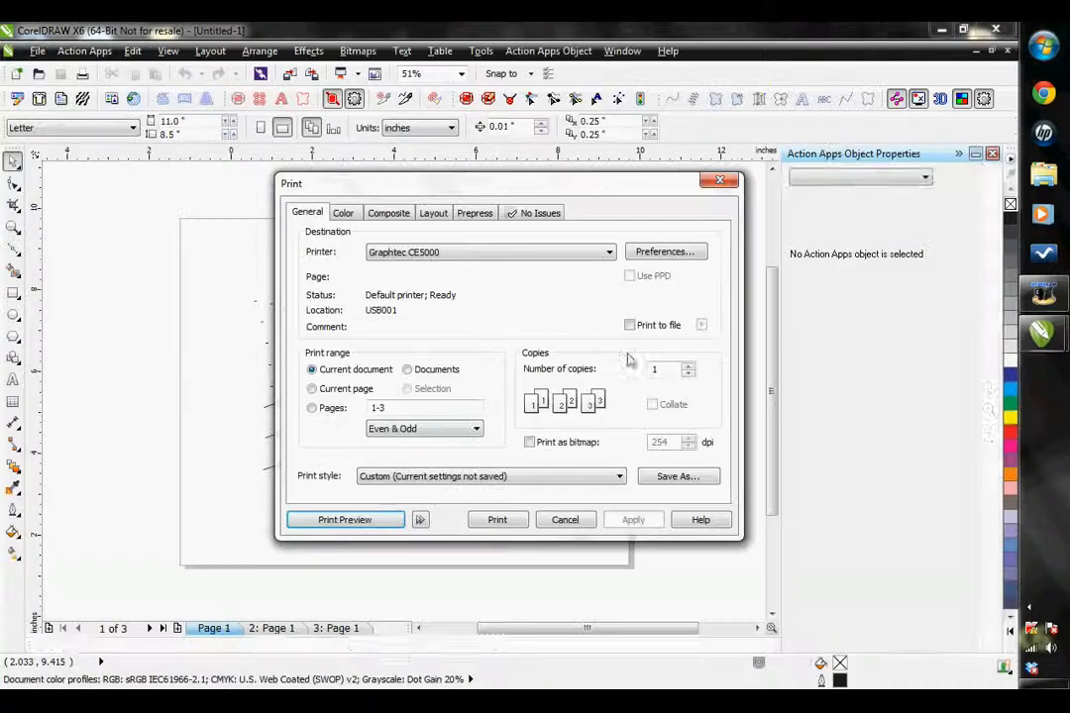
pyautogui.click(564, 519)
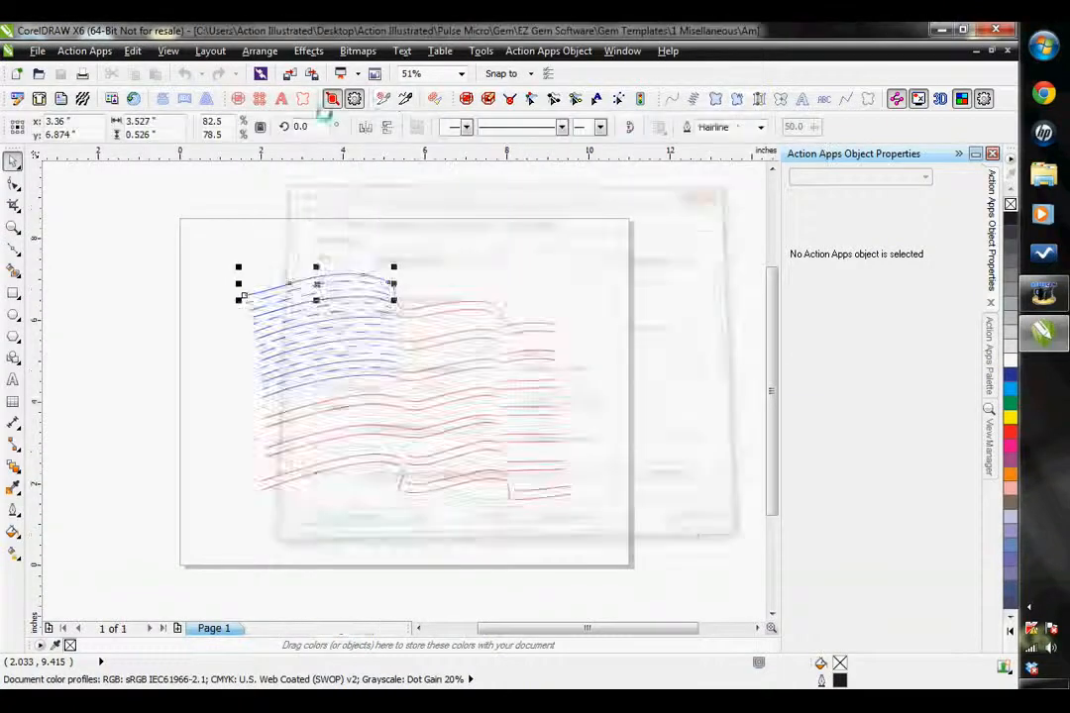
pyautogui.click(821, 376)
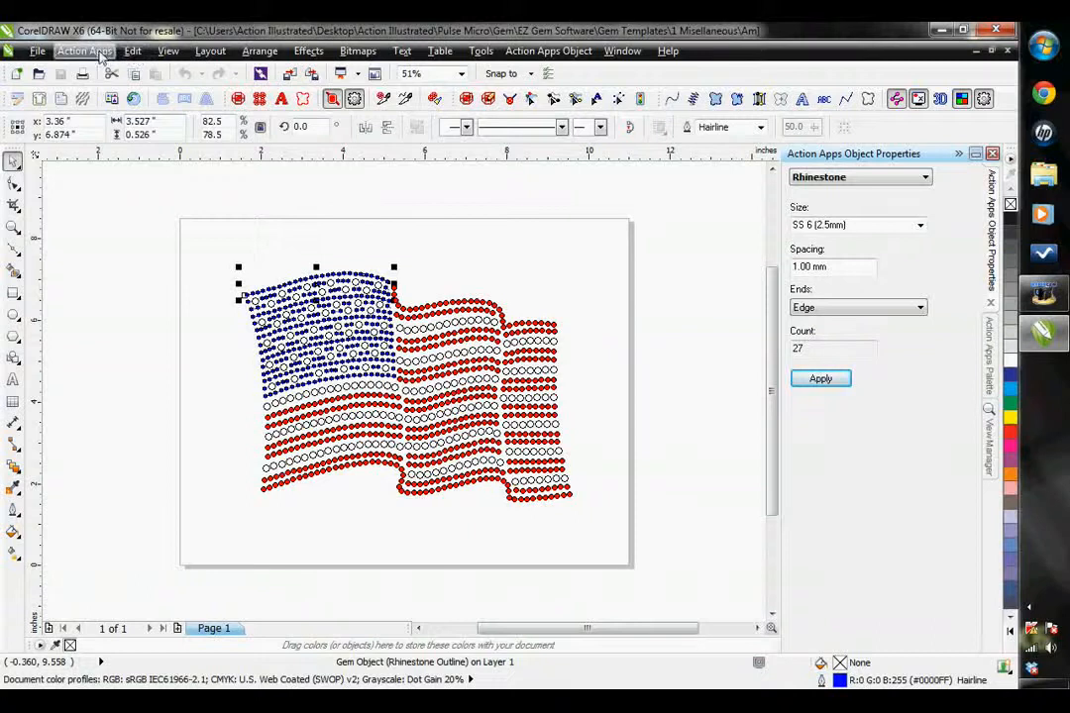
# Run Action Apps > Save Rhinestones Cut File to create the three-page cut file and its save prompt.
pyautogui.click(83, 52)
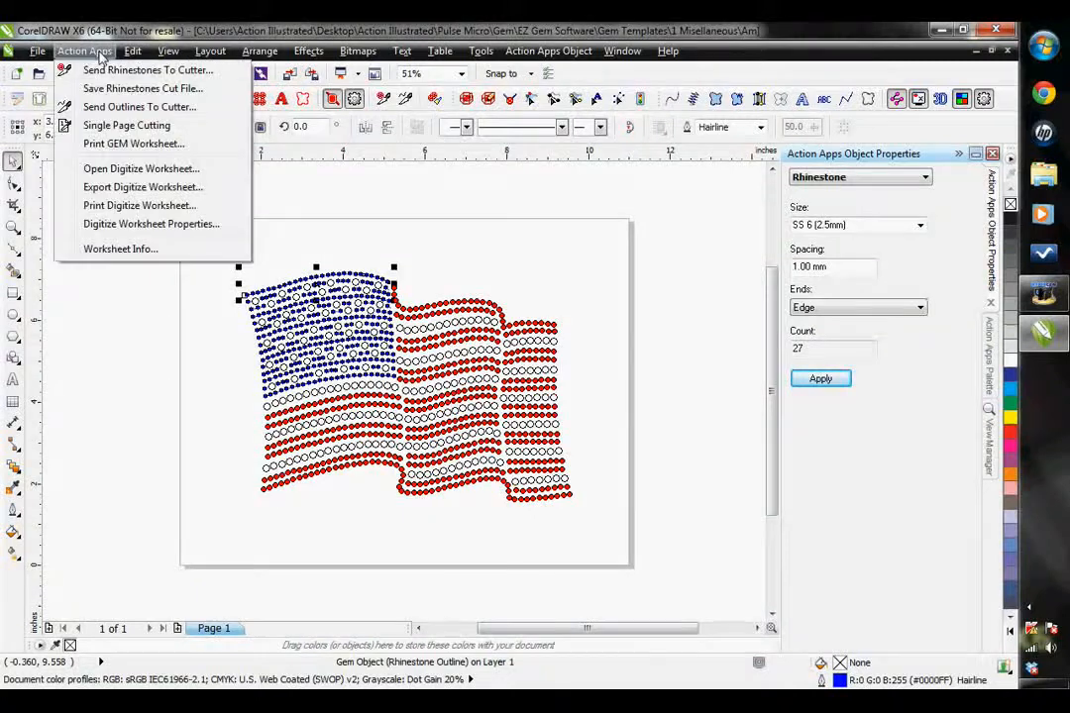
pyautogui.moveTo(146, 69)
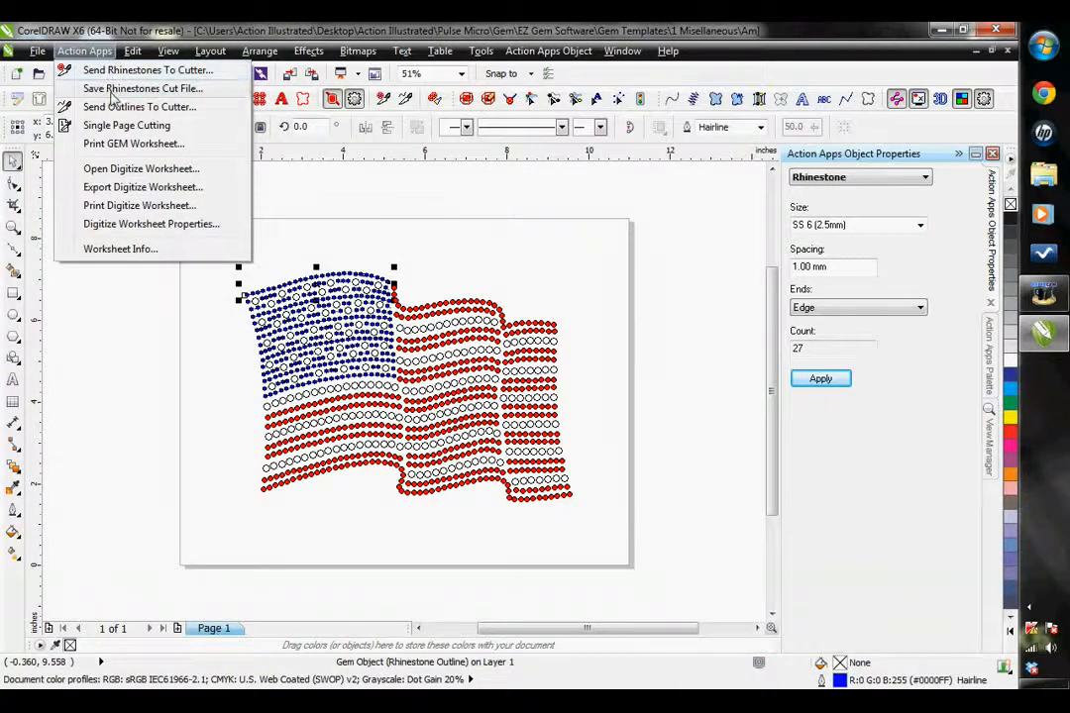
pyautogui.moveTo(138, 107)
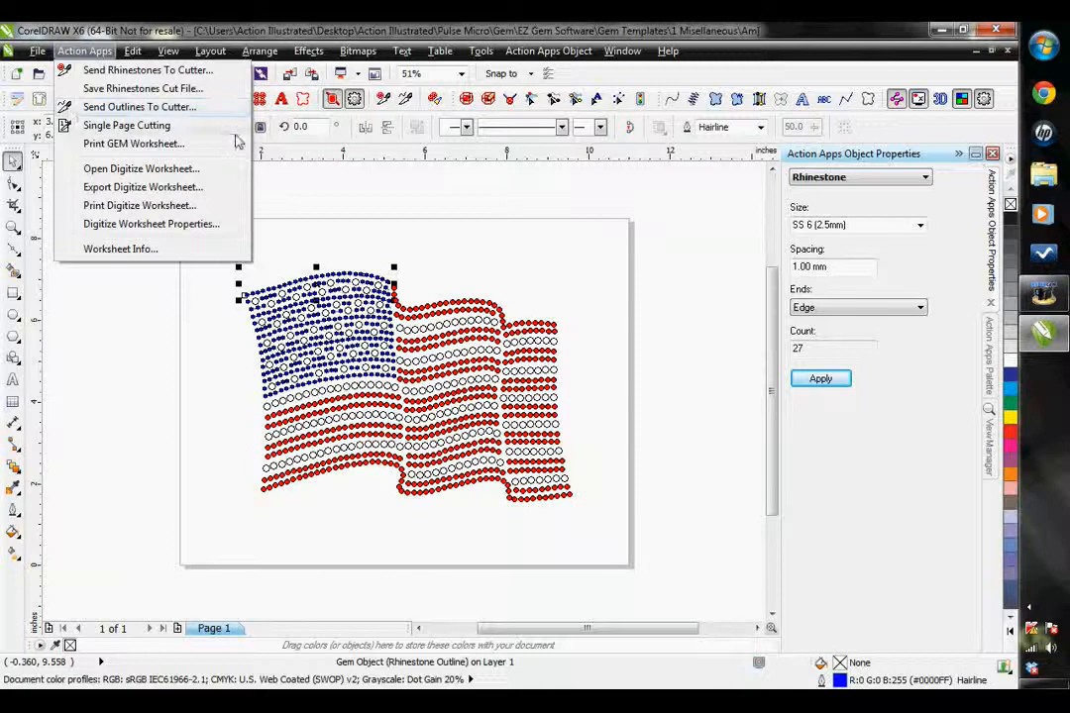
pyautogui.moveTo(384, 198)
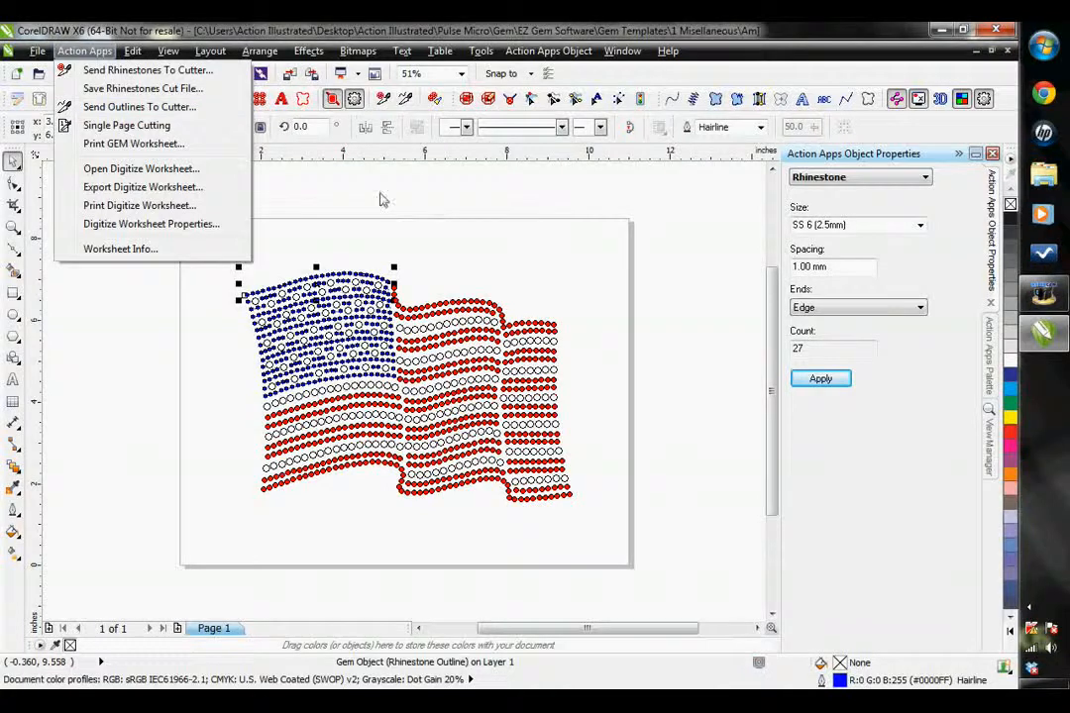
pyautogui.click(377, 202)
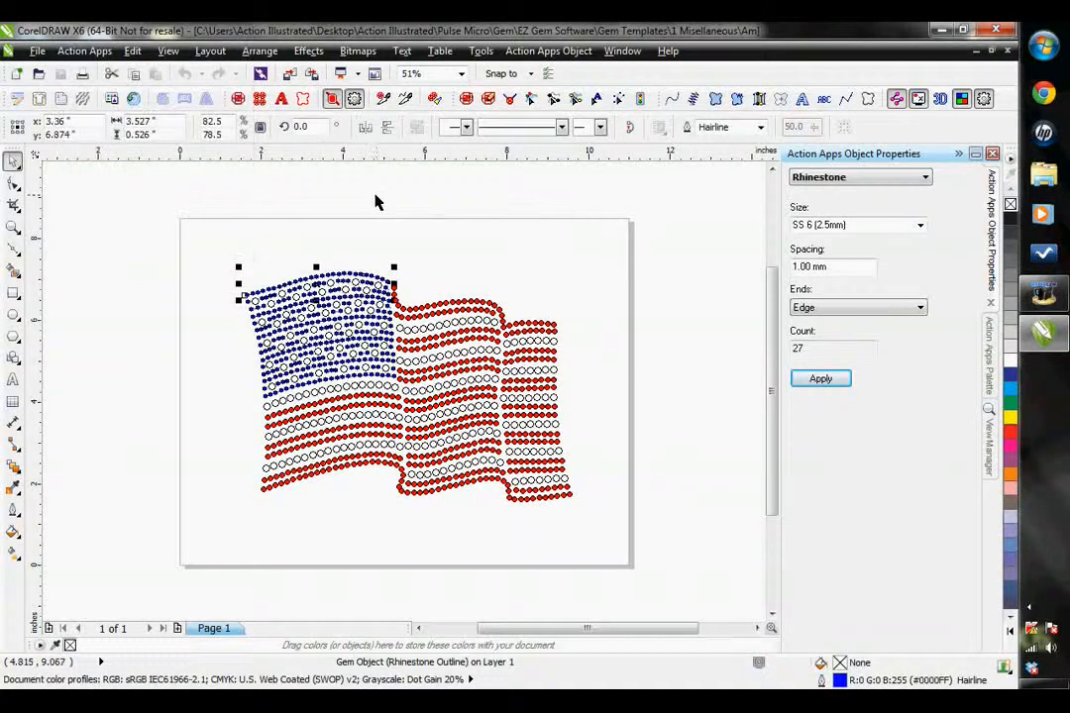
pyautogui.moveTo(321, 234)
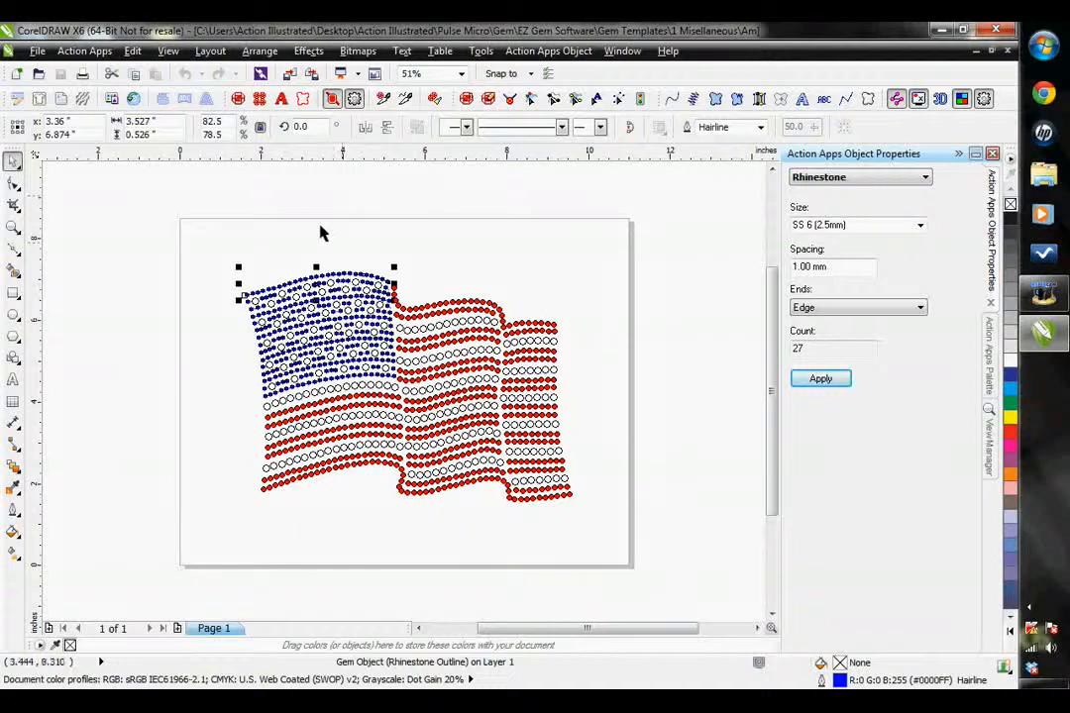
pyautogui.moveTo(347, 245)
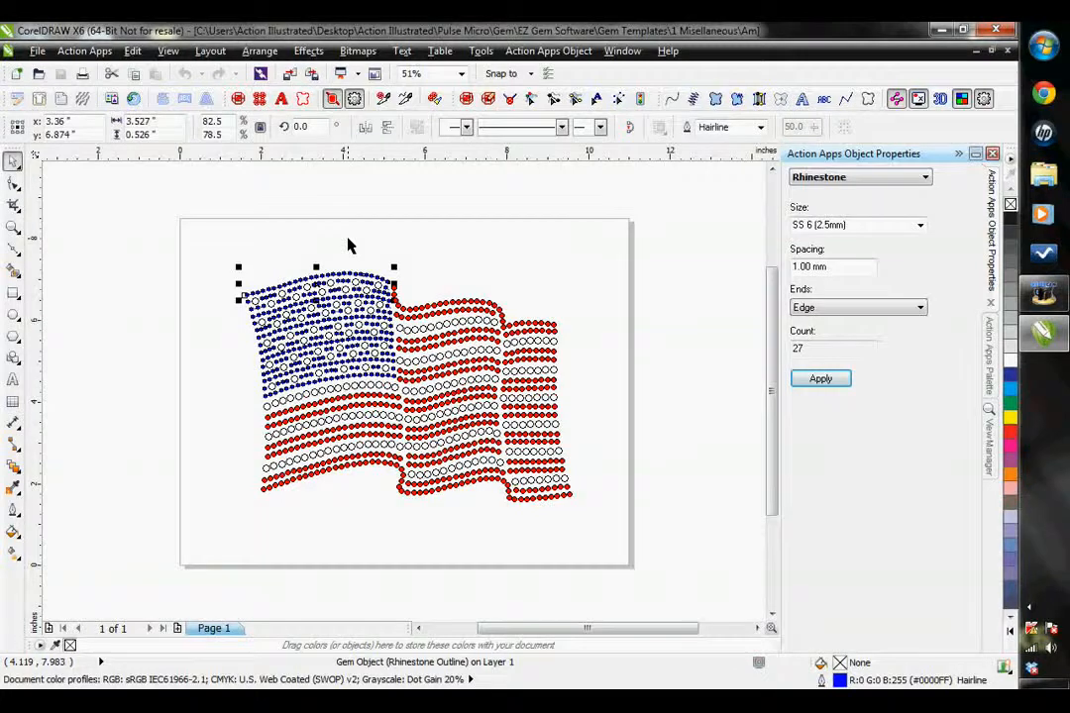
pyautogui.moveTo(341, 247)
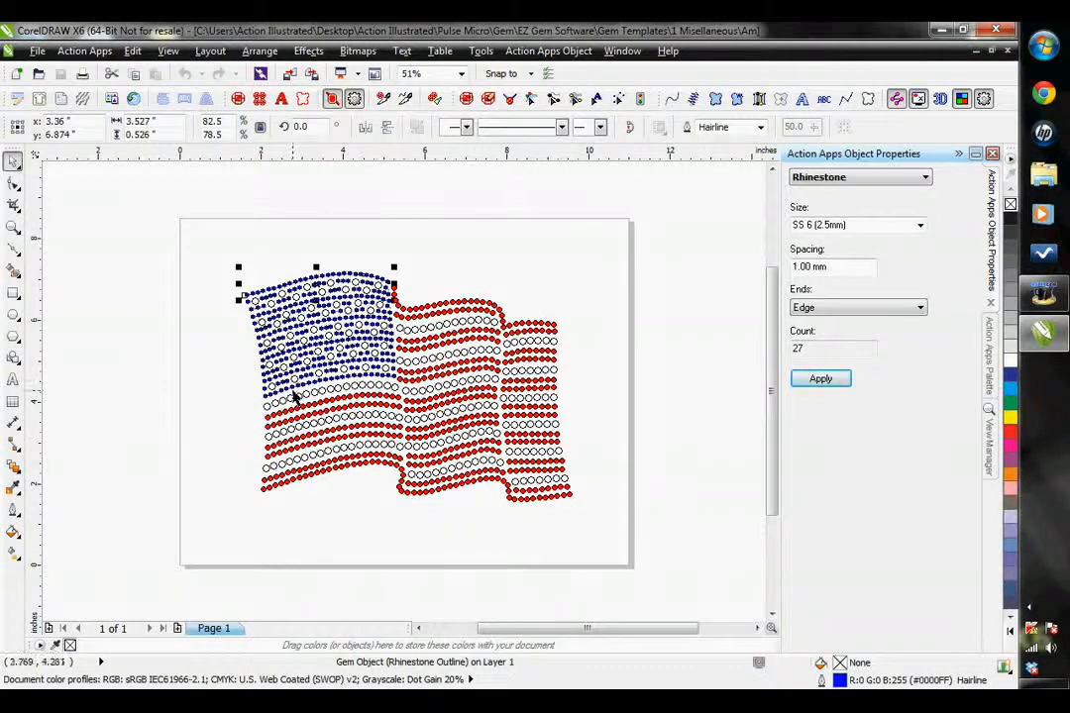
pyautogui.click(84, 52)
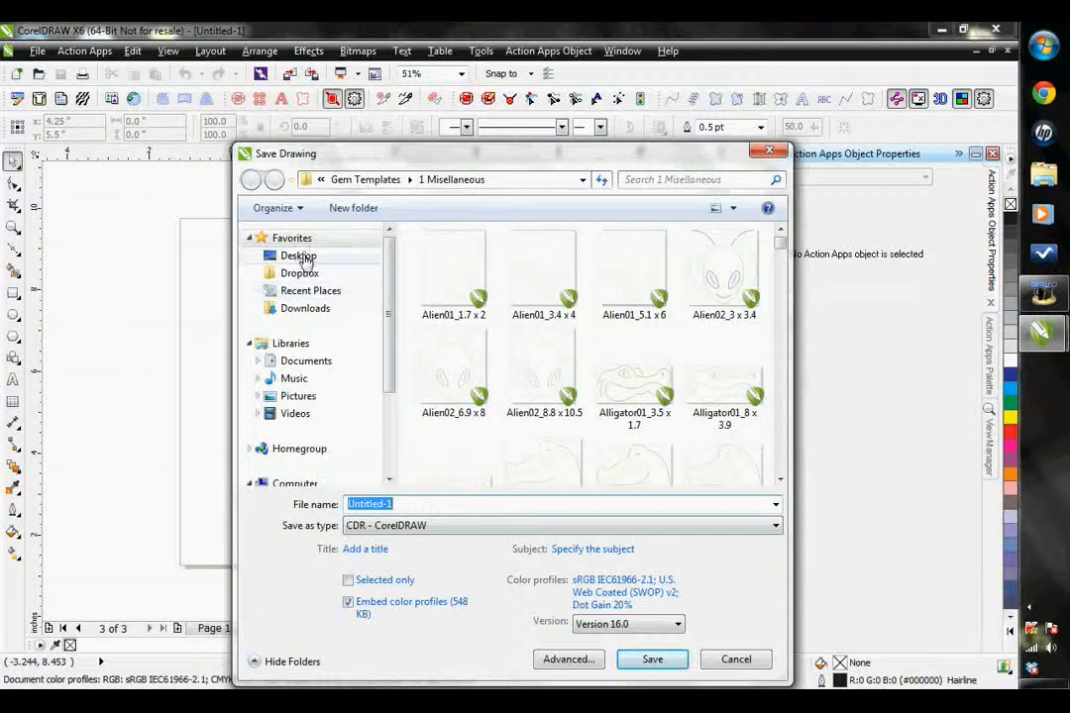
# Save the new cut file to the Desktop as Flag3.
pyautogui.click(299, 253)
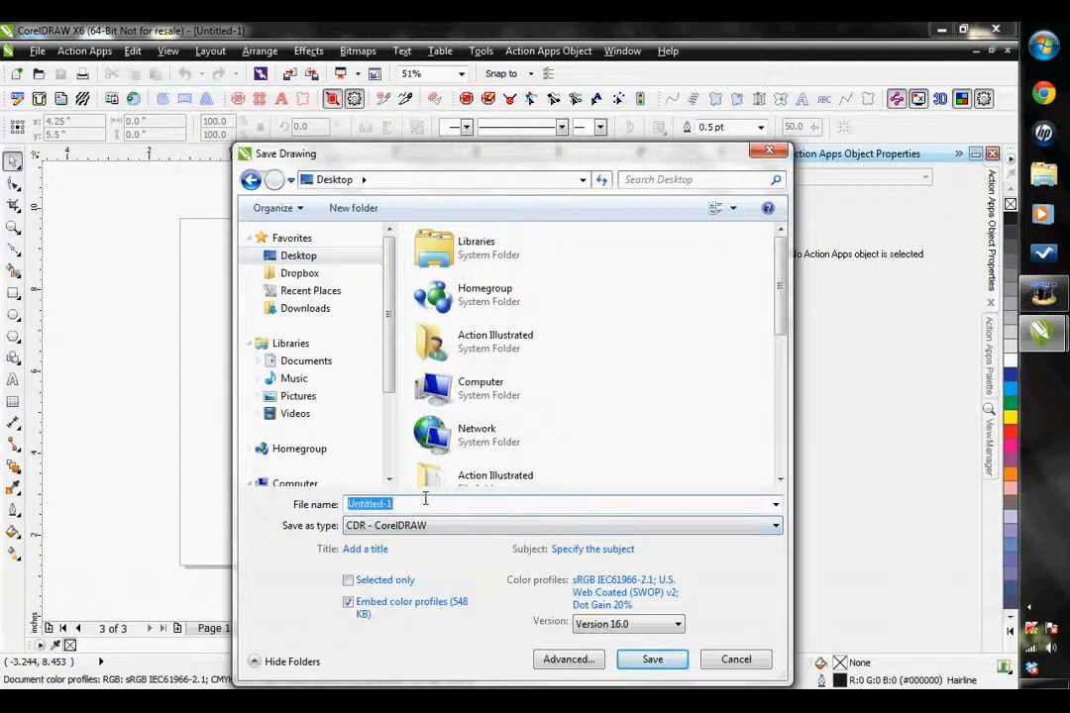
pyautogui.write('Flag3')
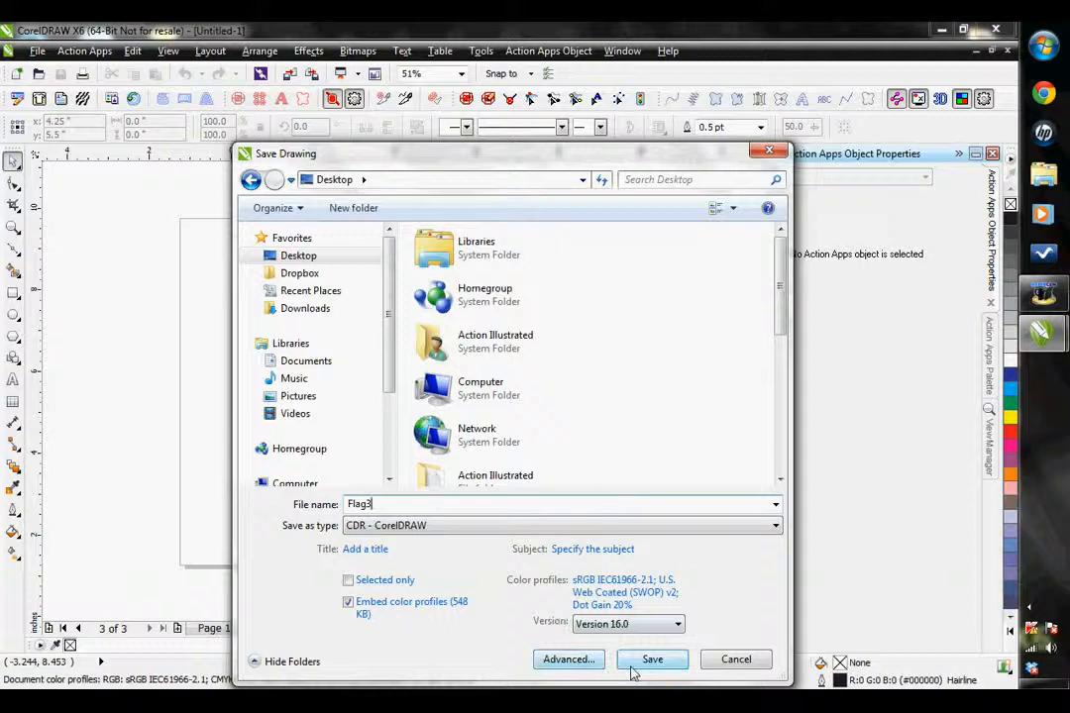
pyautogui.click(652, 658)
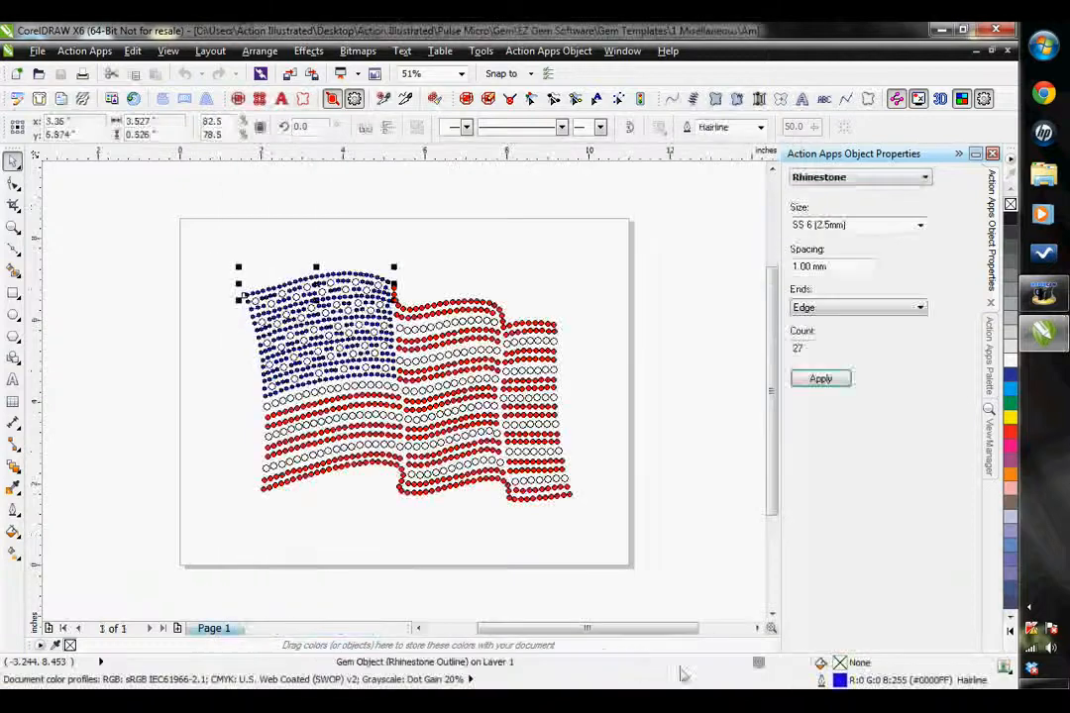
# Open the saved Flag3 cut file from the Desktop.
pyautogui.click(35, 51)
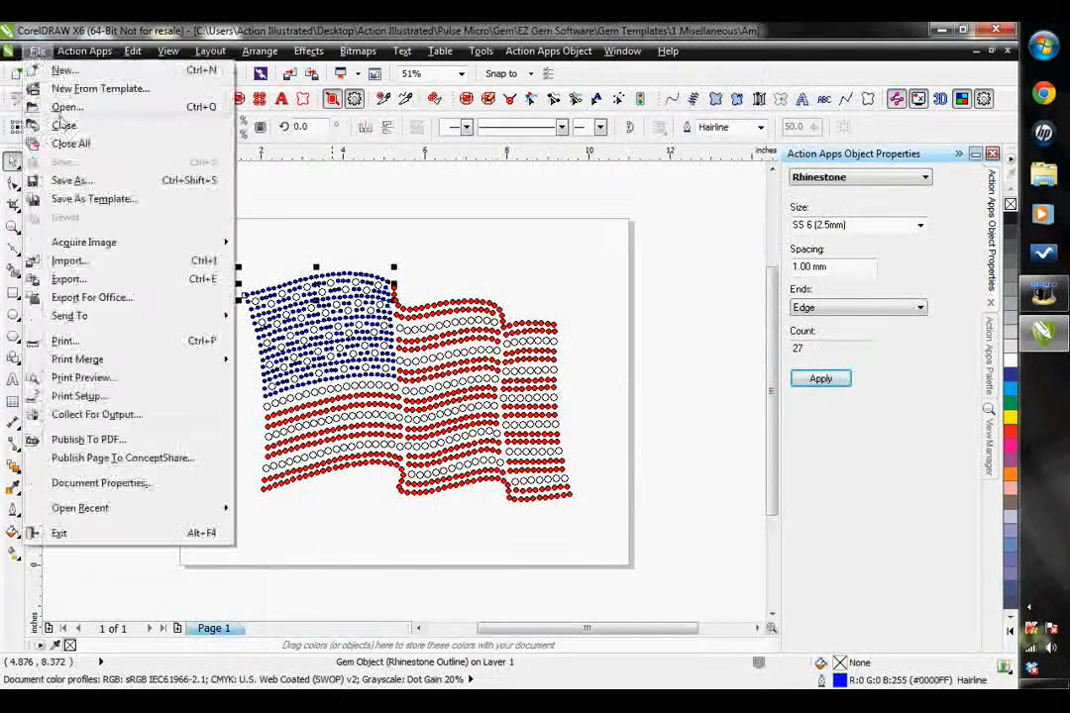
pyautogui.click(67, 107)
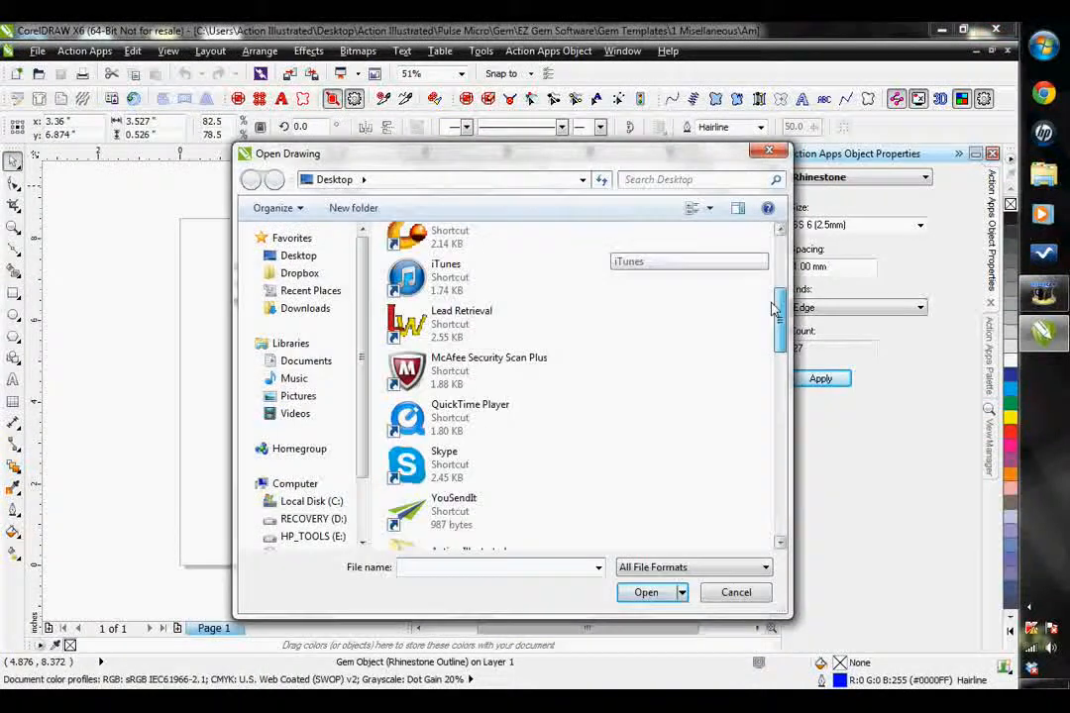
pyautogui.scroll(-3)
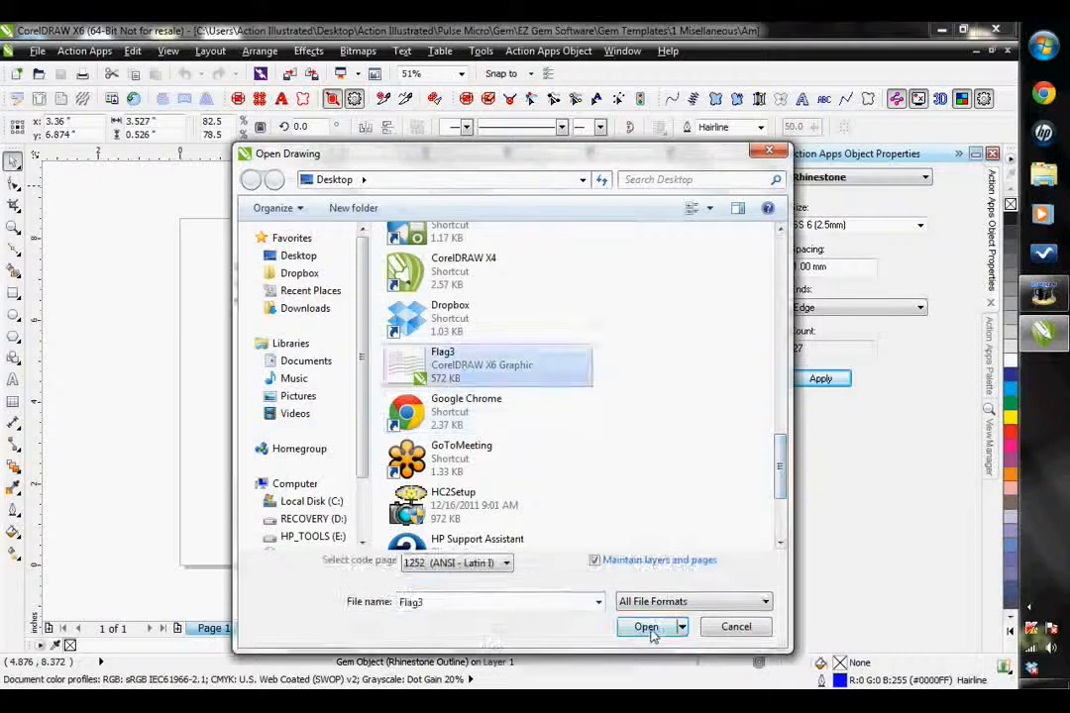
pyautogui.click(646, 626)
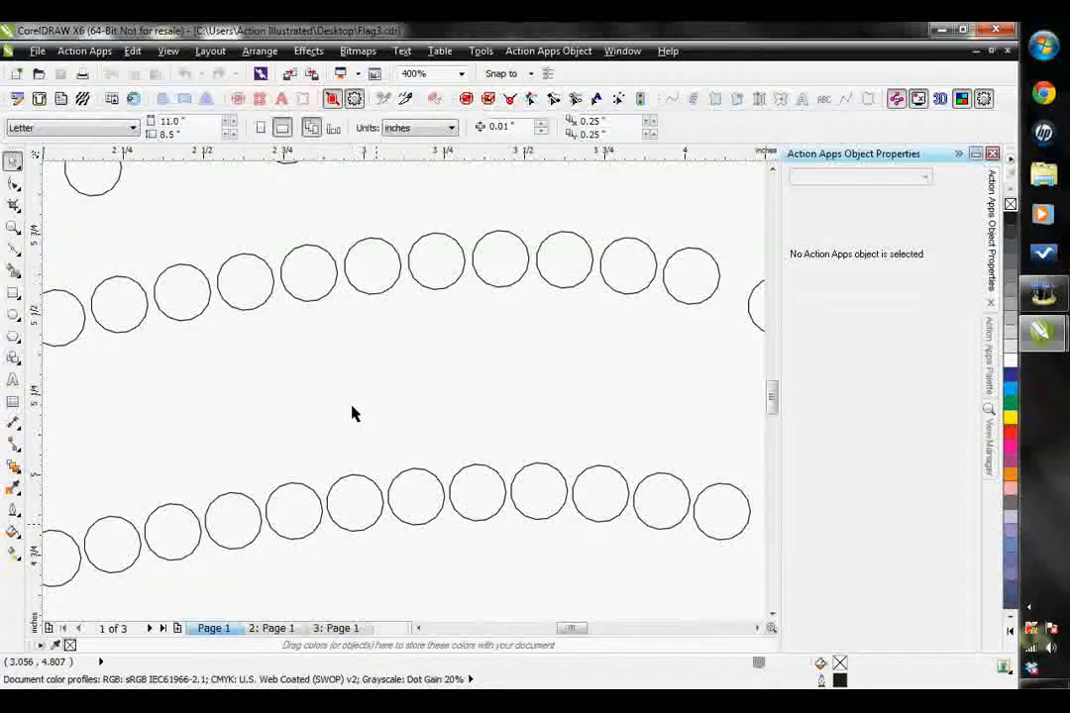
pyautogui.click(372, 266)
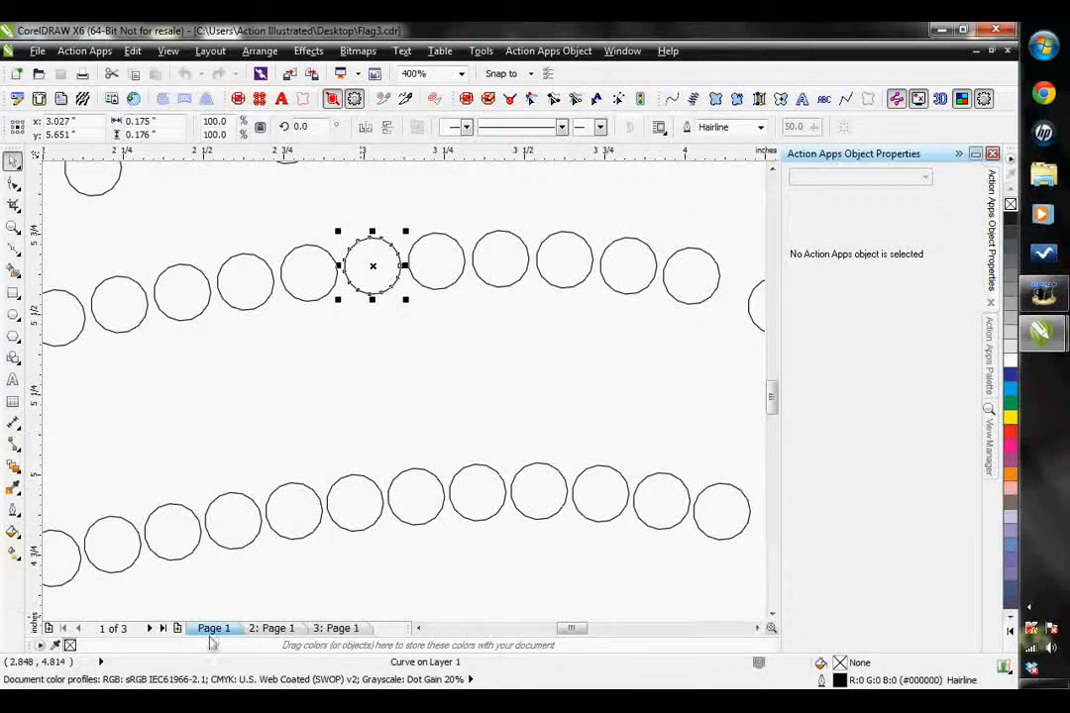
pyautogui.click(269, 628)
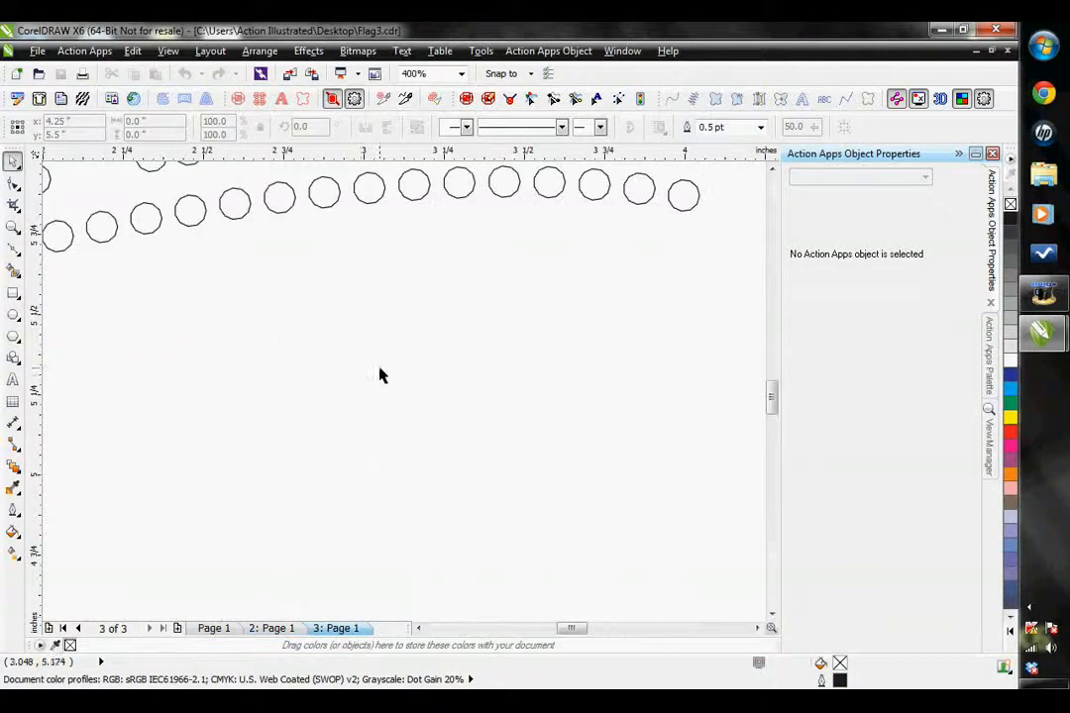
pyautogui.click(412, 72)
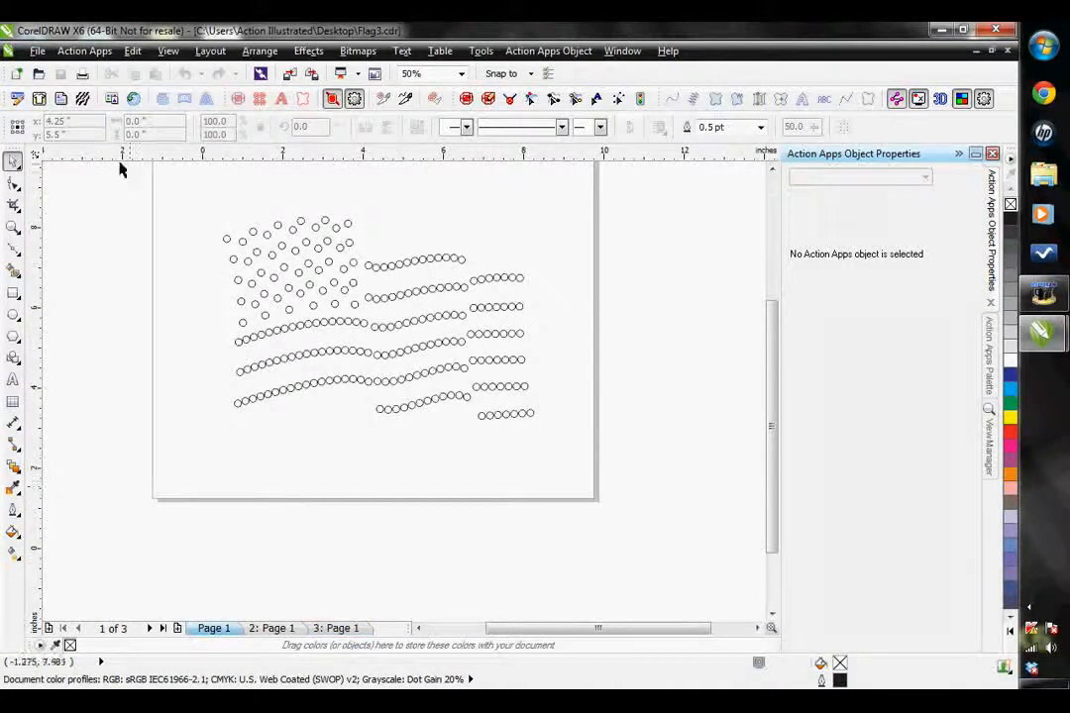
pyautogui.click(36, 51)
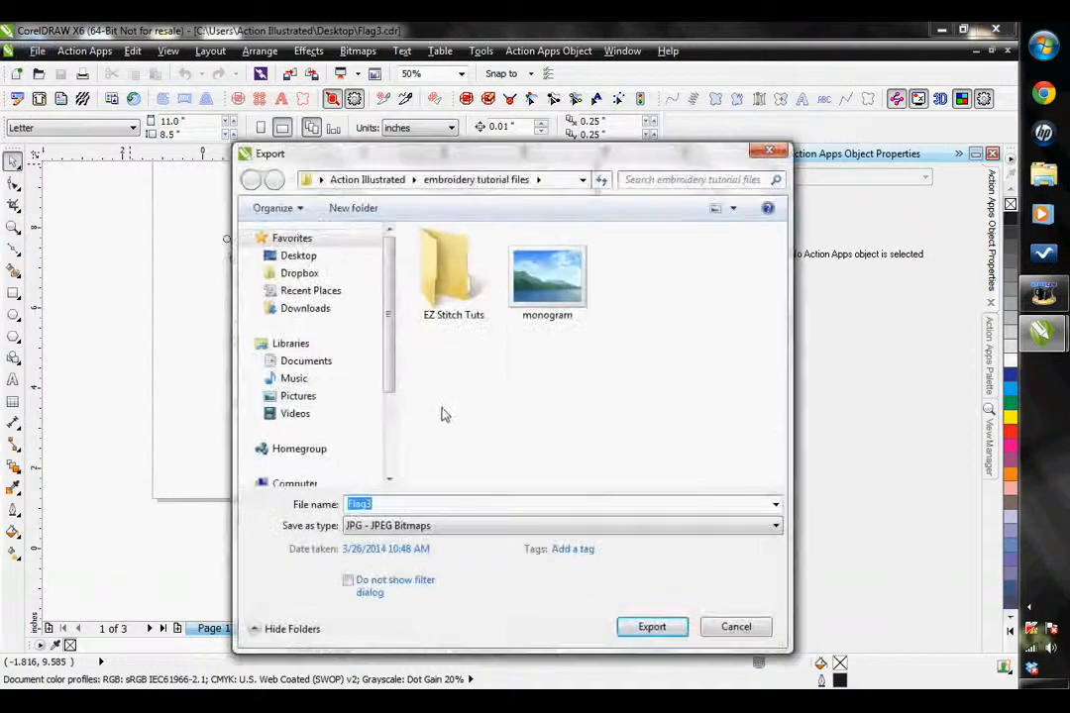
pyautogui.moveTo(440, 412)
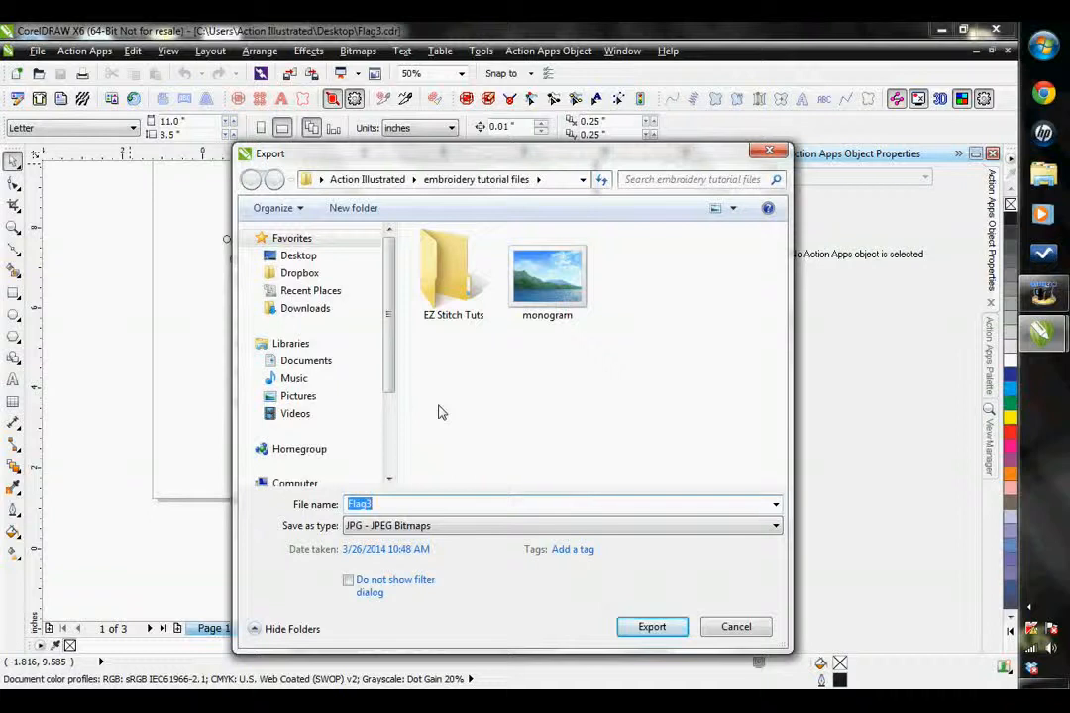
pyautogui.moveTo(495, 406)
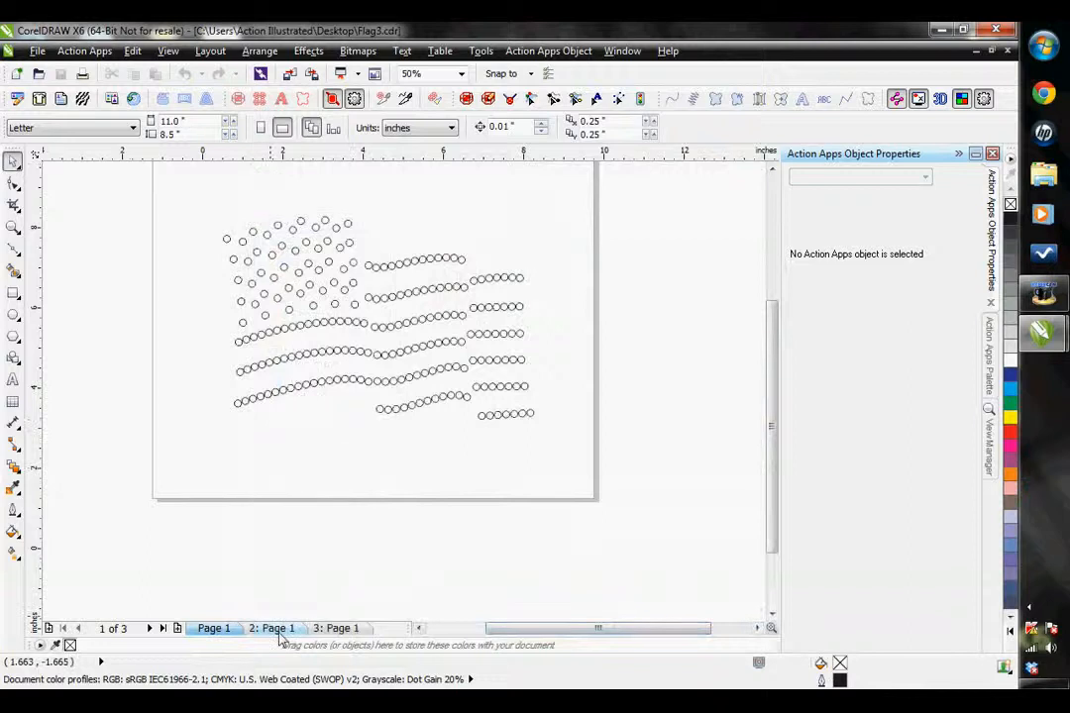
# Switch to the third page of Flag3 showing the denser outline block.
pyautogui.click(335, 628)
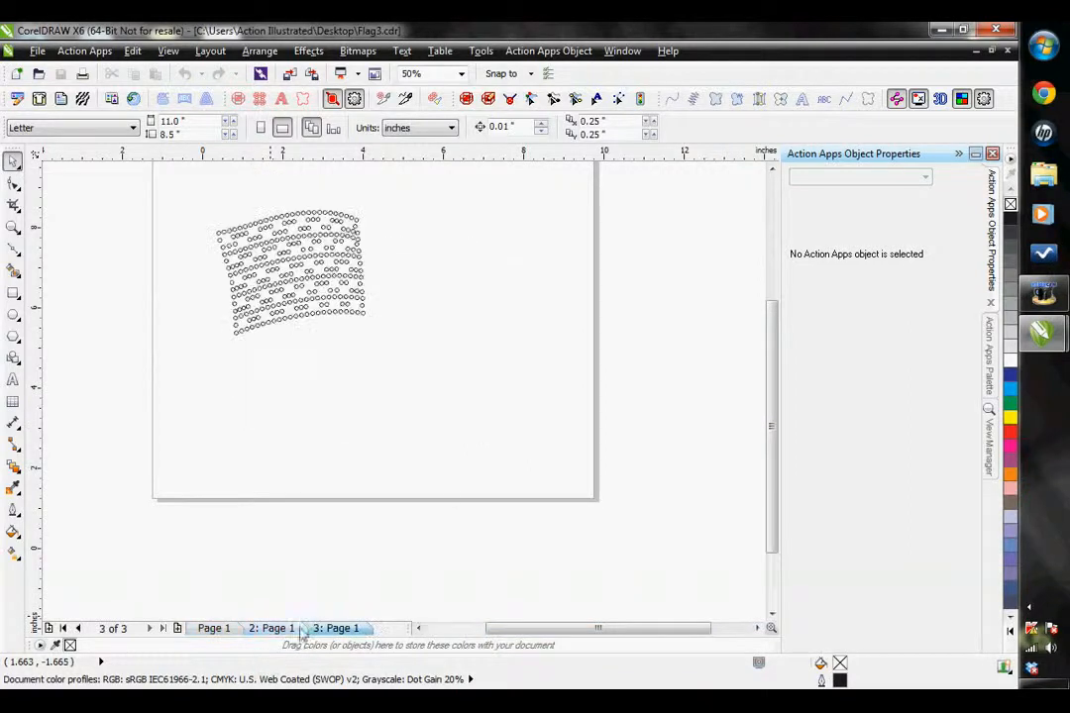
pyautogui.moveTo(432, 472)
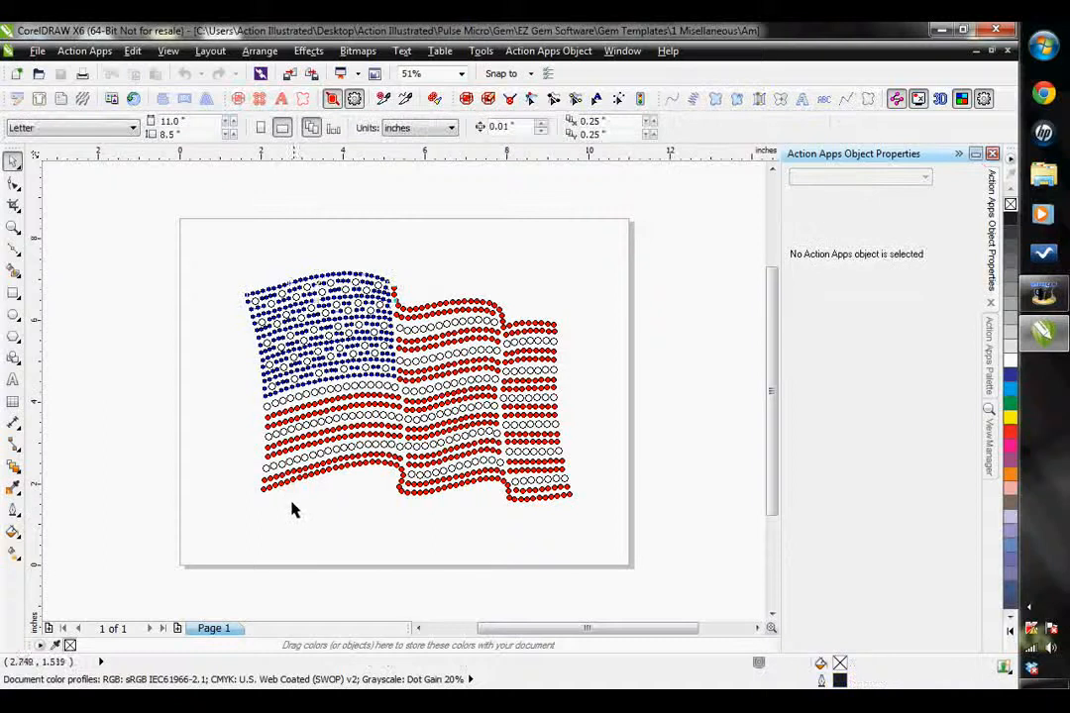
pyautogui.moveTo(333, 414)
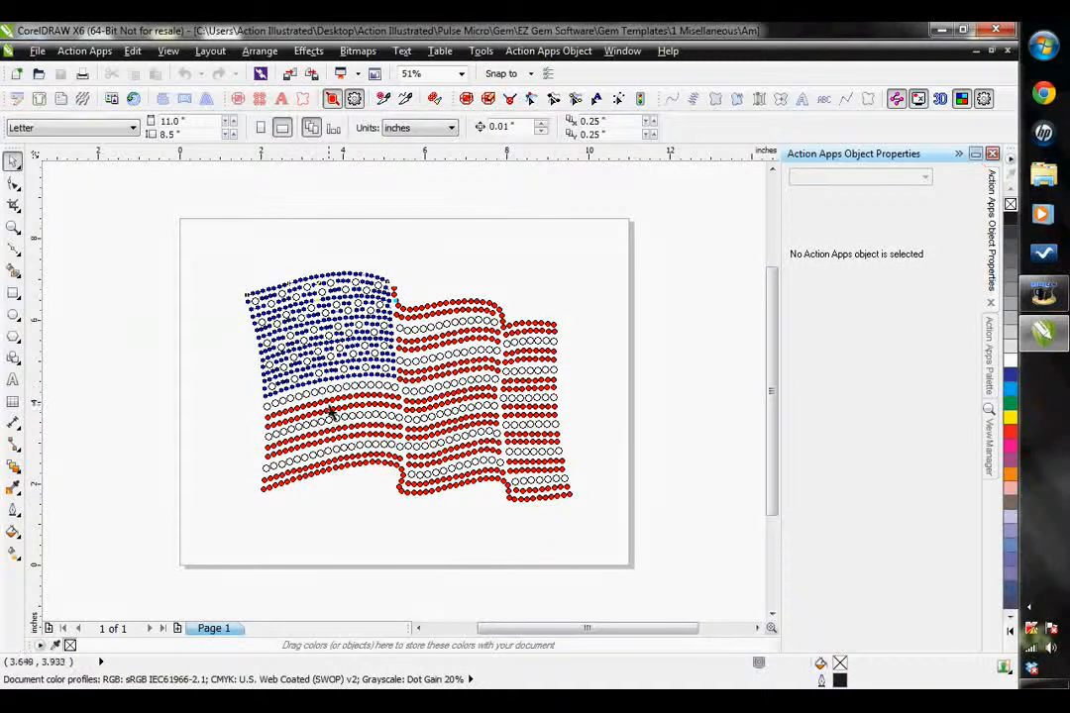
pyautogui.moveTo(321, 334)
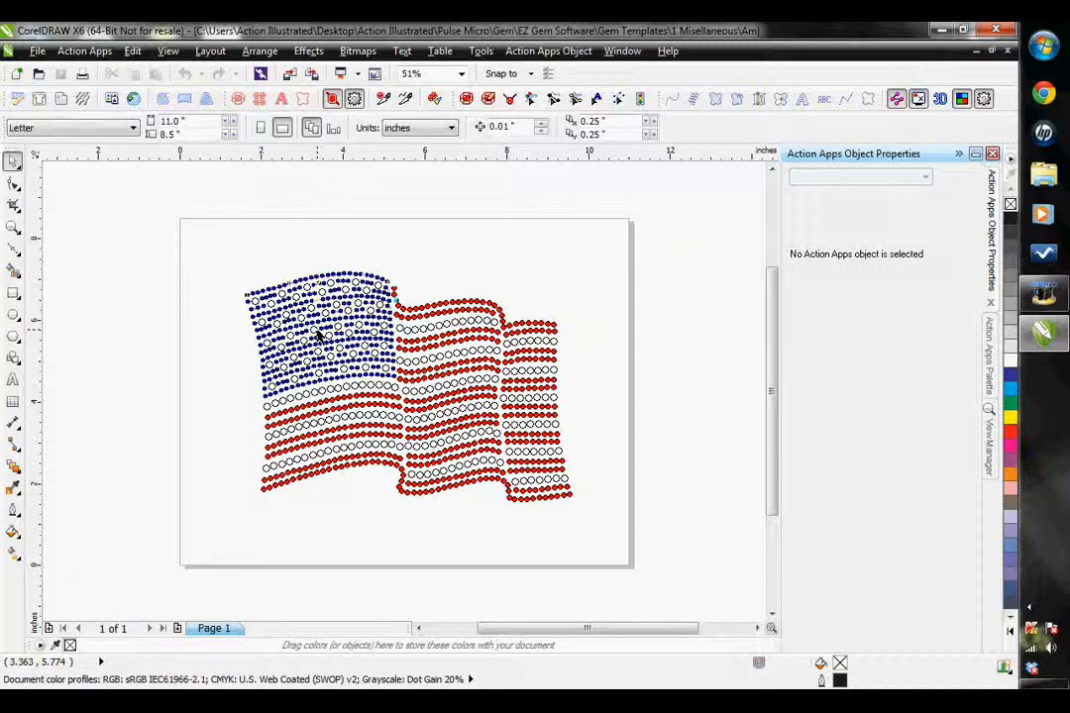
pyautogui.moveTo(222, 242)
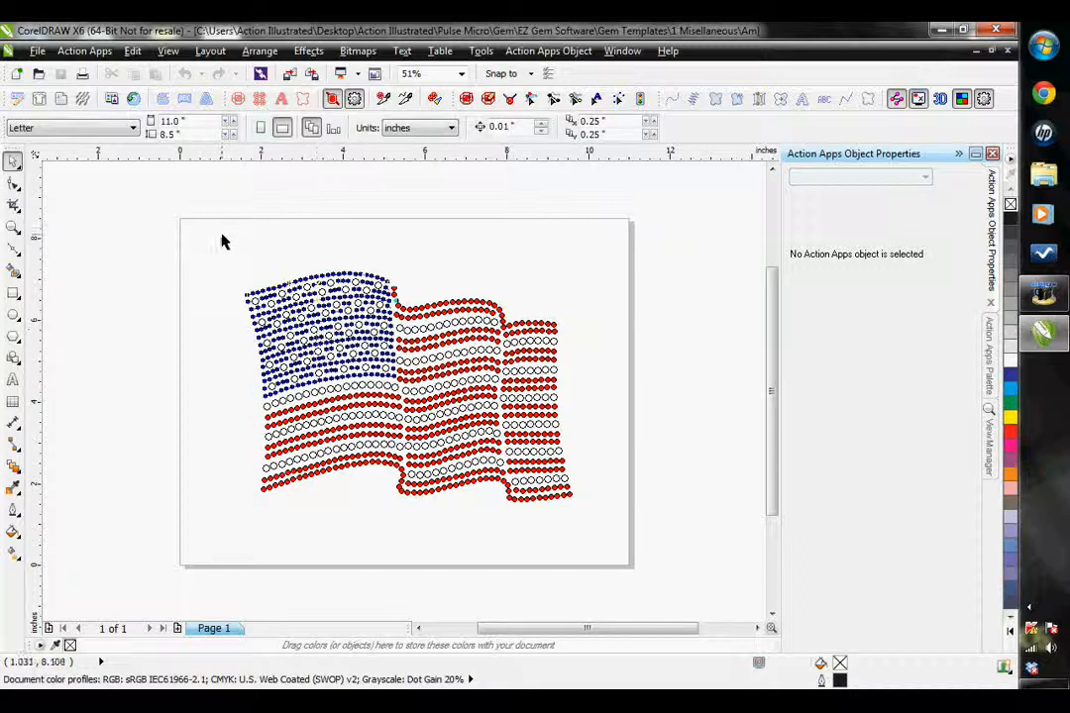
pyautogui.moveTo(574, 511)
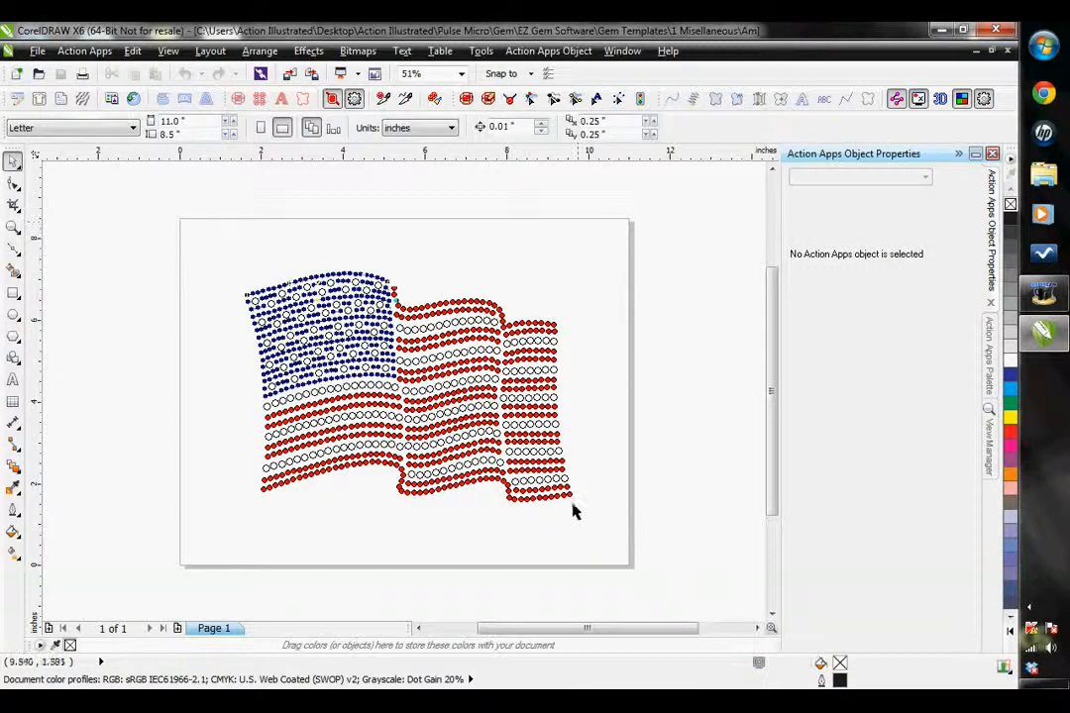
pyautogui.moveTo(582, 517)
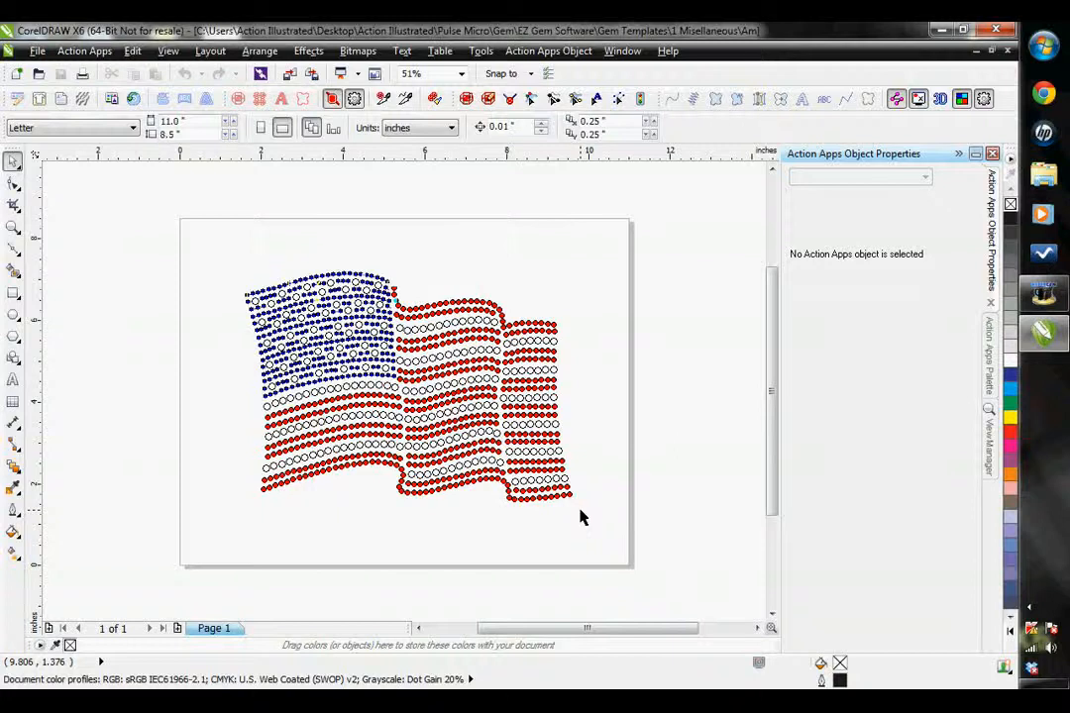
pyautogui.moveTo(489, 511)
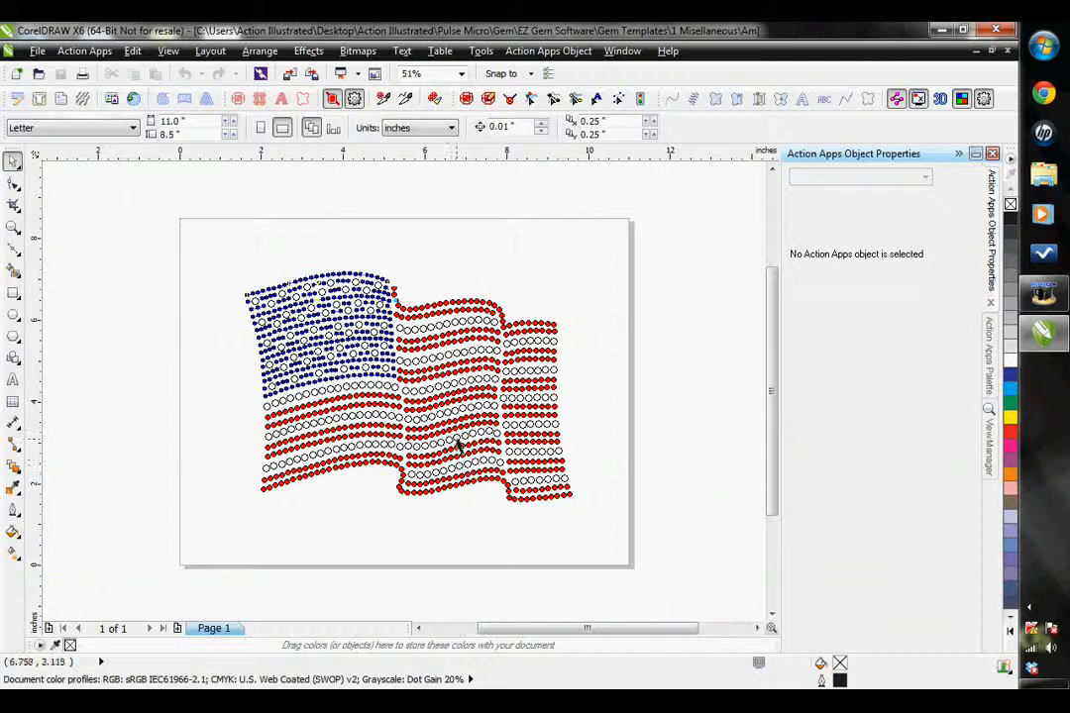
# Select one red rhinestone row to show its SS 16, 0.50 mm, count 12 gem properties.
pyautogui.click(456, 452)
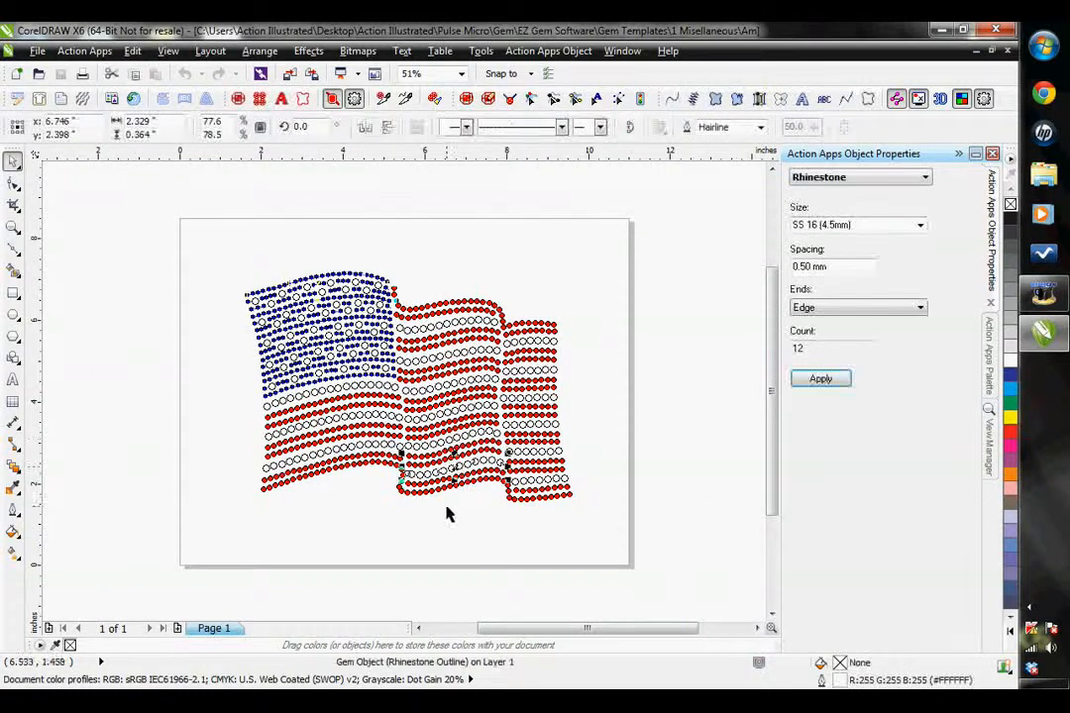
pyautogui.moveTo(446, 547)
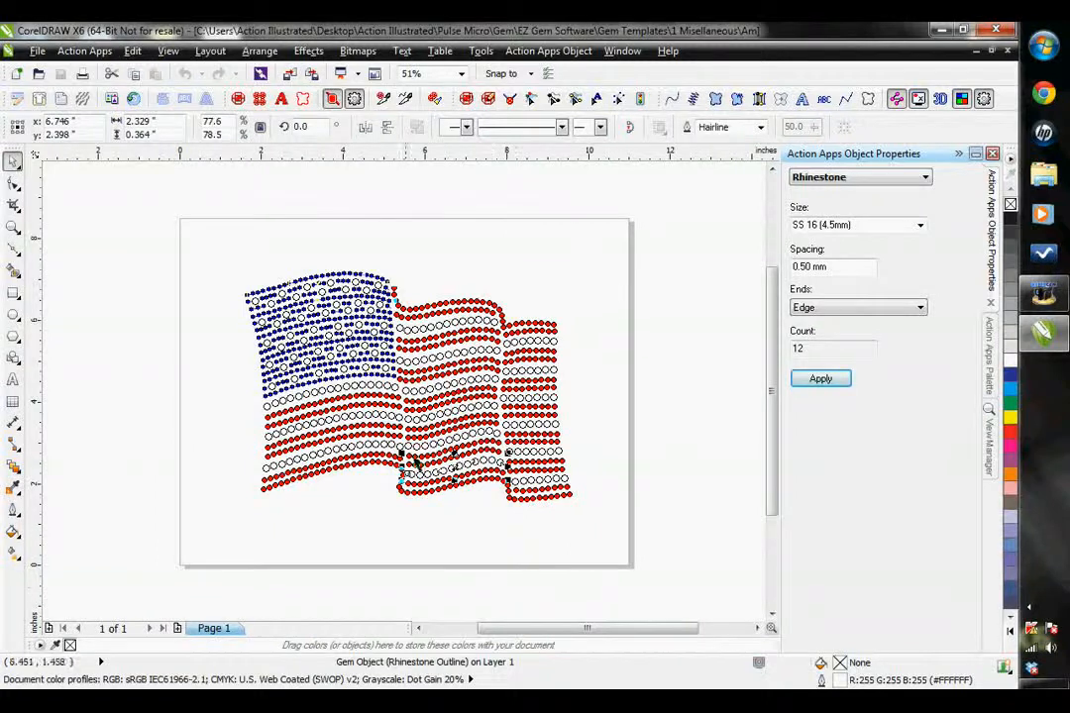
# Browse the Action Apps worksheet and cutter commands for the rhinestone flag.
pyautogui.click(83, 51)
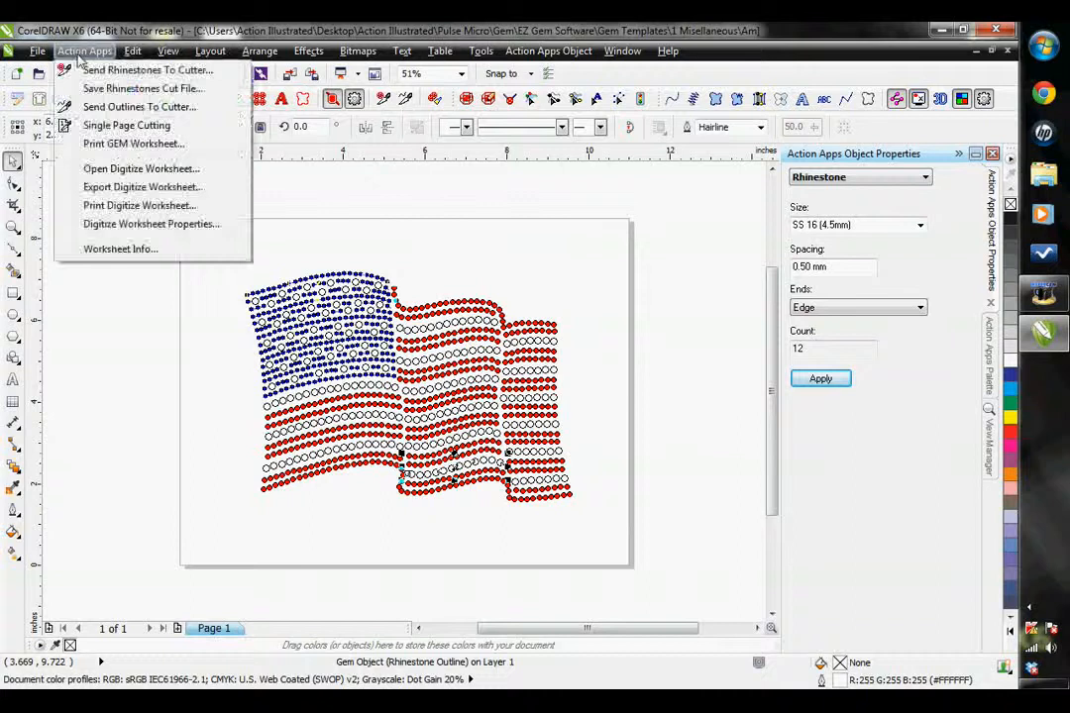
pyautogui.moveTo(127, 125)
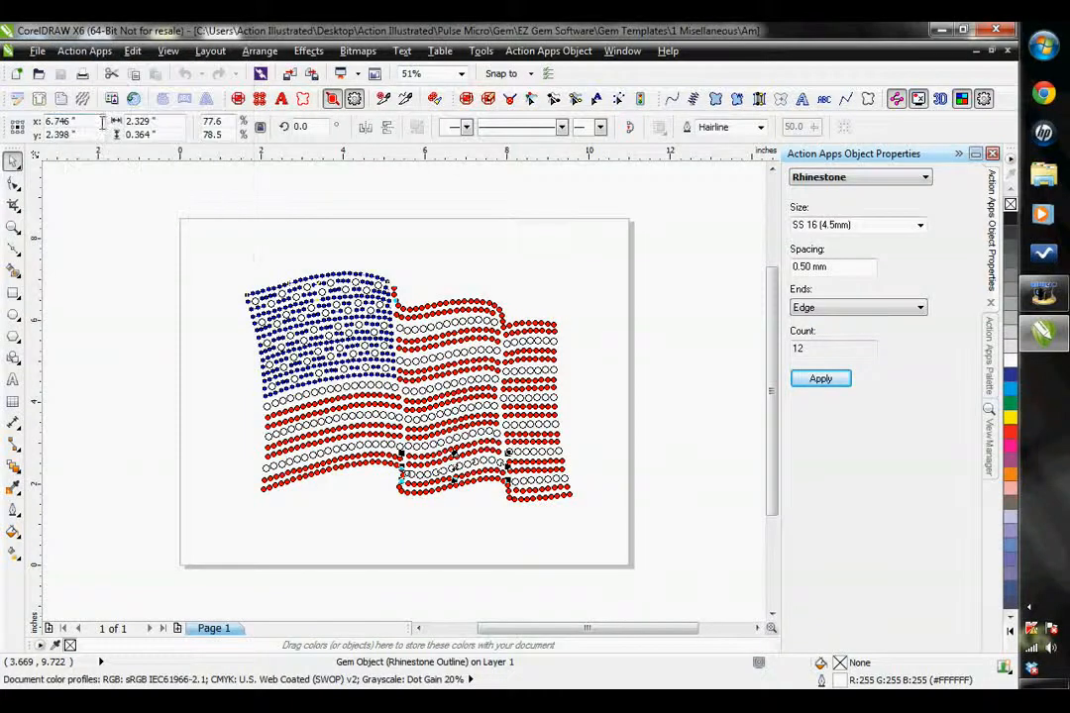
pyautogui.click(83, 51)
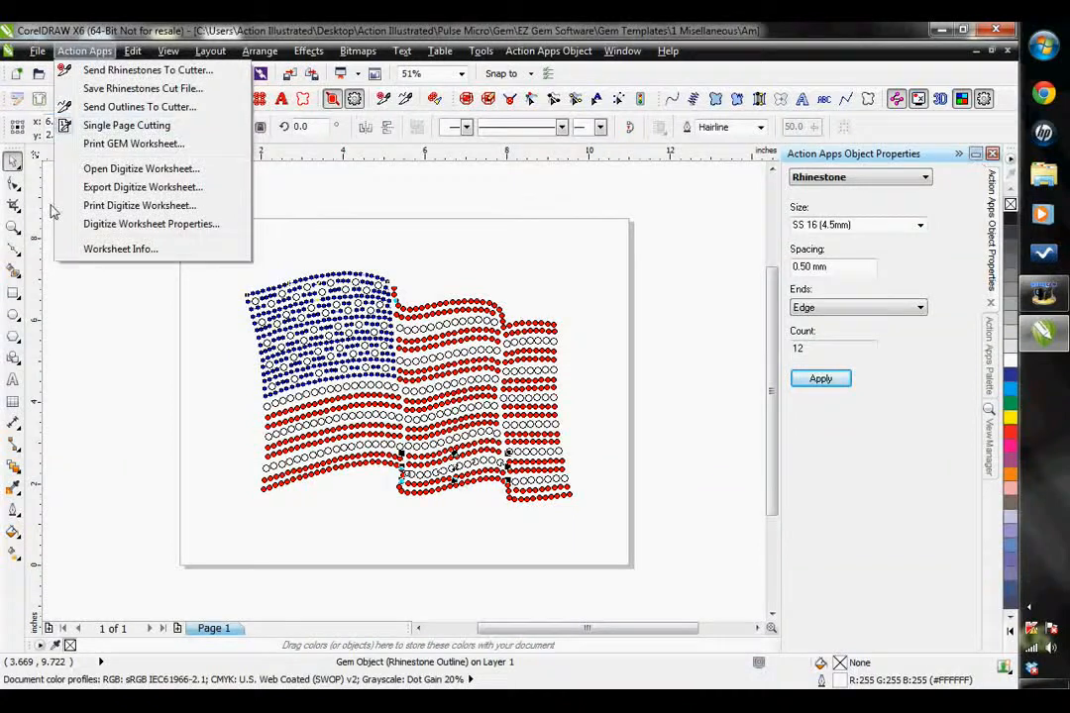
pyautogui.moveTo(40, 245)
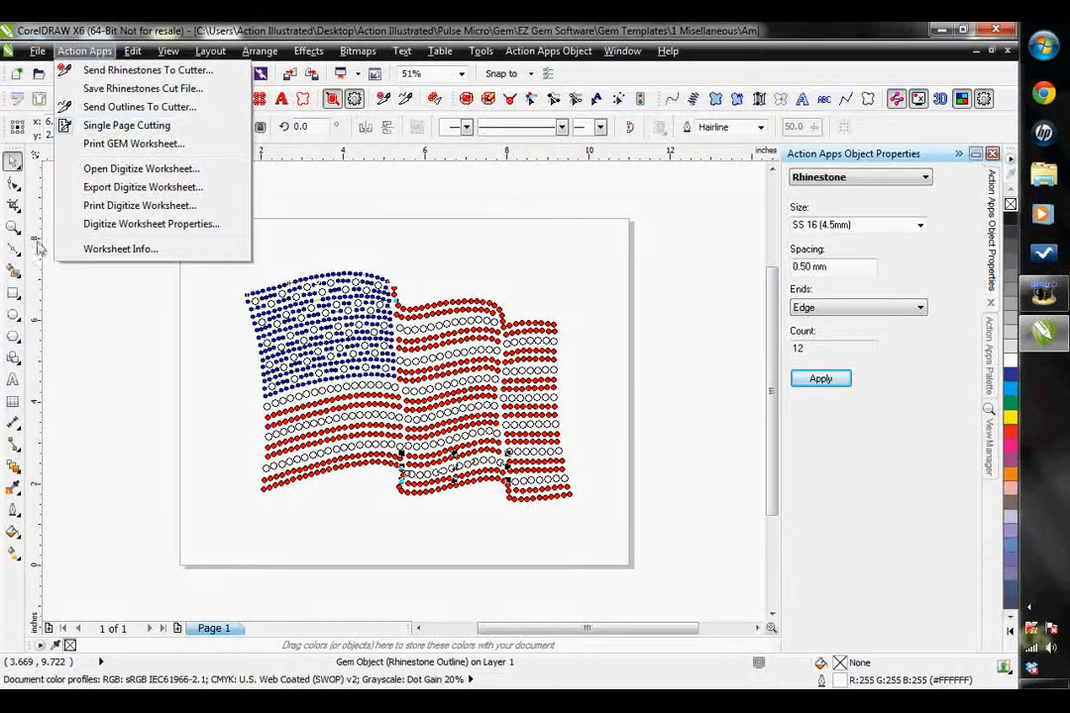
pyautogui.click(107, 245)
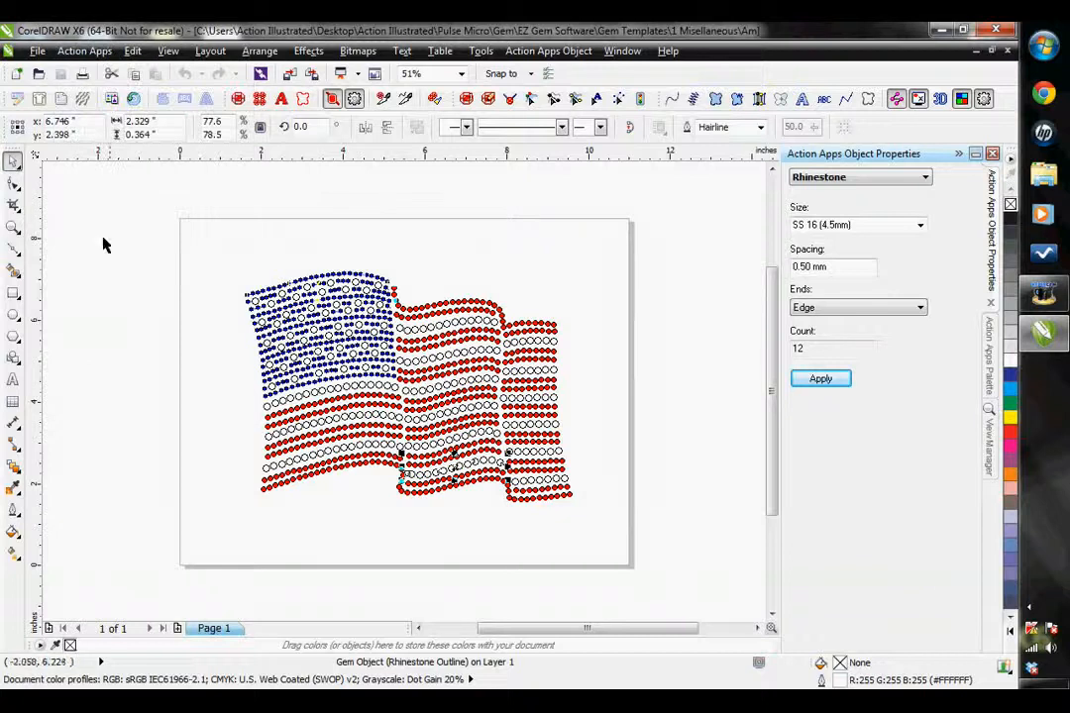
pyautogui.click(83, 51)
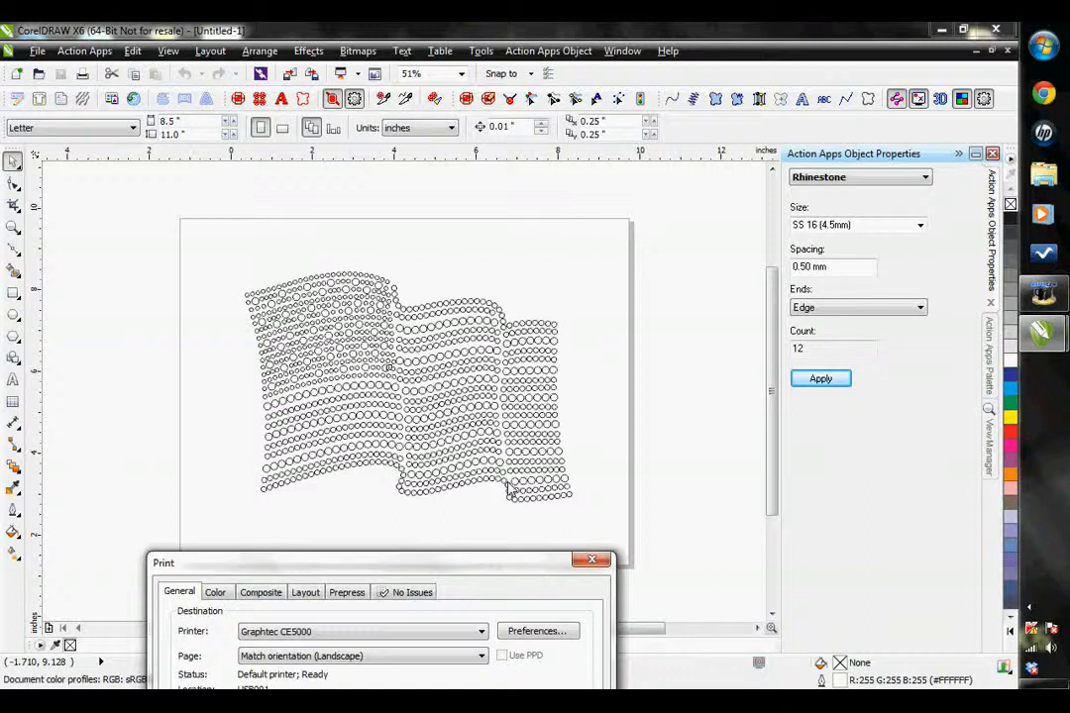
pyautogui.moveTo(683, 557)
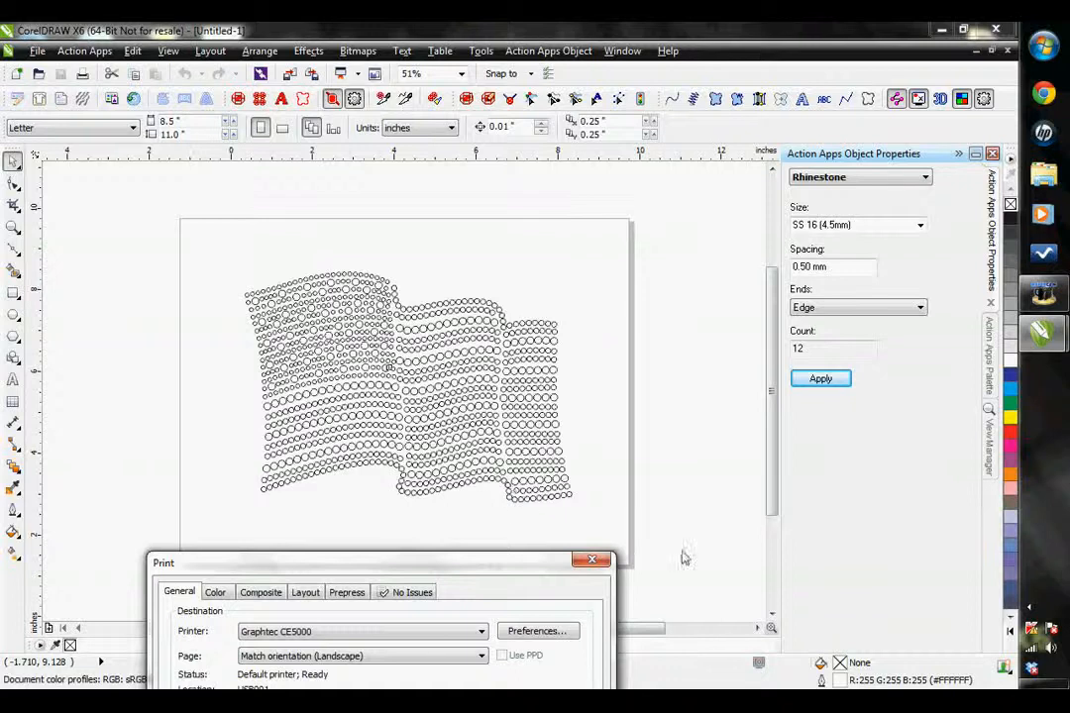
pyautogui.moveTo(590, 559)
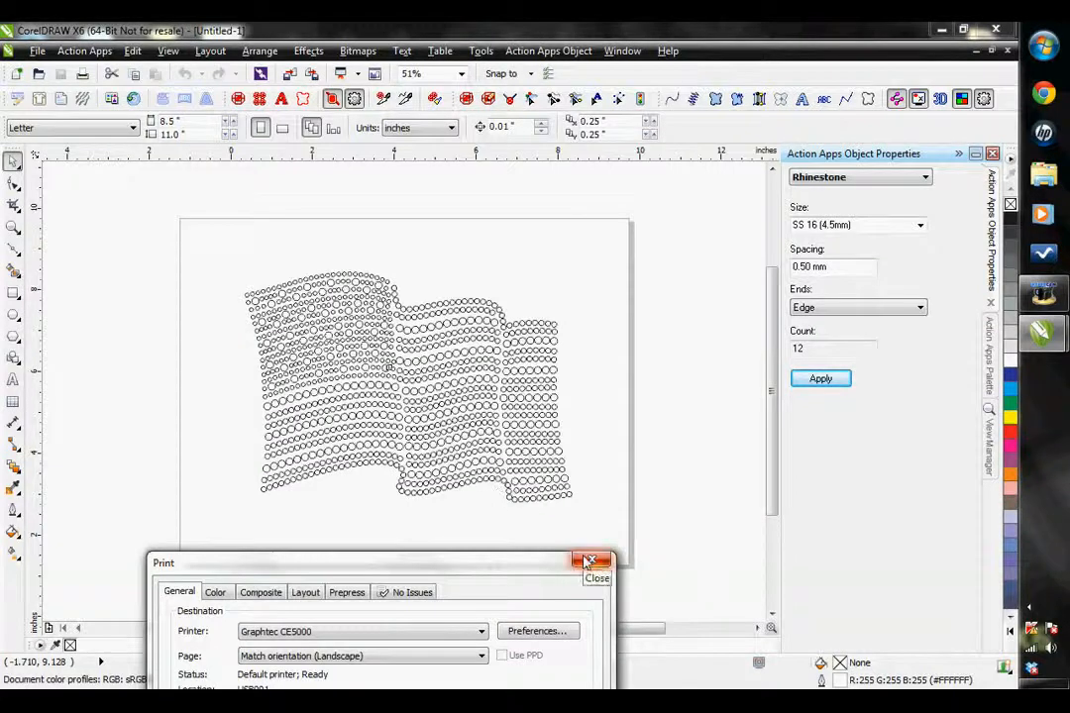
# Cancel the worksheet print and return to the coloured AmericanFlag04 rhinestone drawing.
pyautogui.click(590, 562)
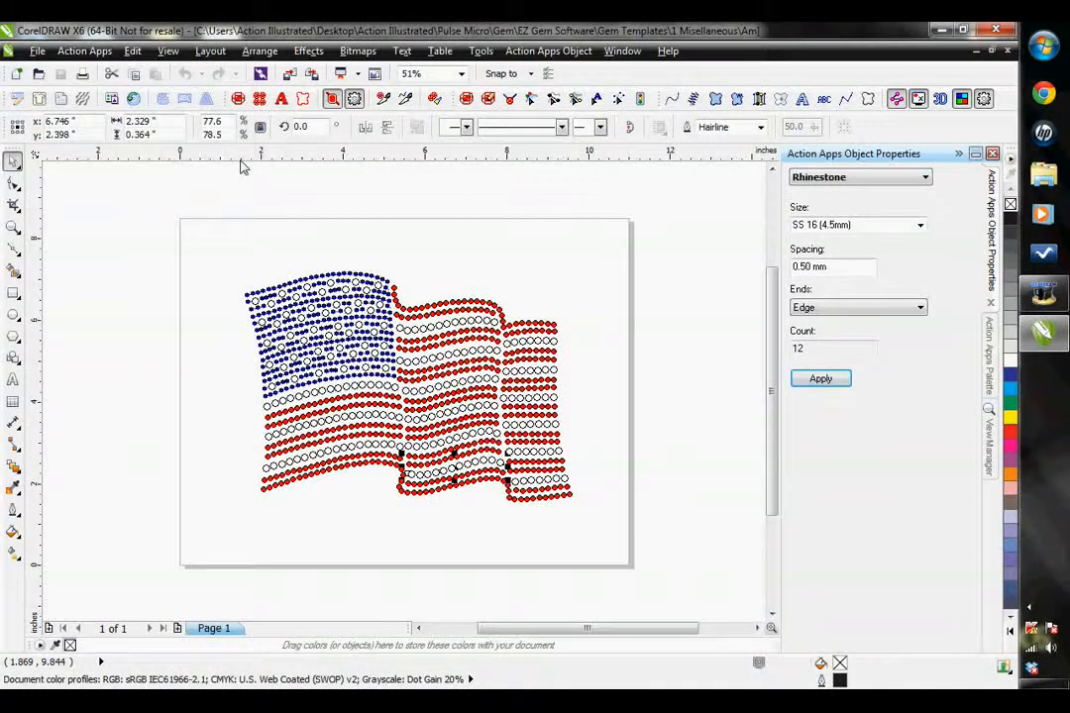
# Save the untitled cut drawing to the Desktop as Flag3 via the Action Apps commands.
pyautogui.click(84, 52)
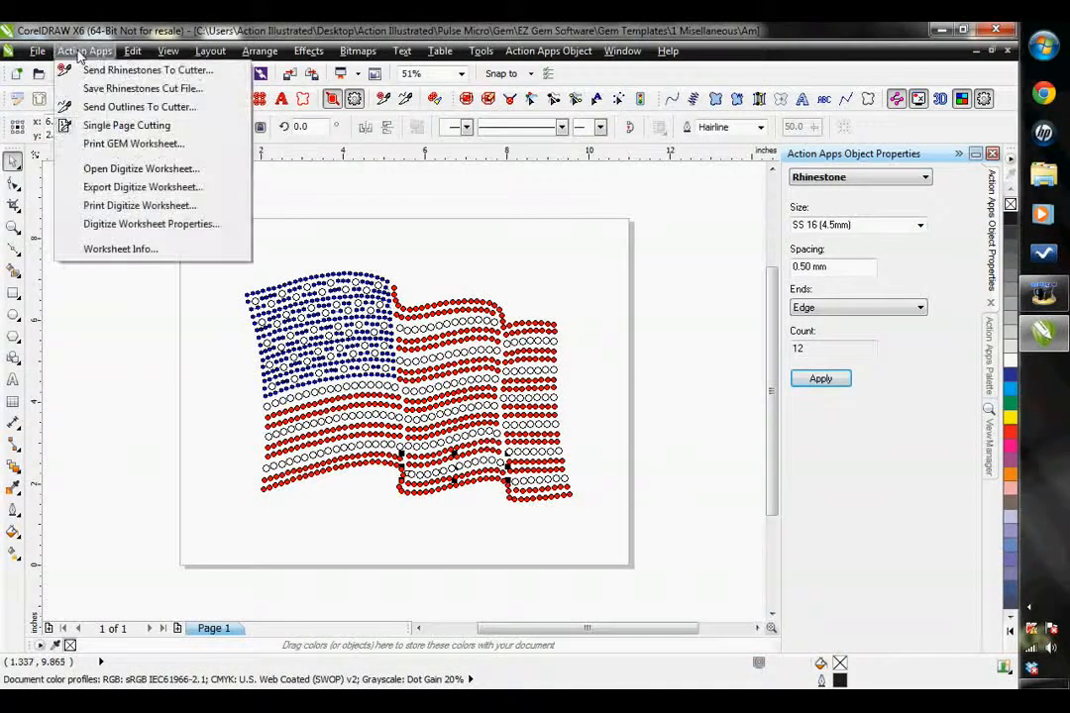
pyautogui.moveTo(109, 117)
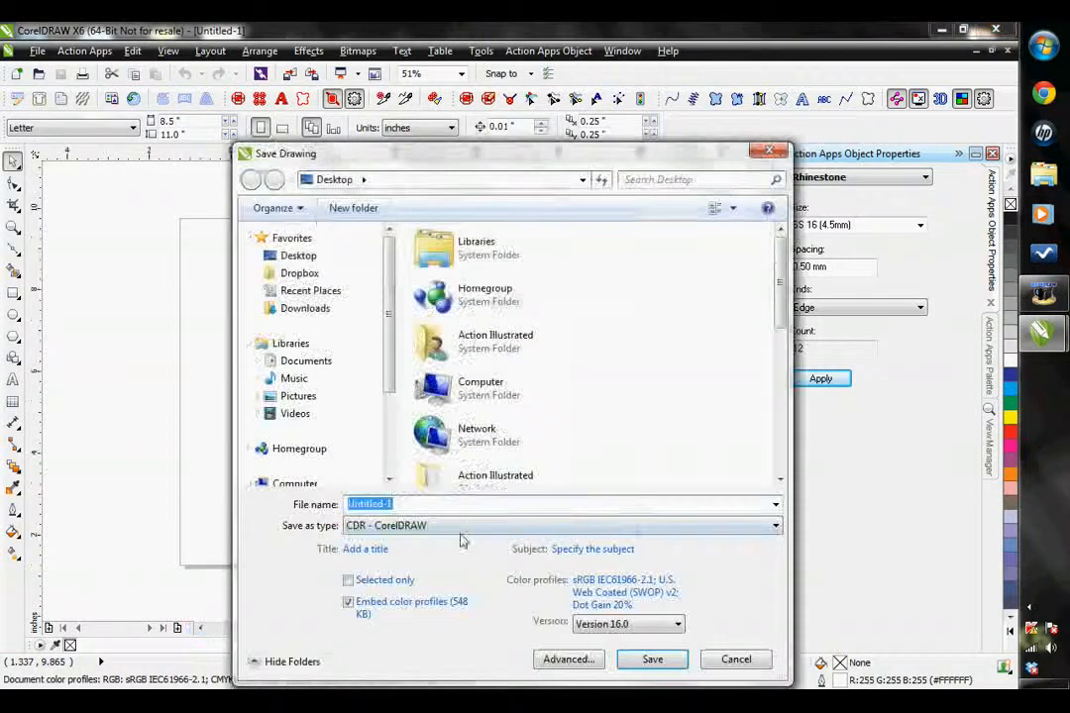
pyautogui.write('Flag1')
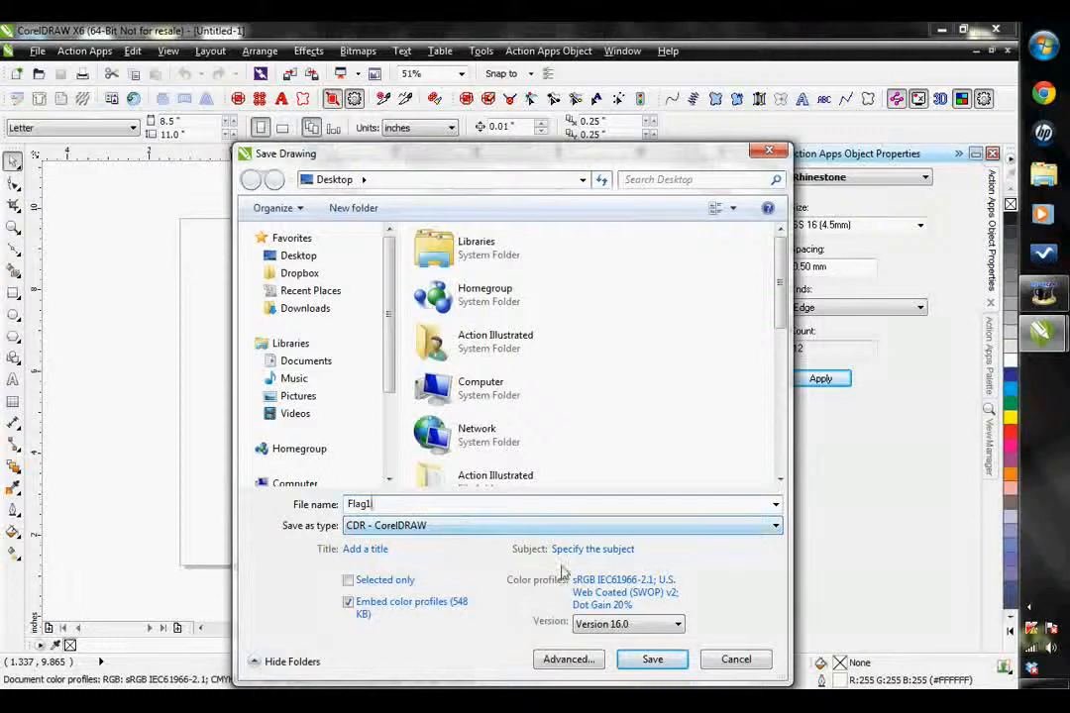
pyautogui.click(652, 658)
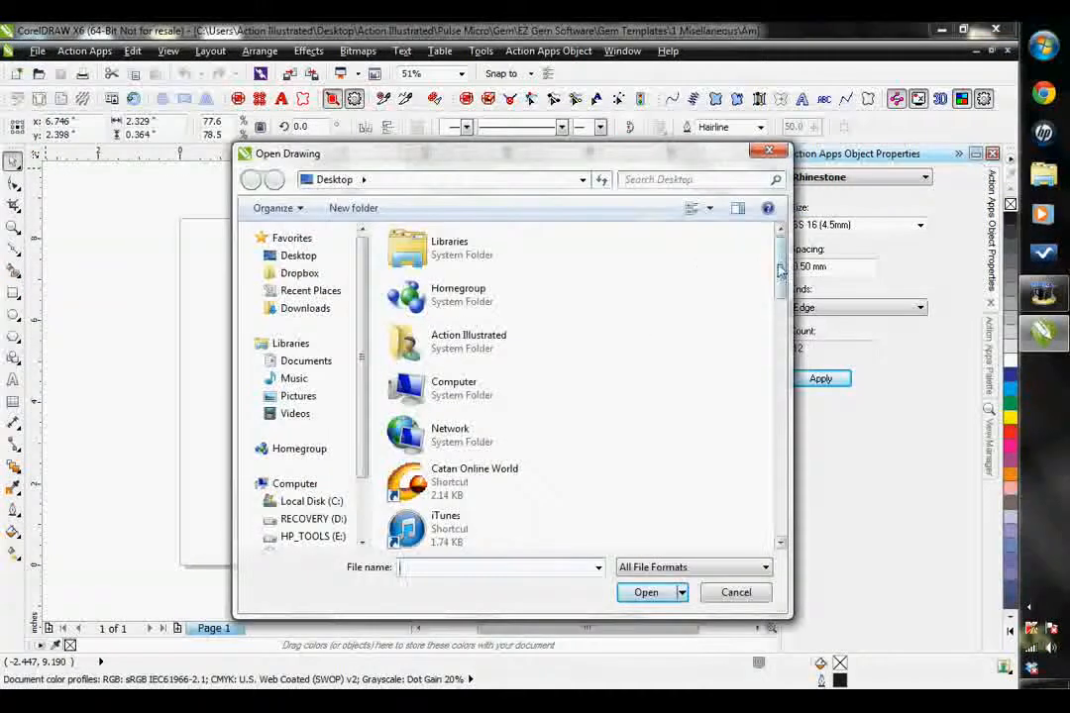
# Open the Flag3 outline file from the Desktop, then return to the coloured flag template.
pyautogui.scroll(-3)
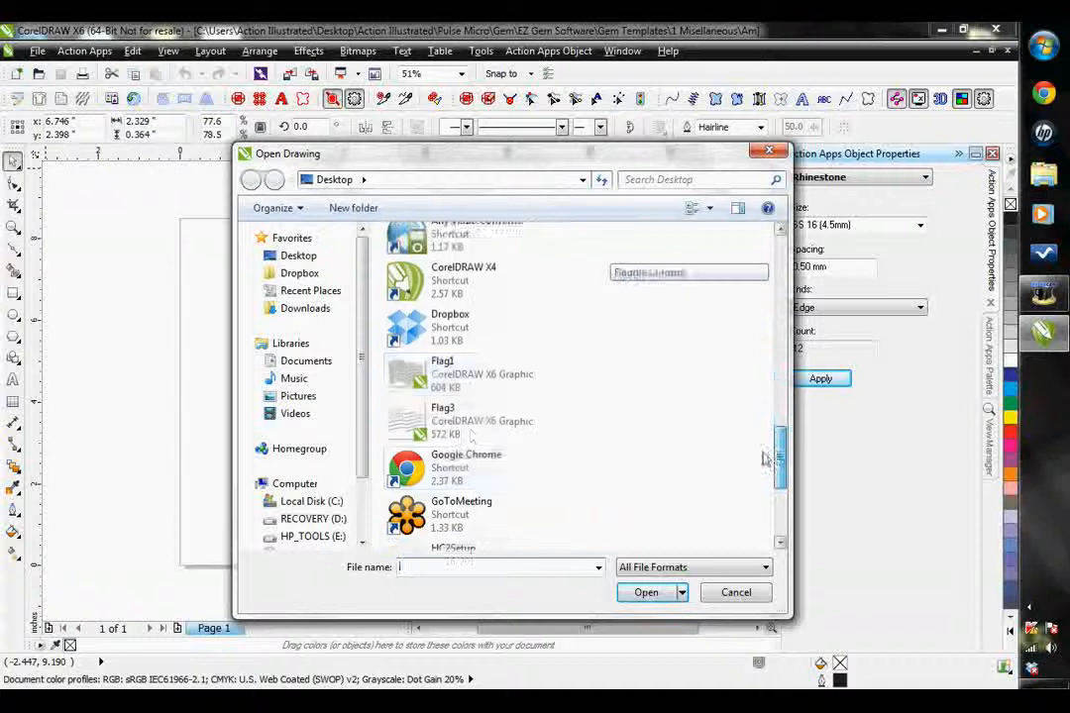
pyautogui.click(456, 352)
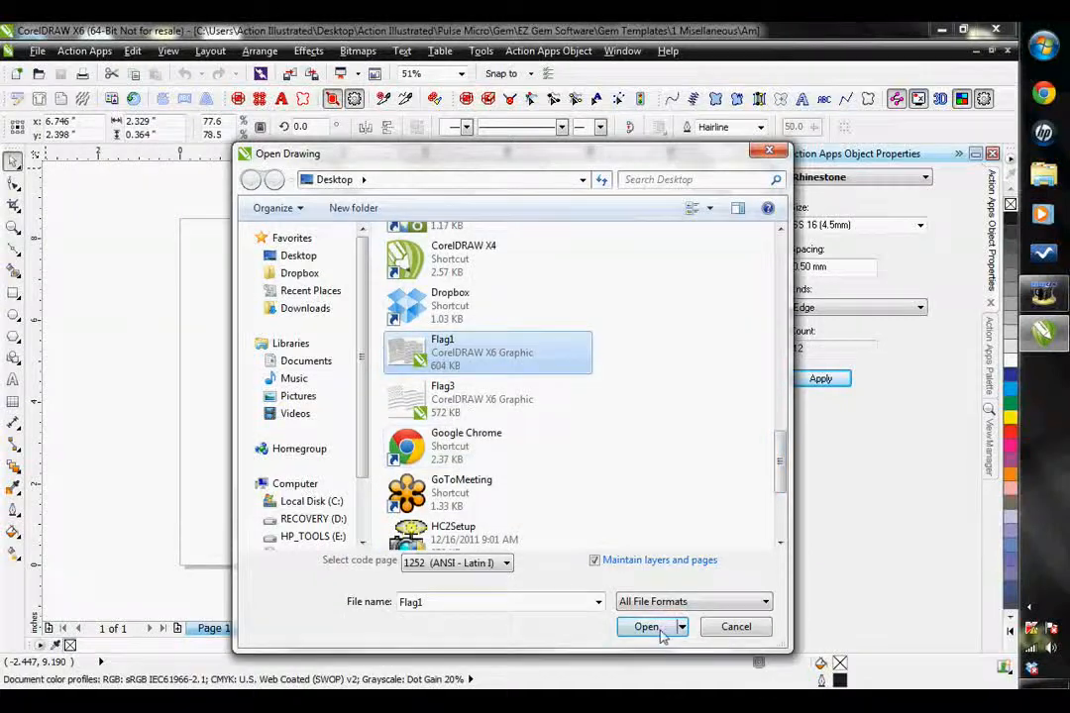
pyautogui.click(646, 626)
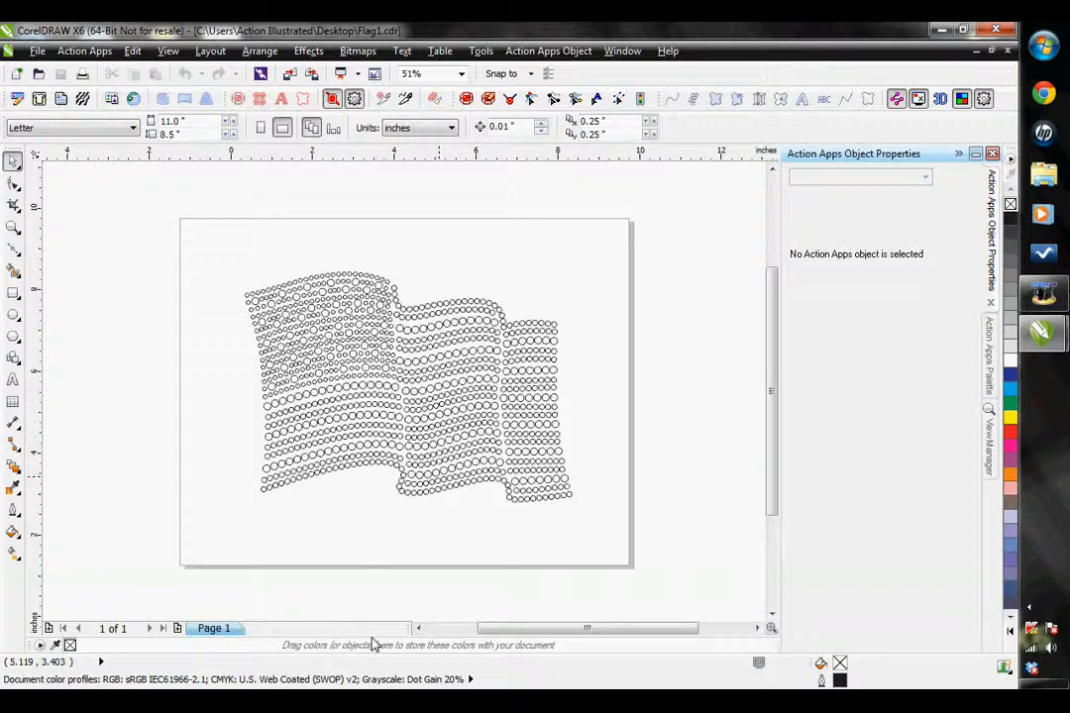
pyautogui.moveTo(361, 622)
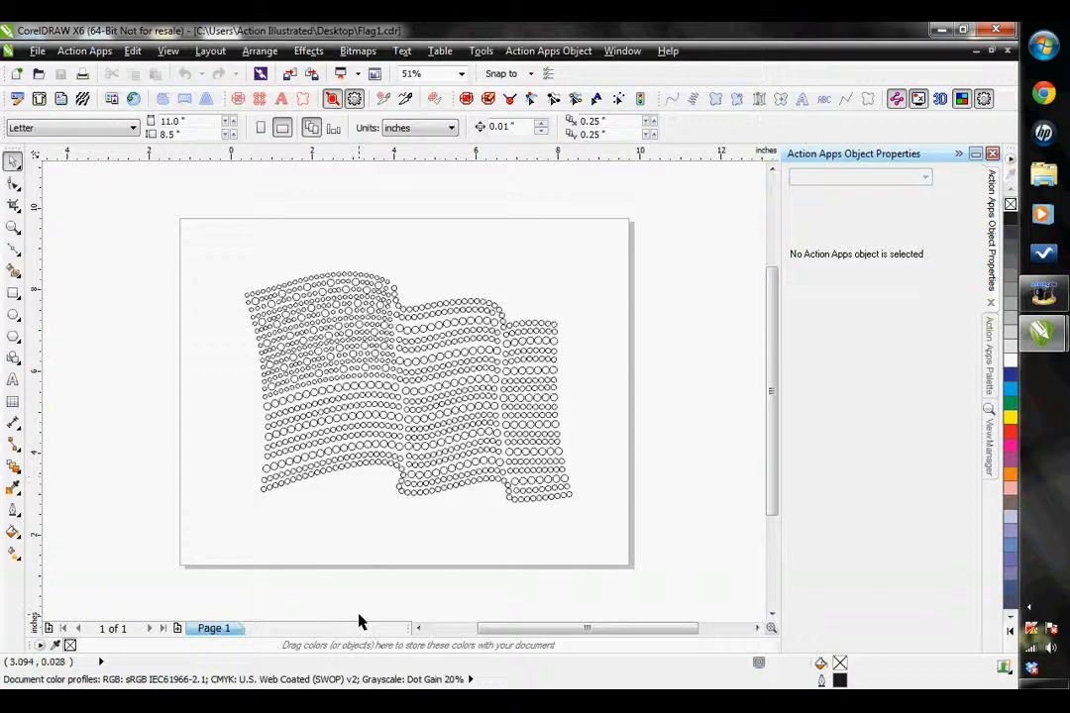
pyautogui.moveTo(911, 275)
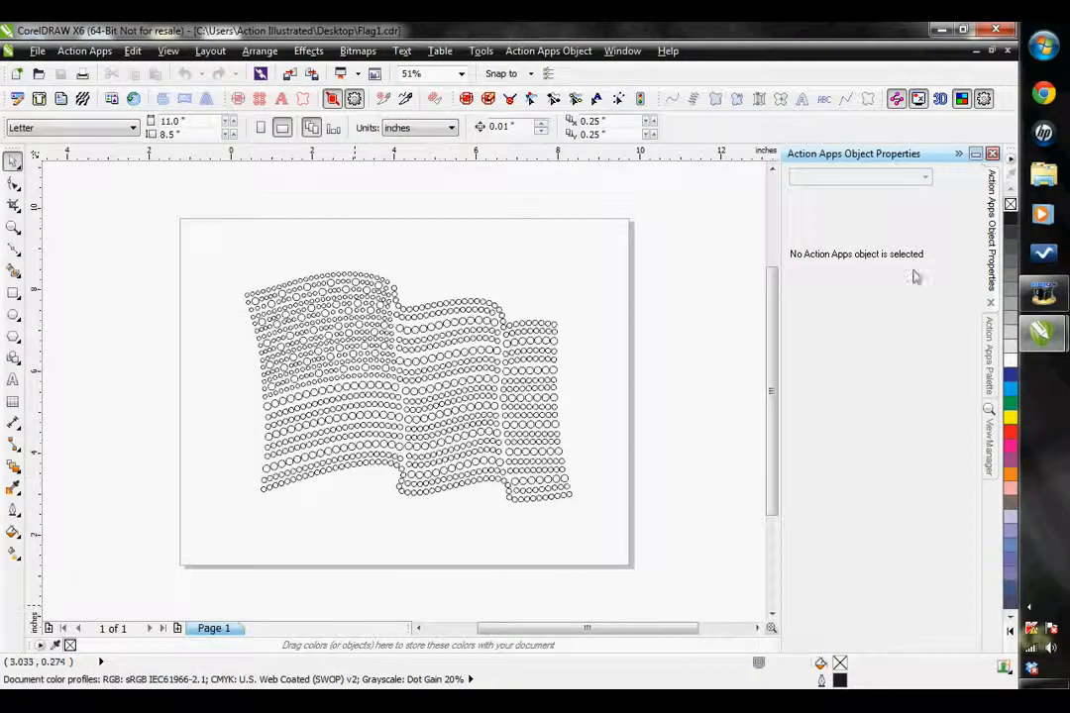
pyautogui.click(820, 376)
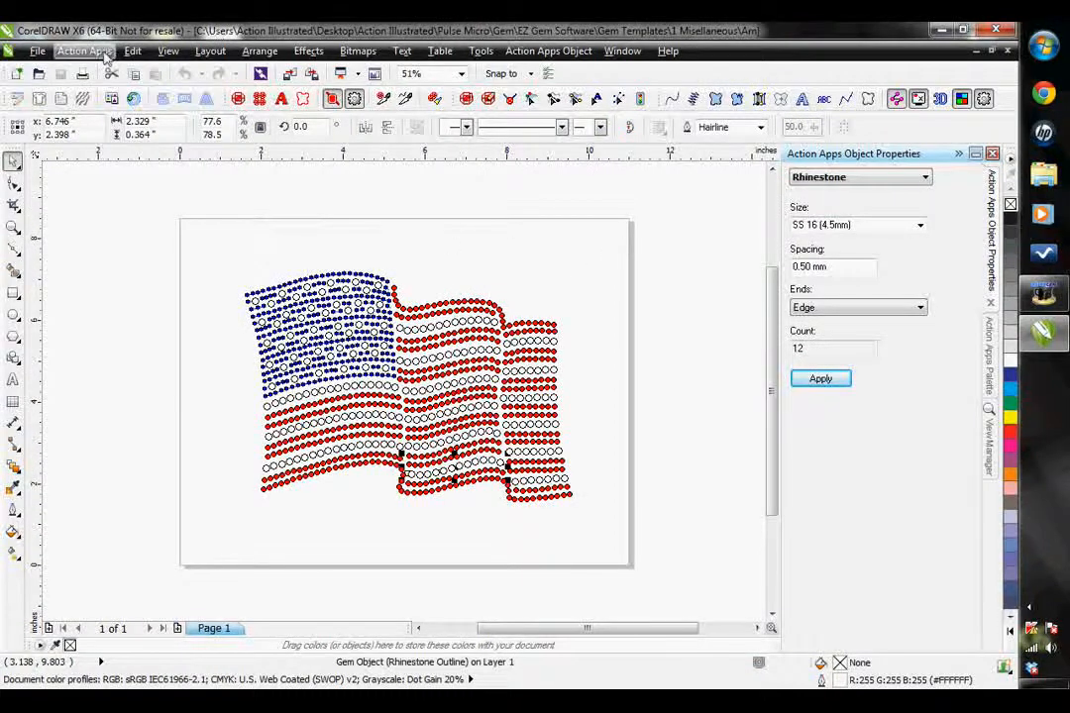
# Generate the two-page gem worksheet and bring up its Graphtec CE5000 print settings.
pyautogui.click(84, 52)
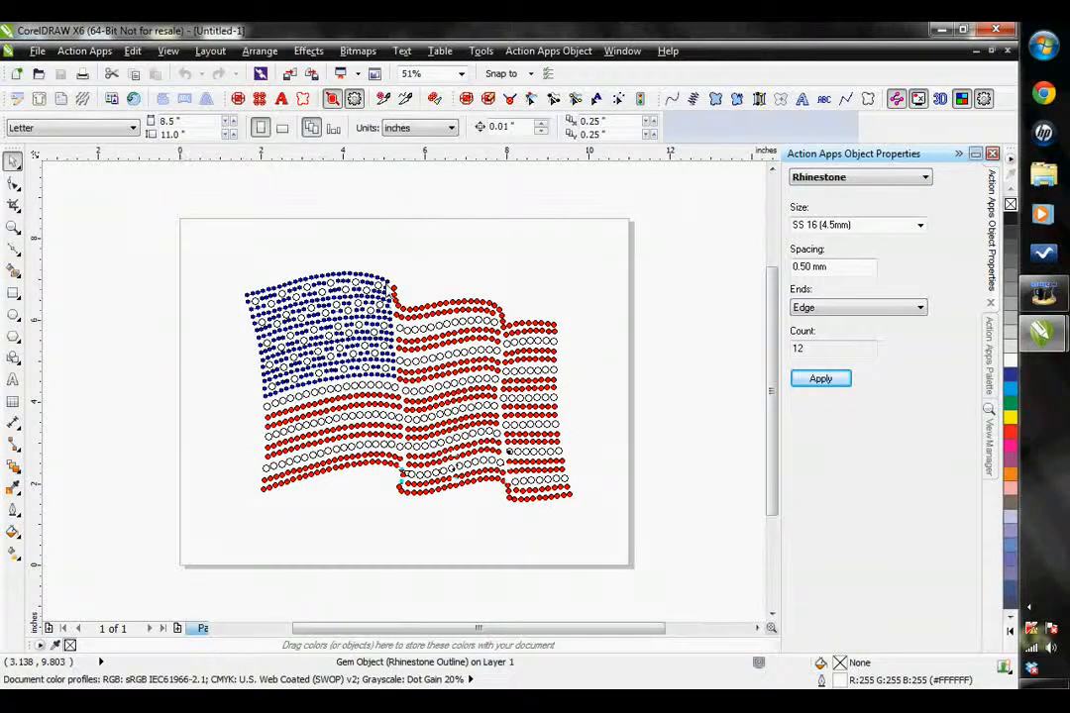
pyautogui.click(820, 378)
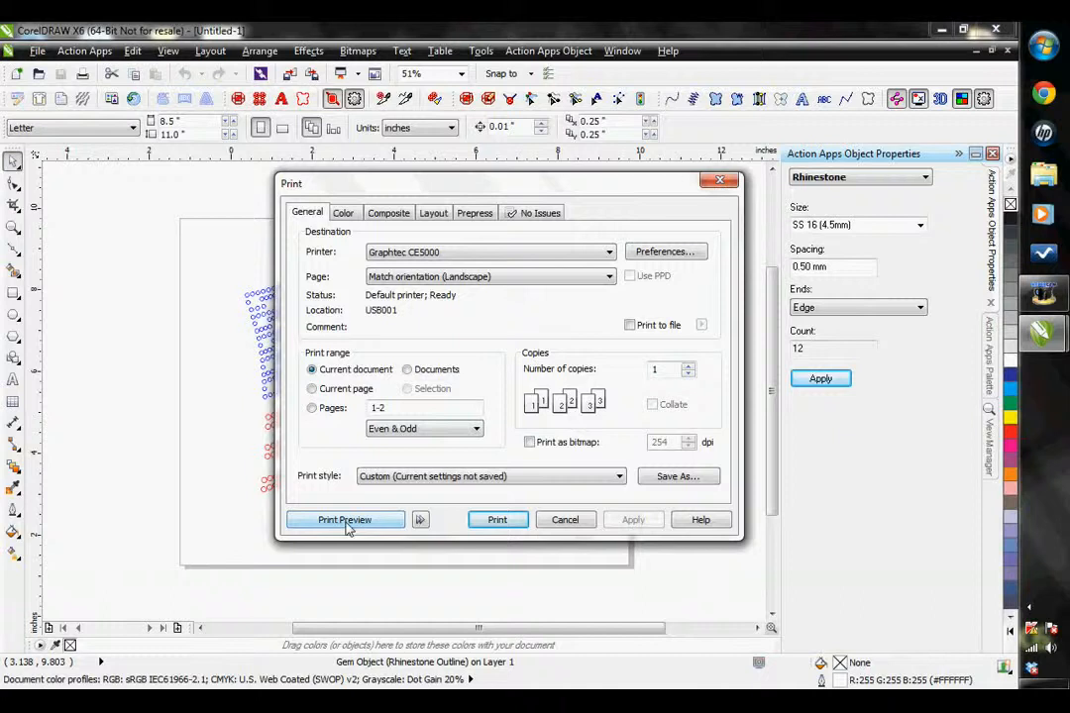
# Preview the worksheet and show page 2 with the three rhinestone sizes and stone counts.
pyautogui.click(344, 519)
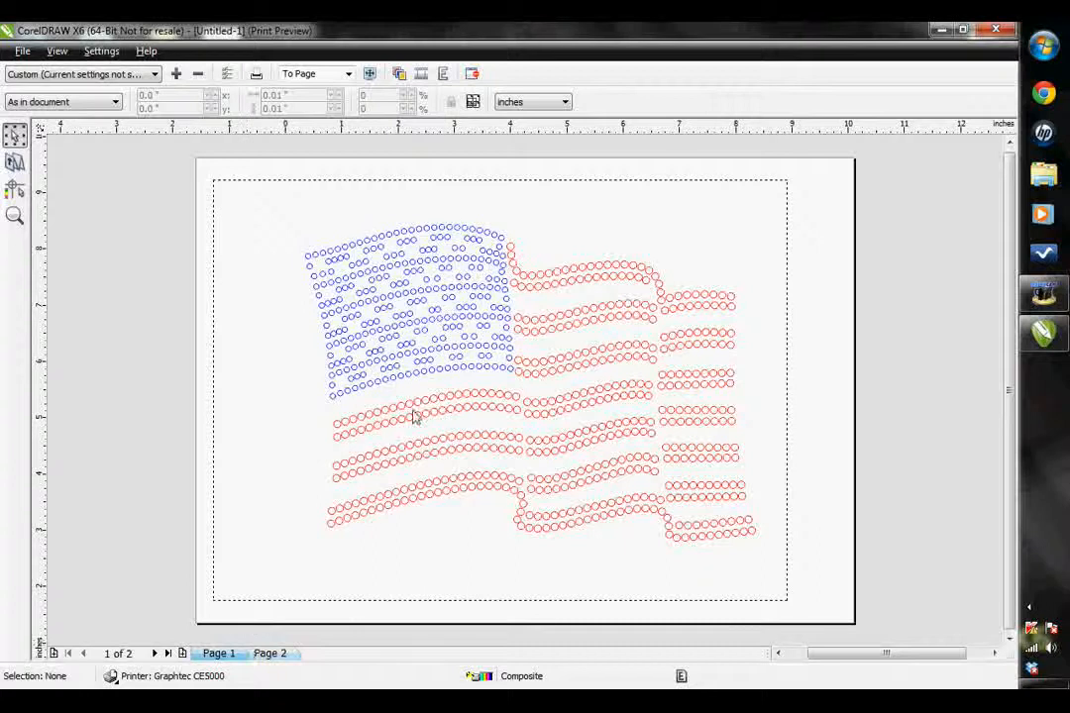
pyautogui.click(269, 654)
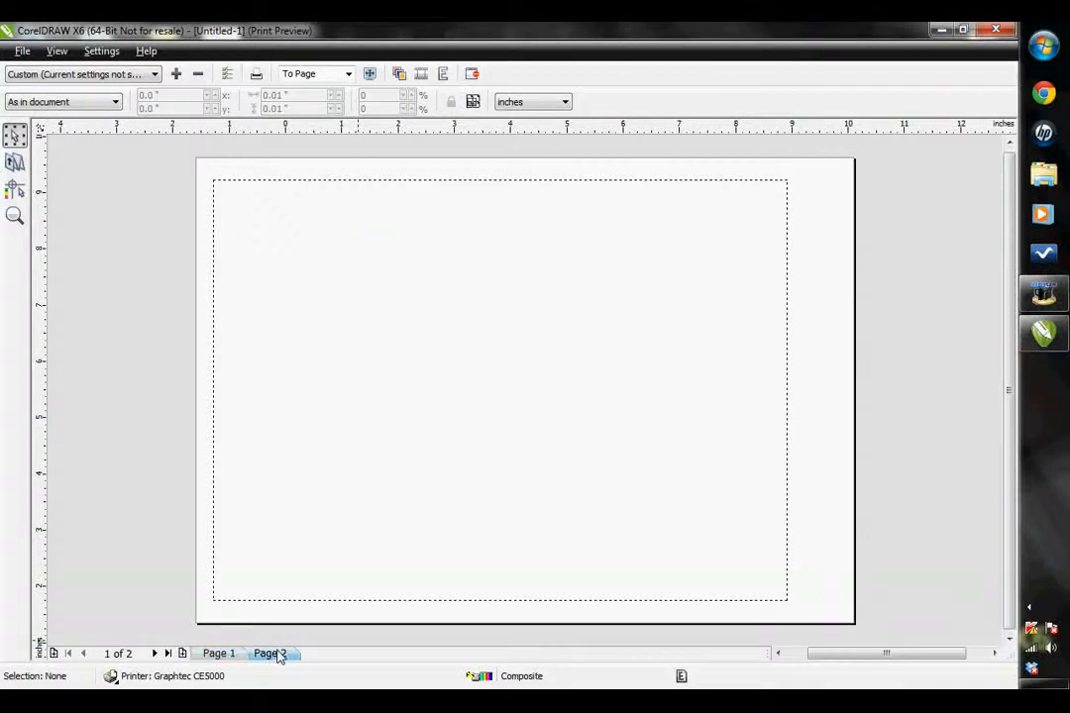
pyautogui.click(270, 654)
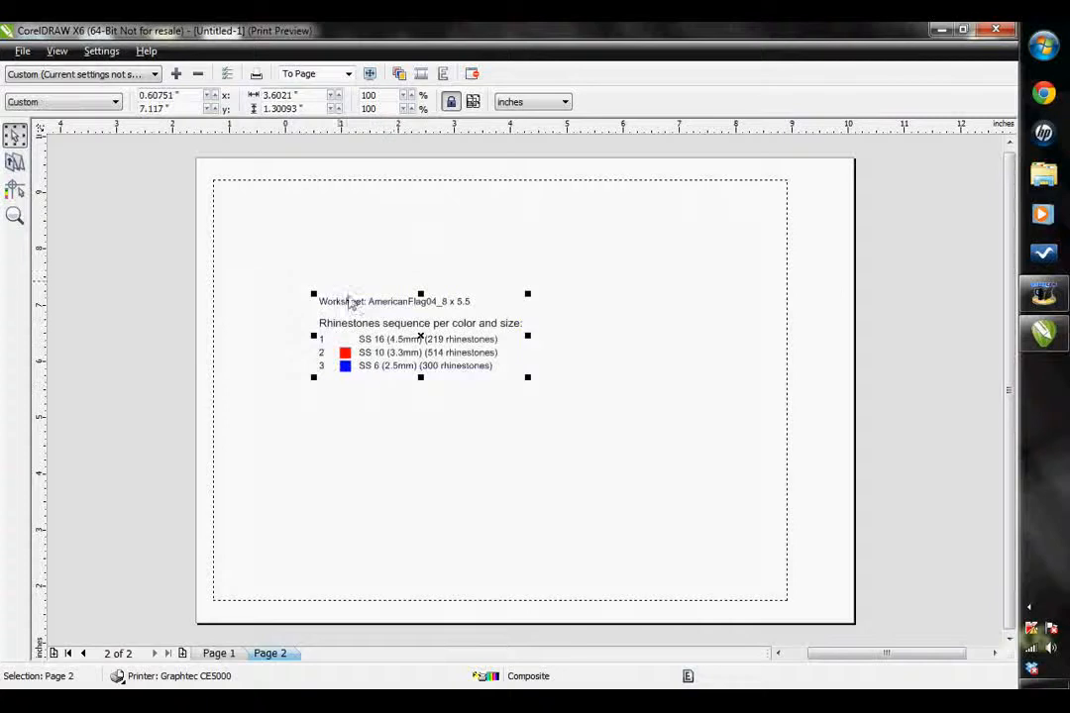
pyautogui.moveTo(475, 305)
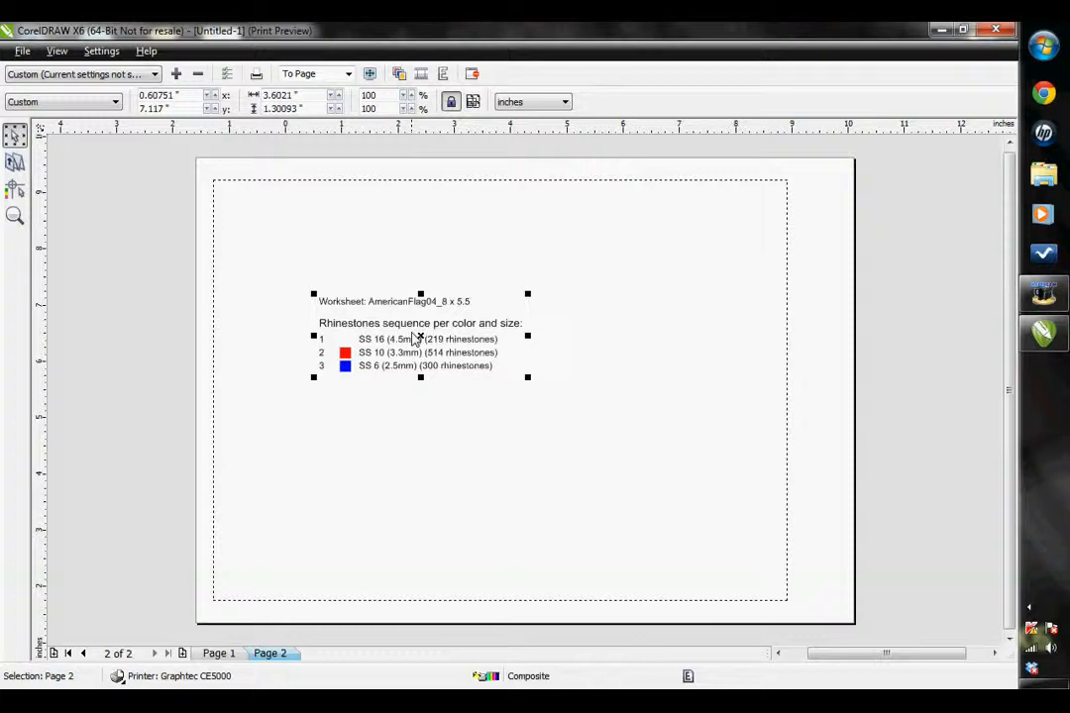
pyautogui.moveTo(413, 353)
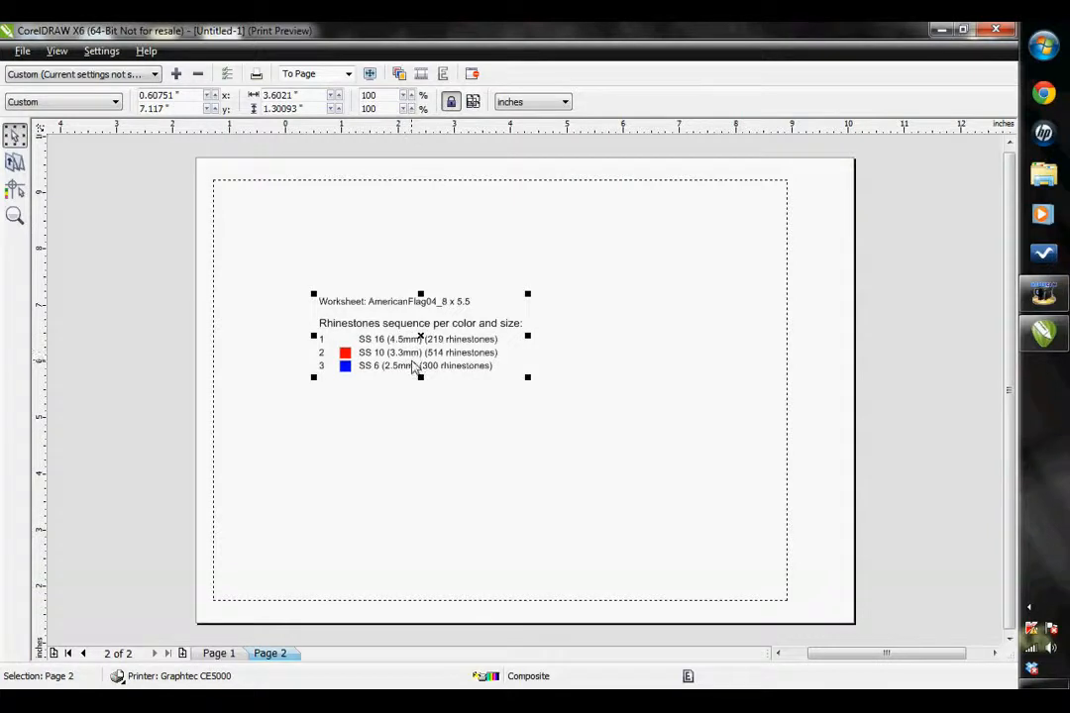
pyautogui.moveTo(400, 397)
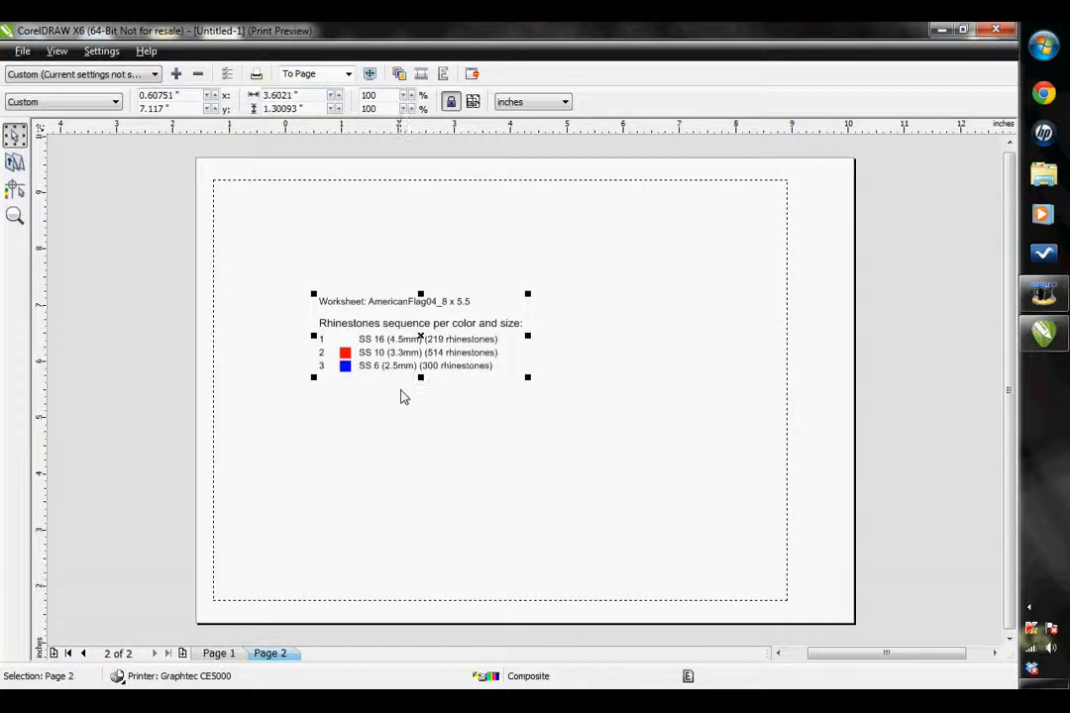
pyautogui.moveTo(396, 394)
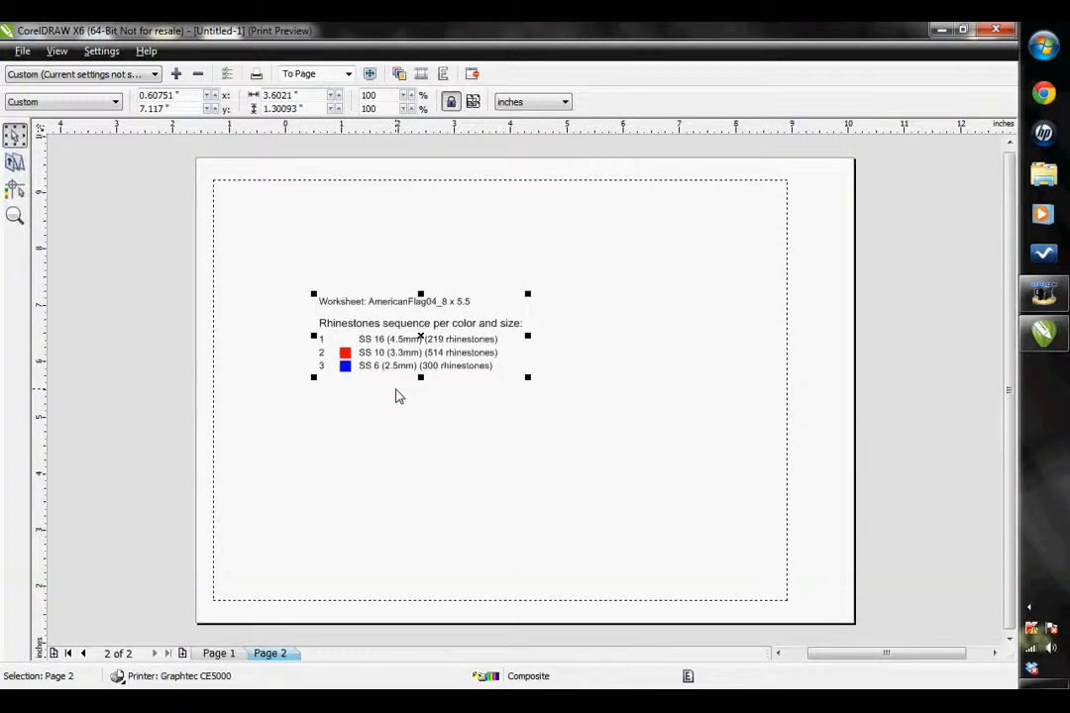
pyautogui.moveTo(404, 389)
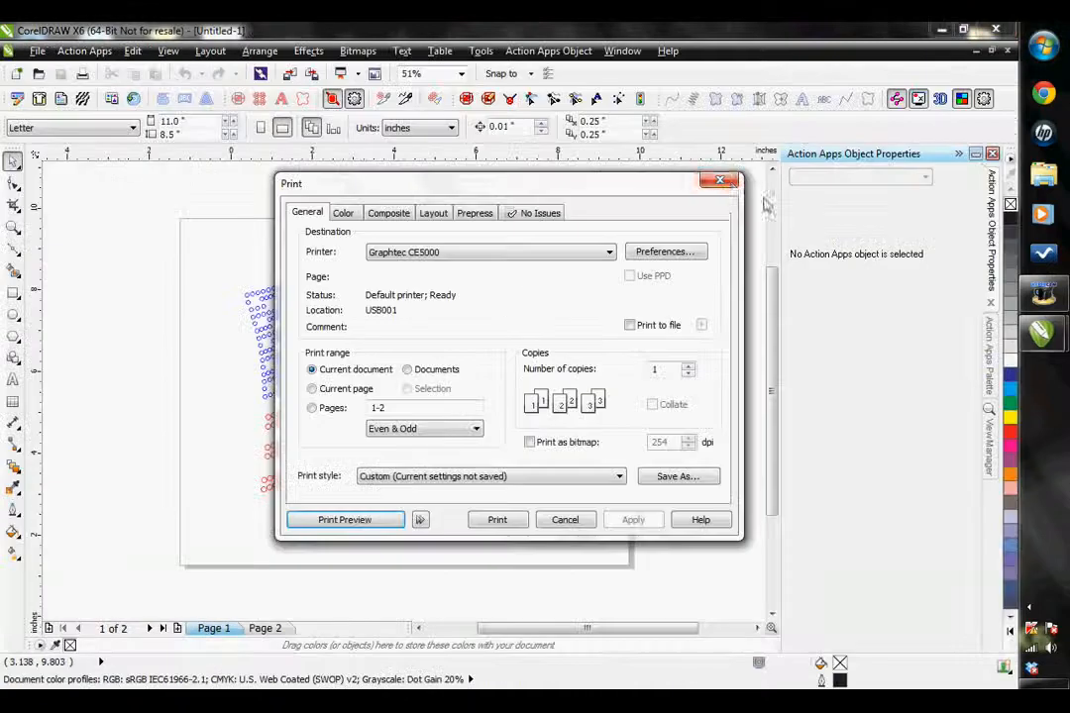
# Close the print dialog without printing and list the Action Apps worksheet commands.
pyautogui.click(564, 519)
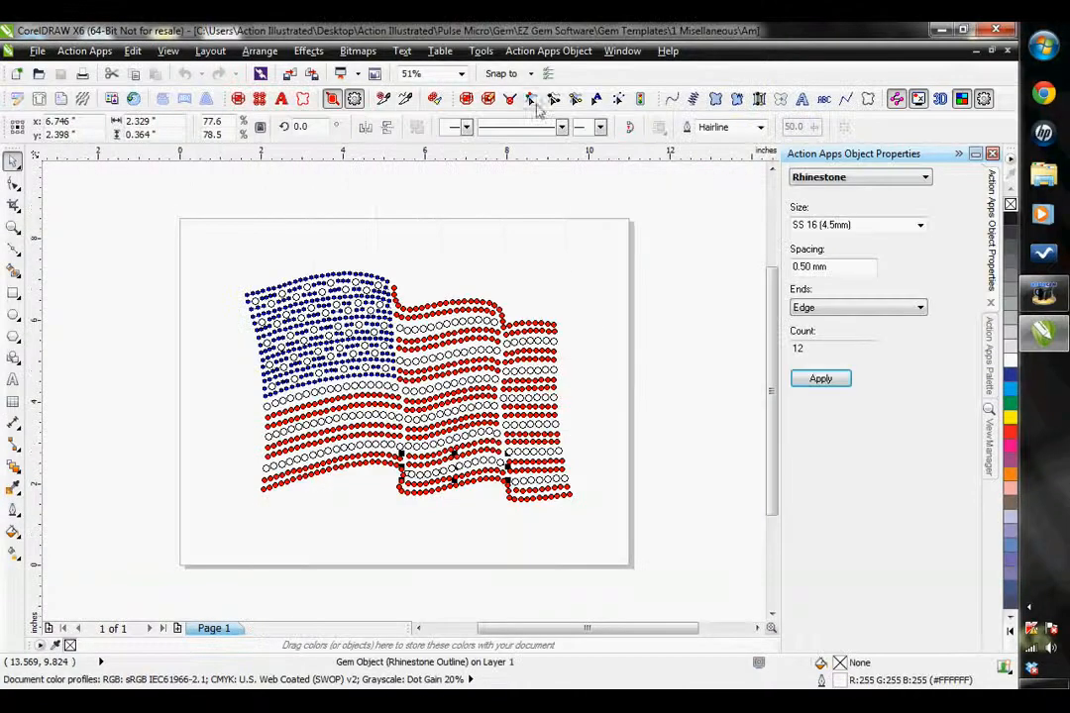
pyautogui.click(83, 52)
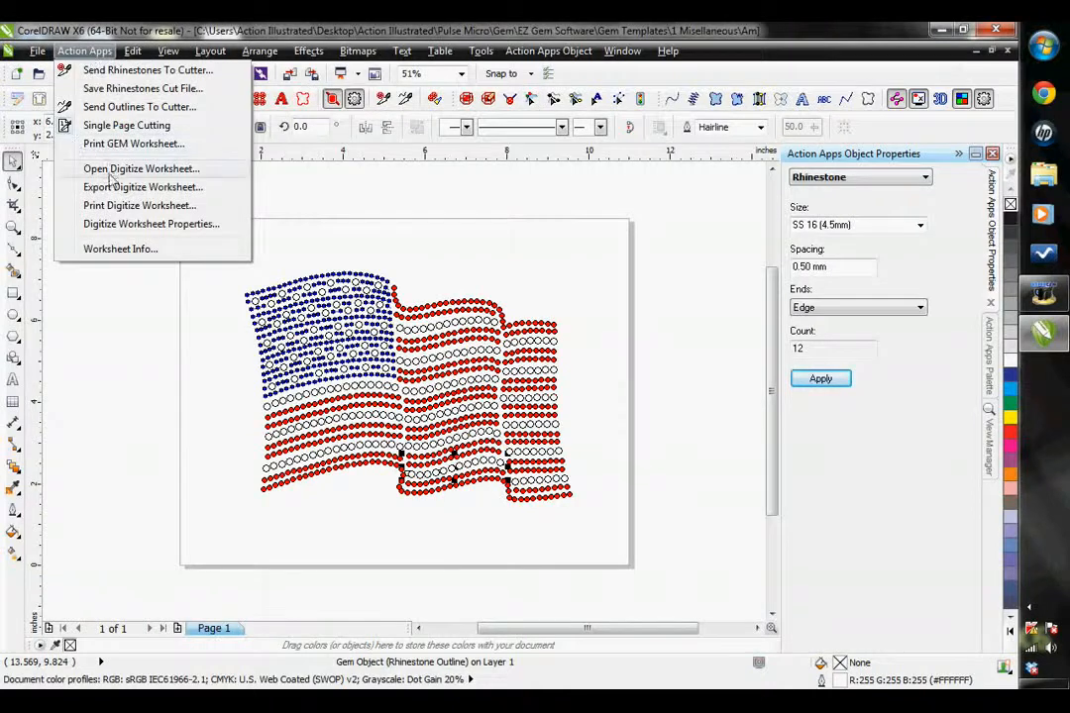
pyautogui.moveTo(109, 222)
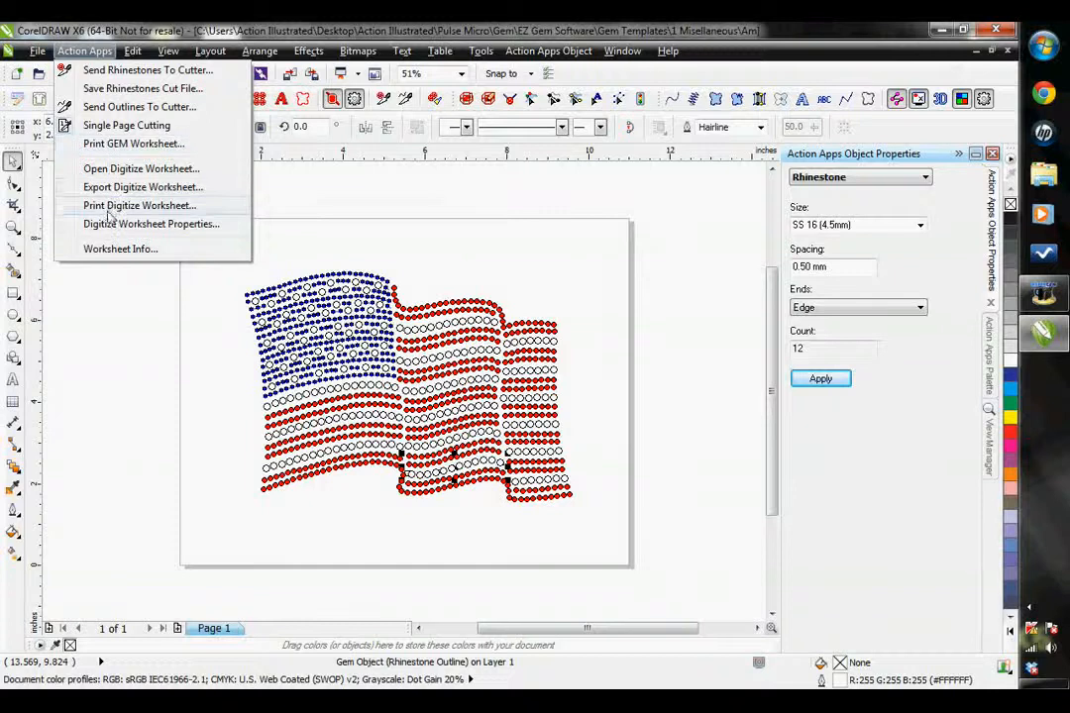
pyautogui.moveTo(107, 230)
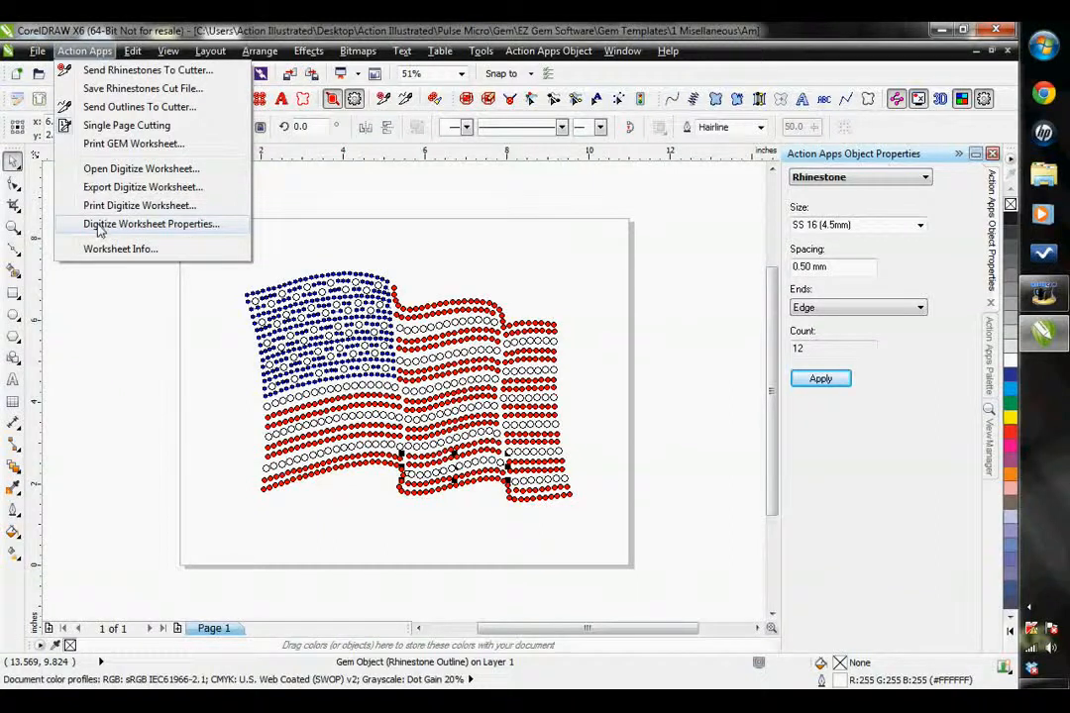
pyautogui.moveTo(119, 249)
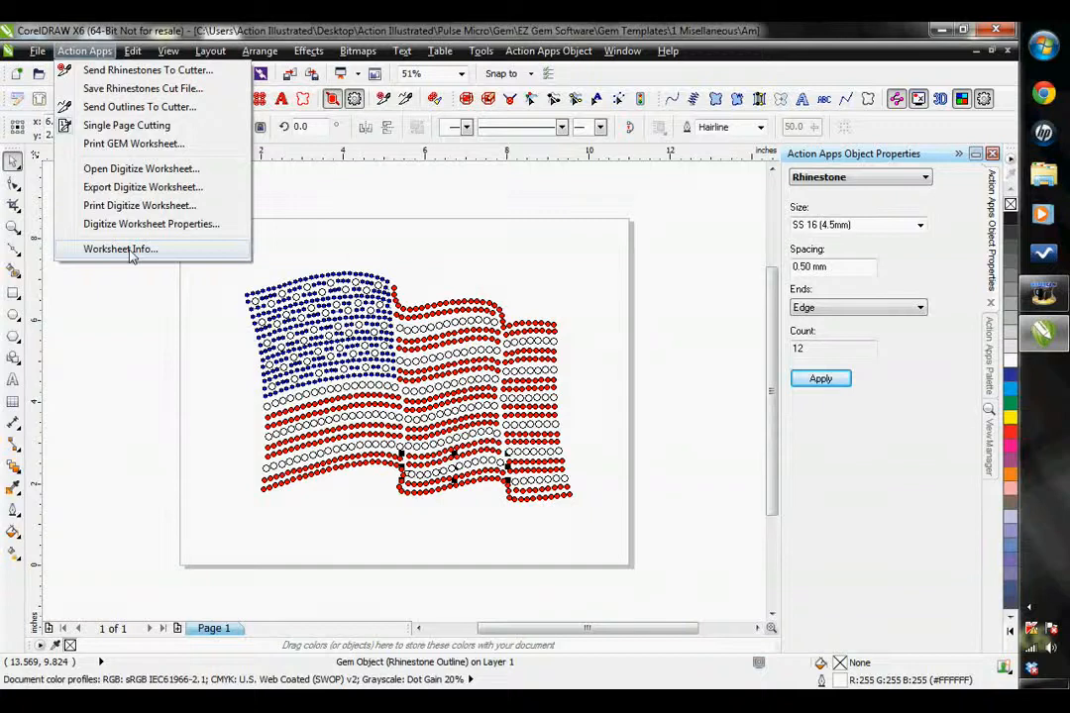
# Enter the company name Action Illustrated in the Worksheet Info settings.
pyautogui.click(119, 250)
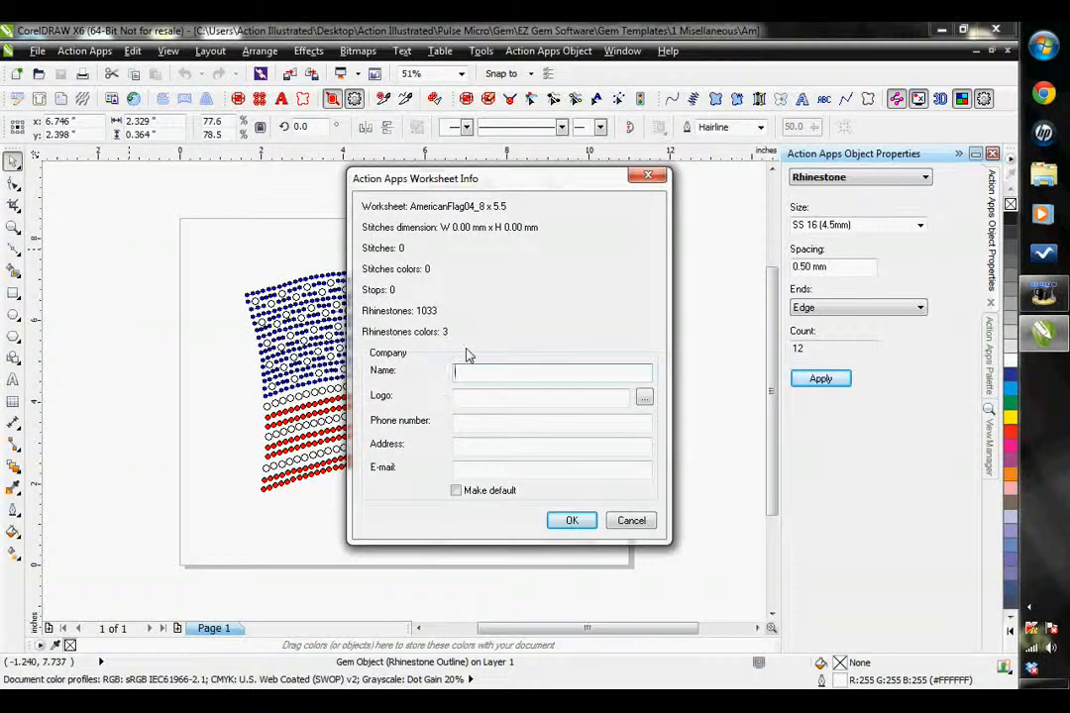
pyautogui.write('A')
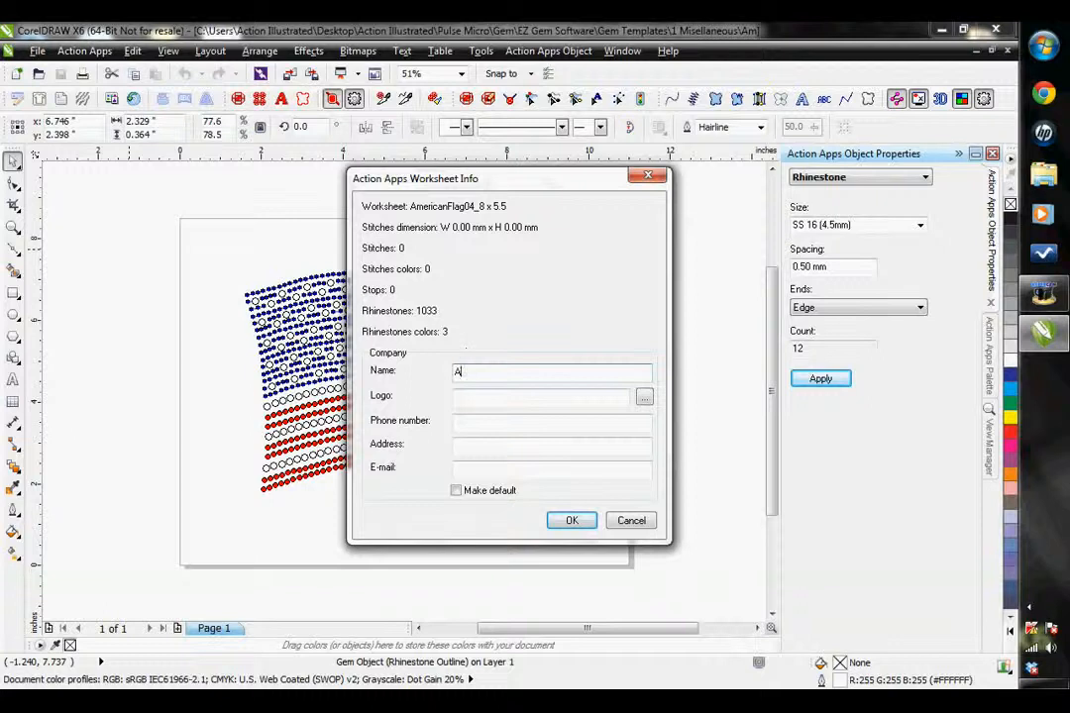
pyautogui.write('ction Illustrated')
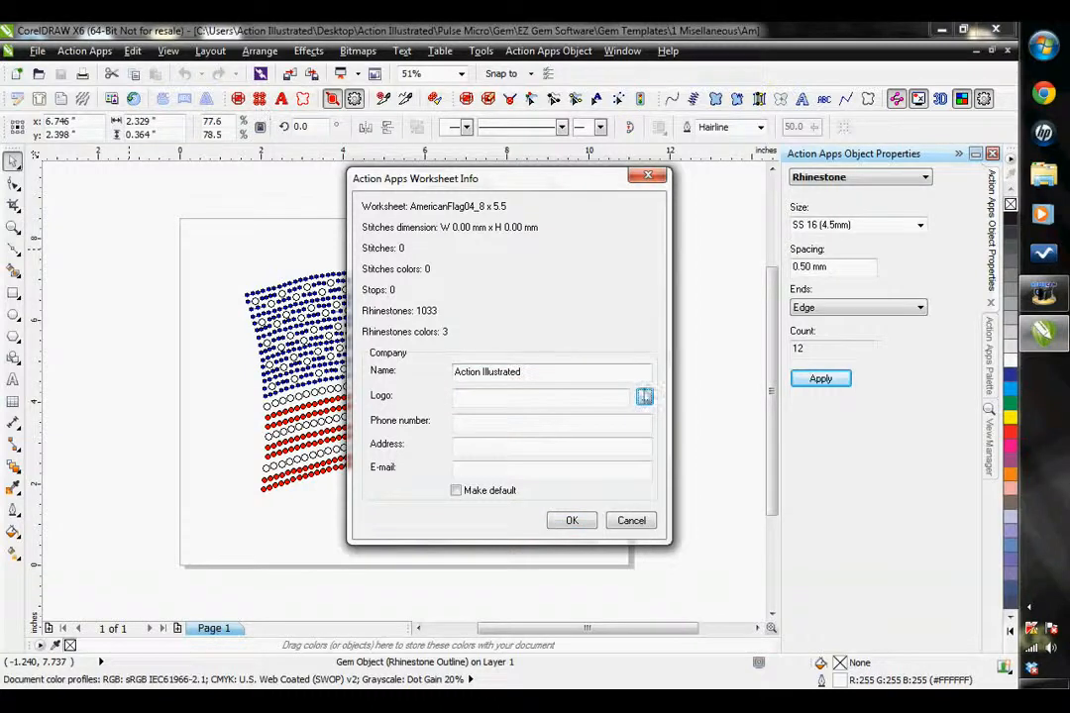
pyautogui.click(644, 396)
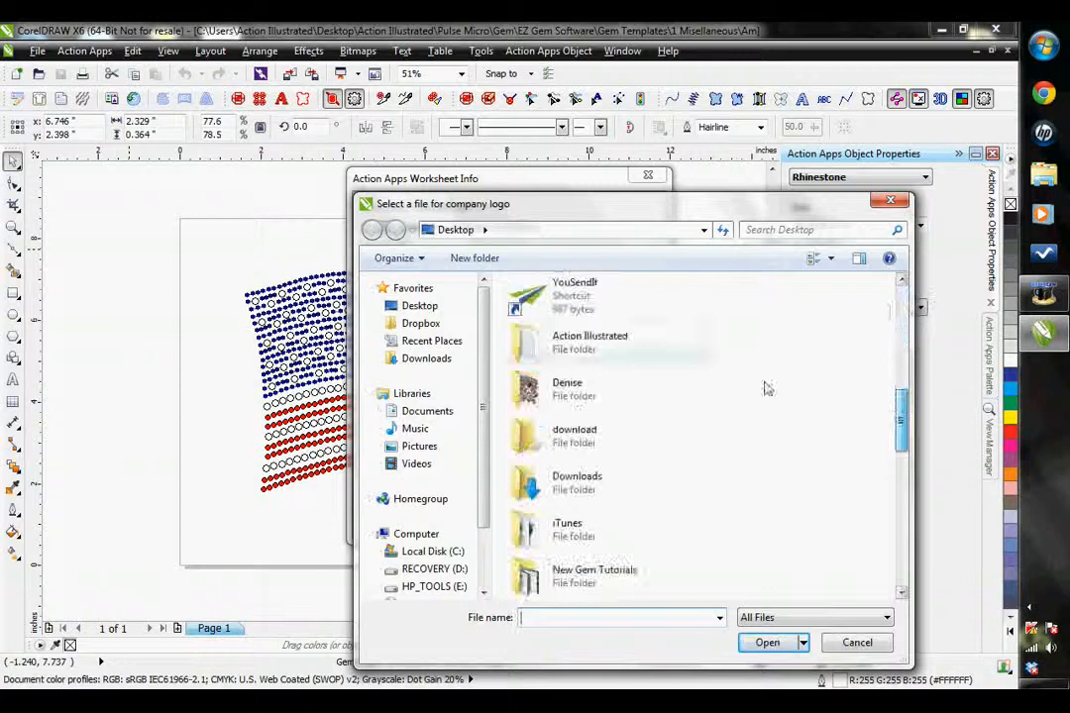
pyautogui.doubleClick(591, 341)
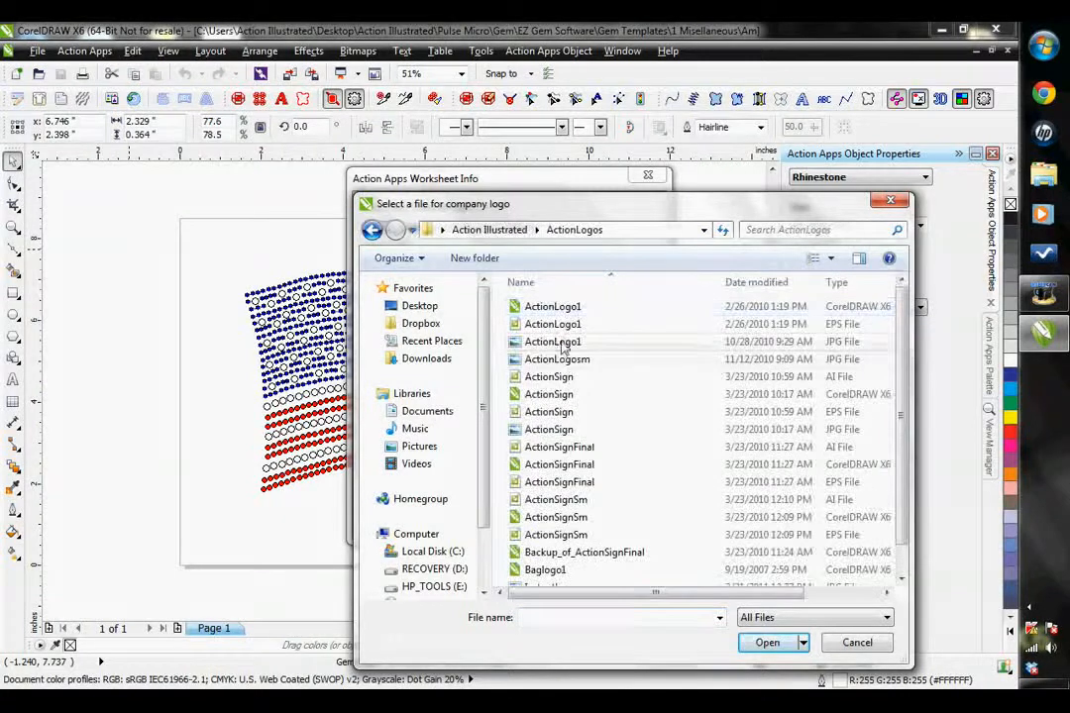
pyautogui.click(766, 642)
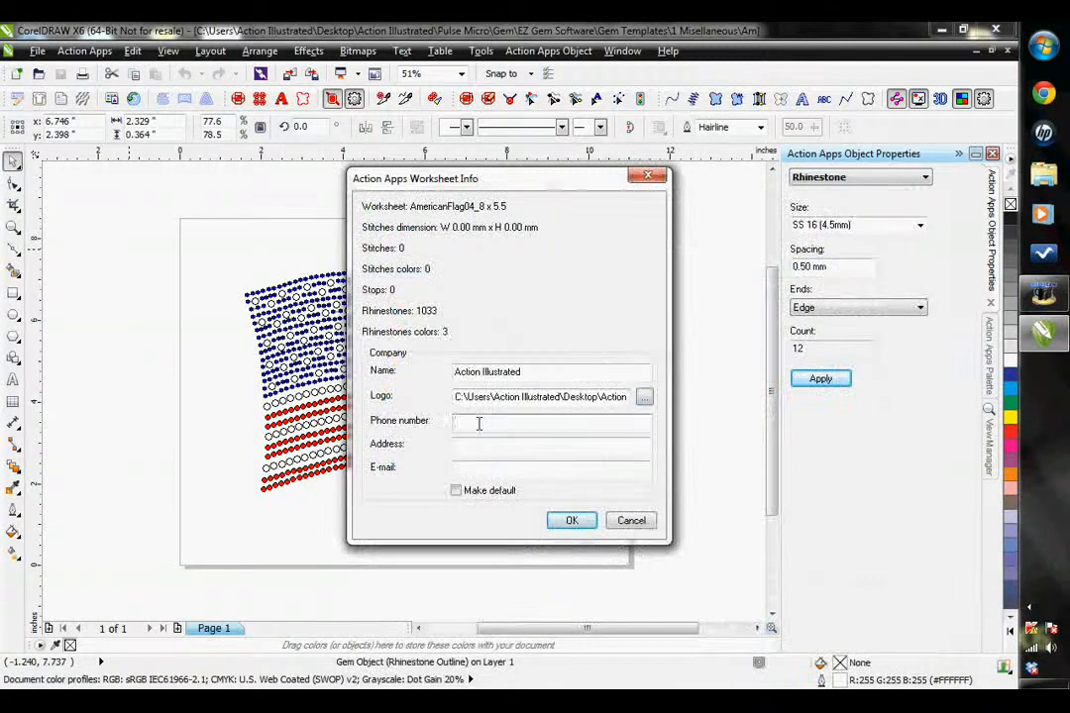
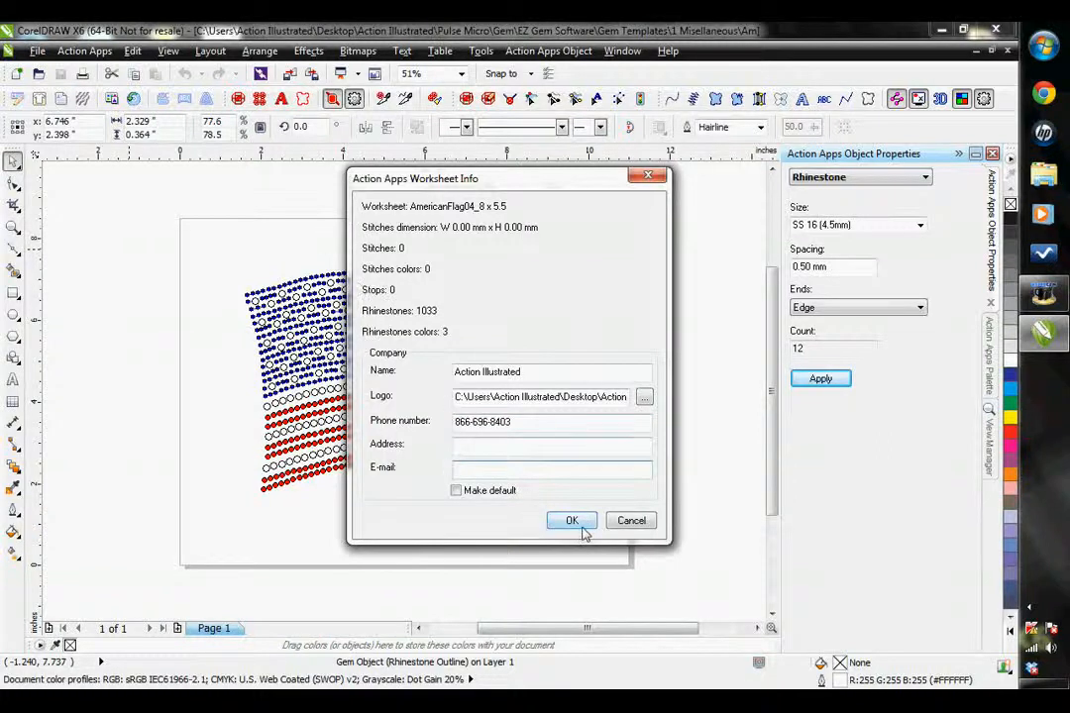
pyautogui.click(571, 519)
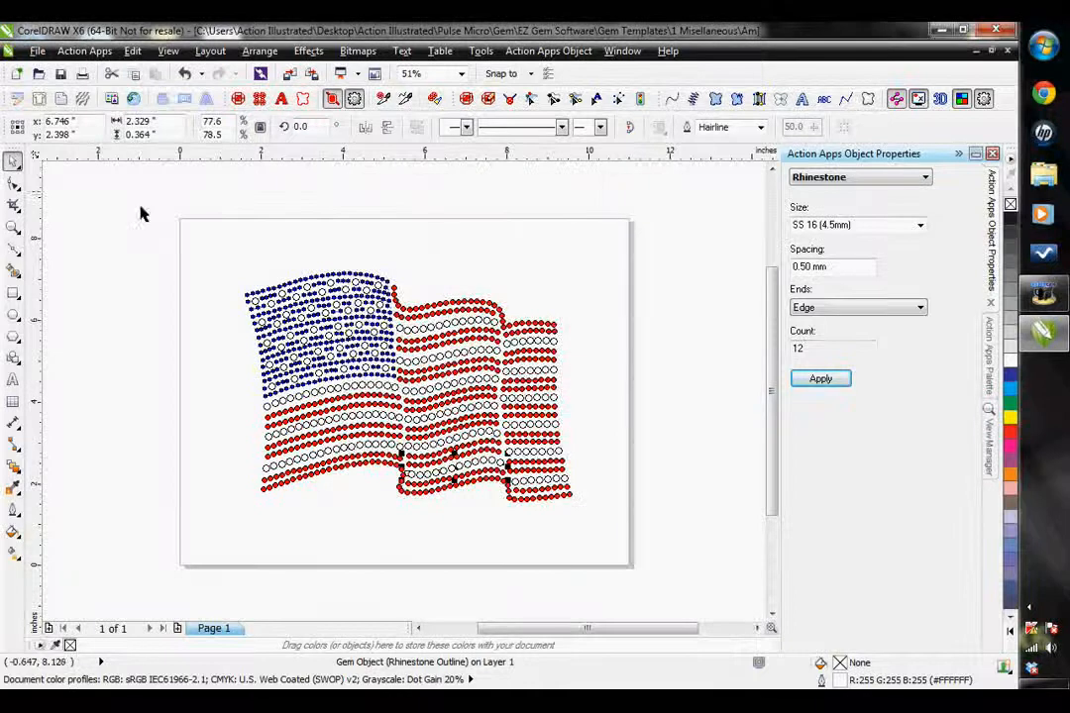
pyautogui.click(84, 52)
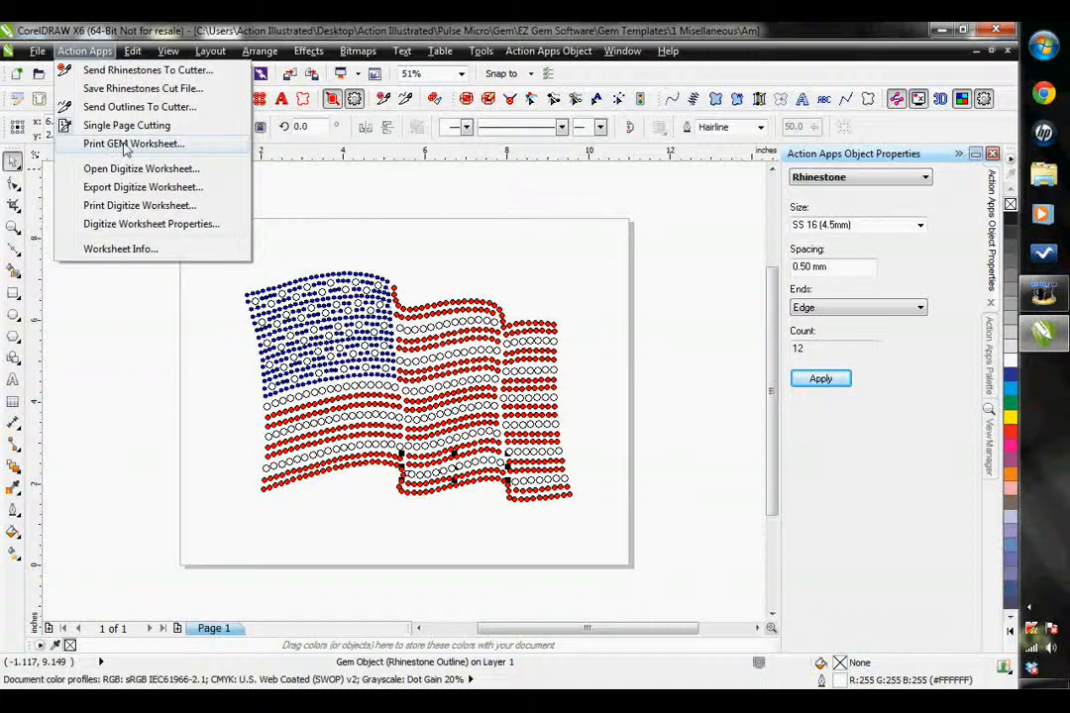
pyautogui.click(127, 125)
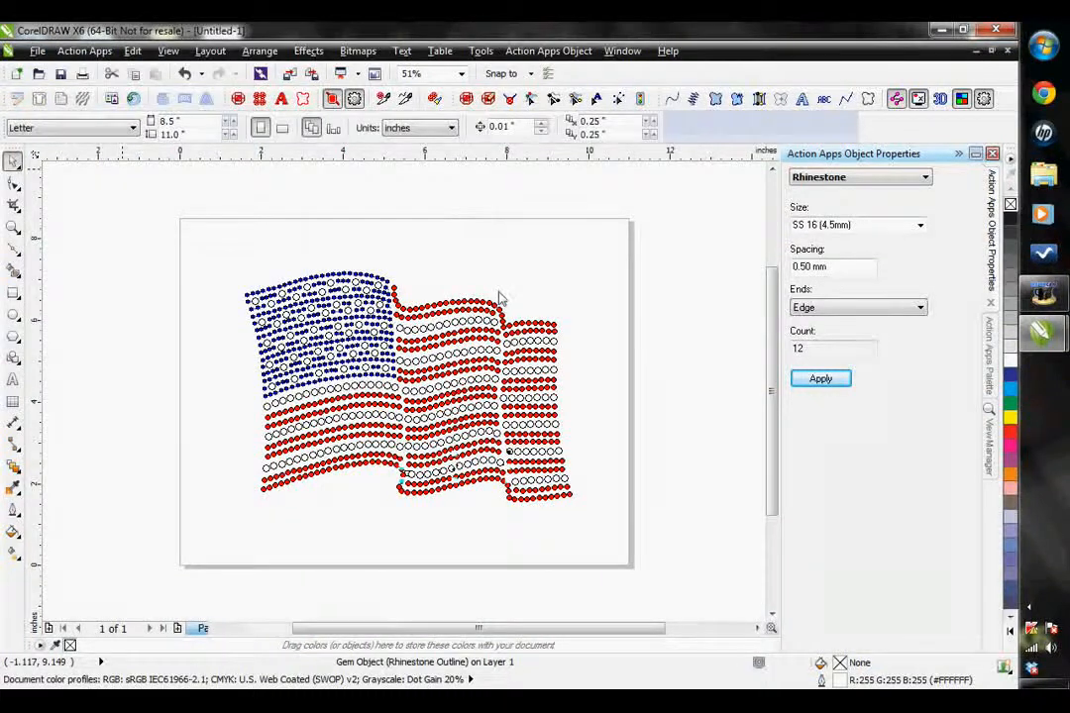
pyautogui.moveTo(467, 278)
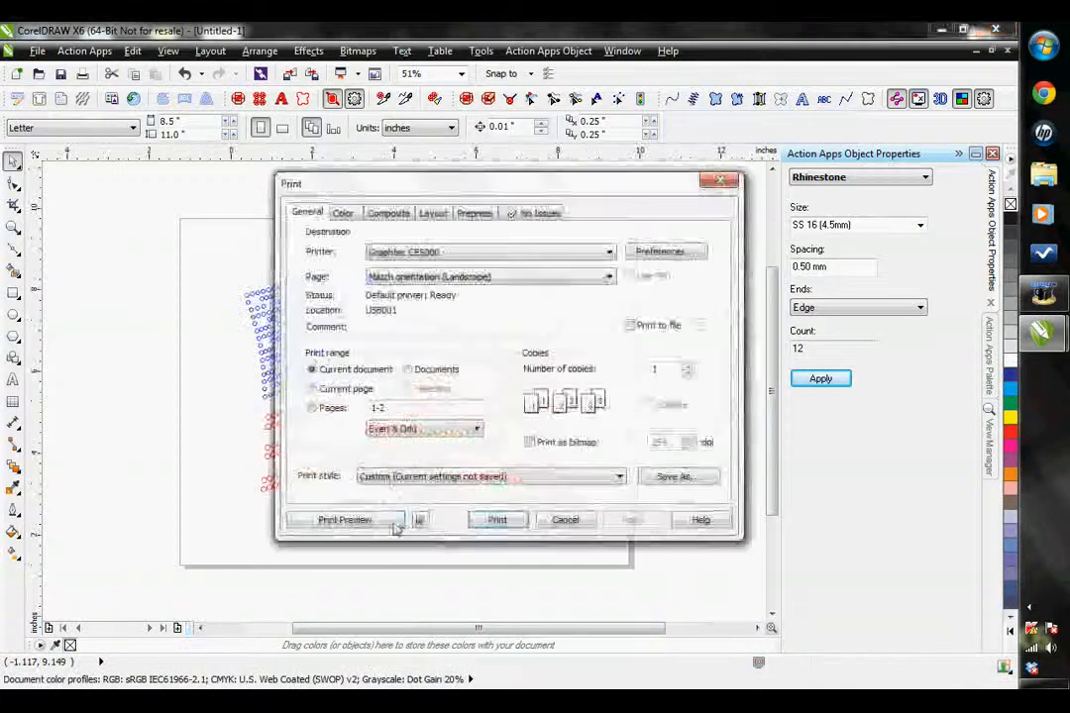
pyautogui.click(344, 519)
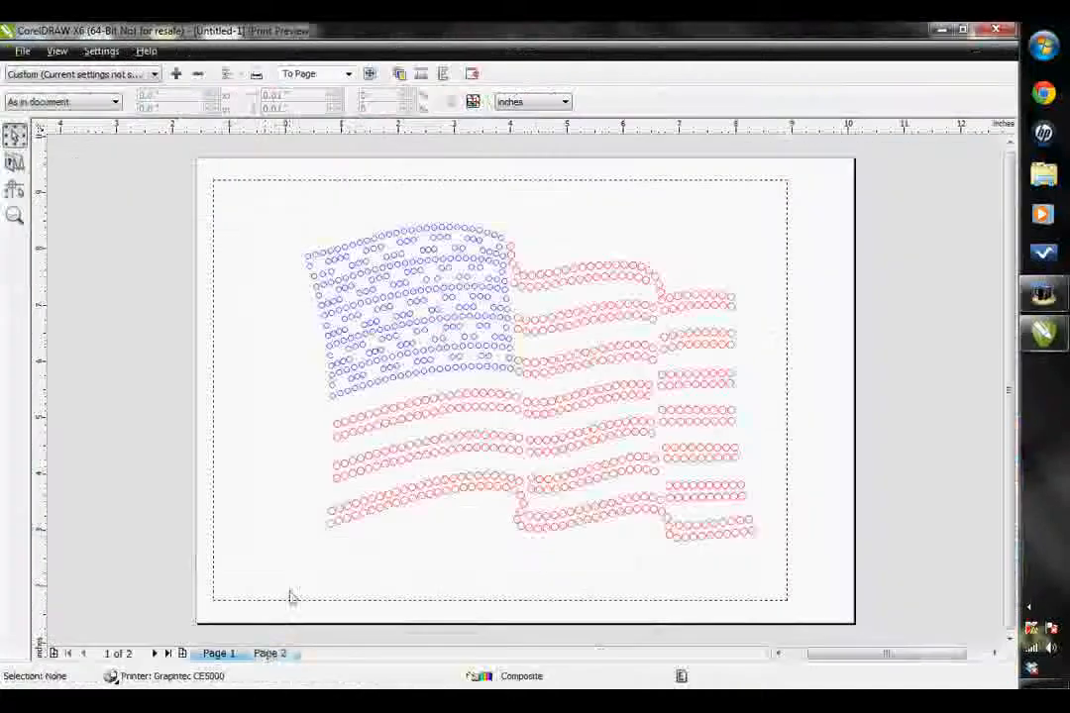
pyautogui.click(269, 654)
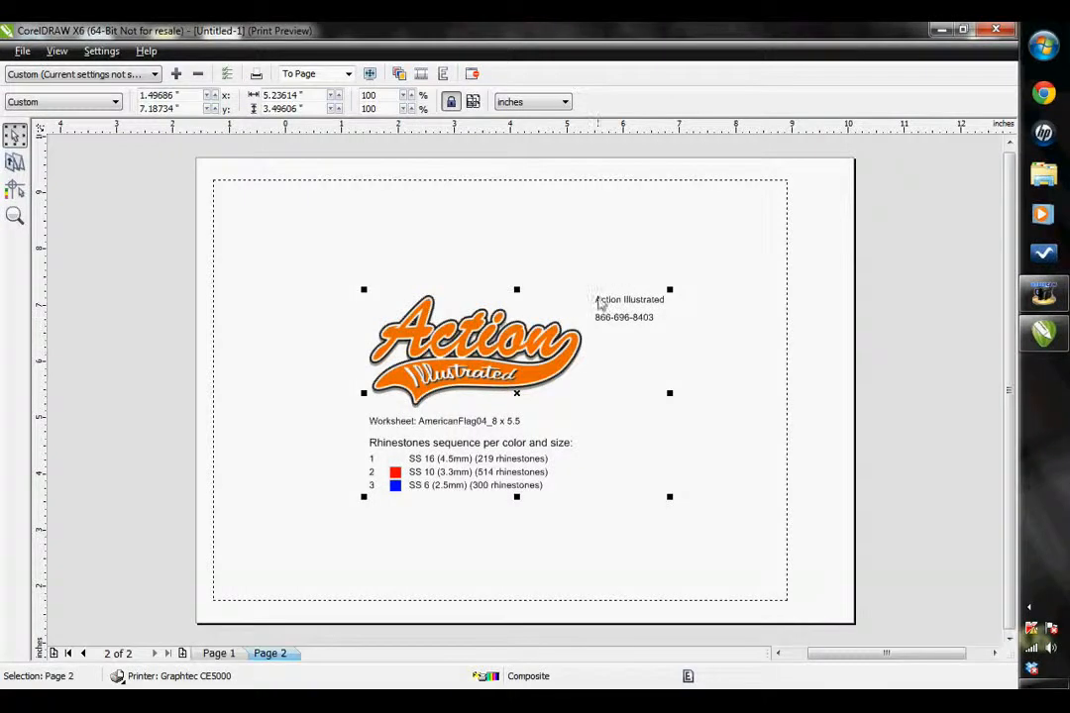
pyautogui.moveTo(572, 408)
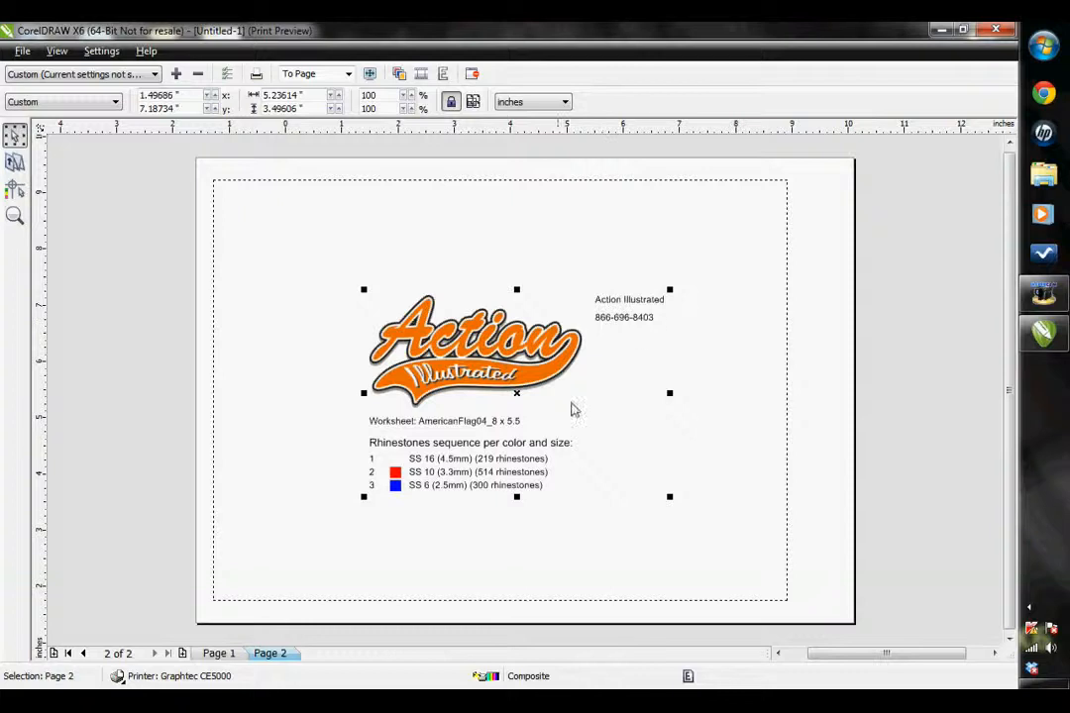
pyautogui.moveTo(486, 543)
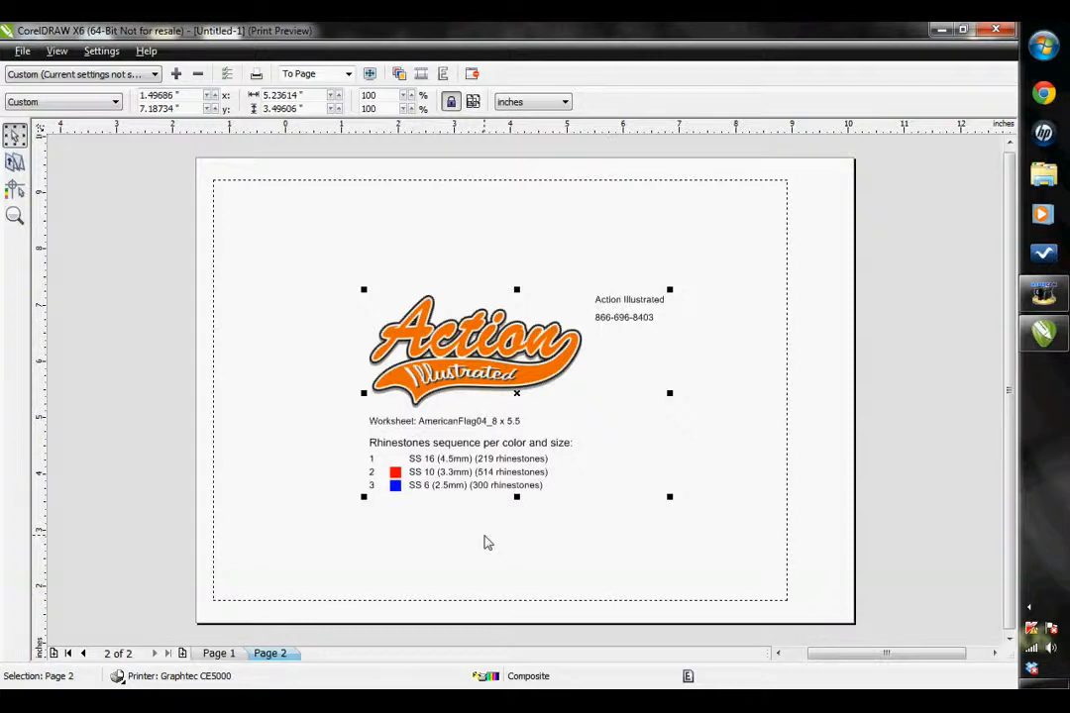
pyautogui.moveTo(479, 517)
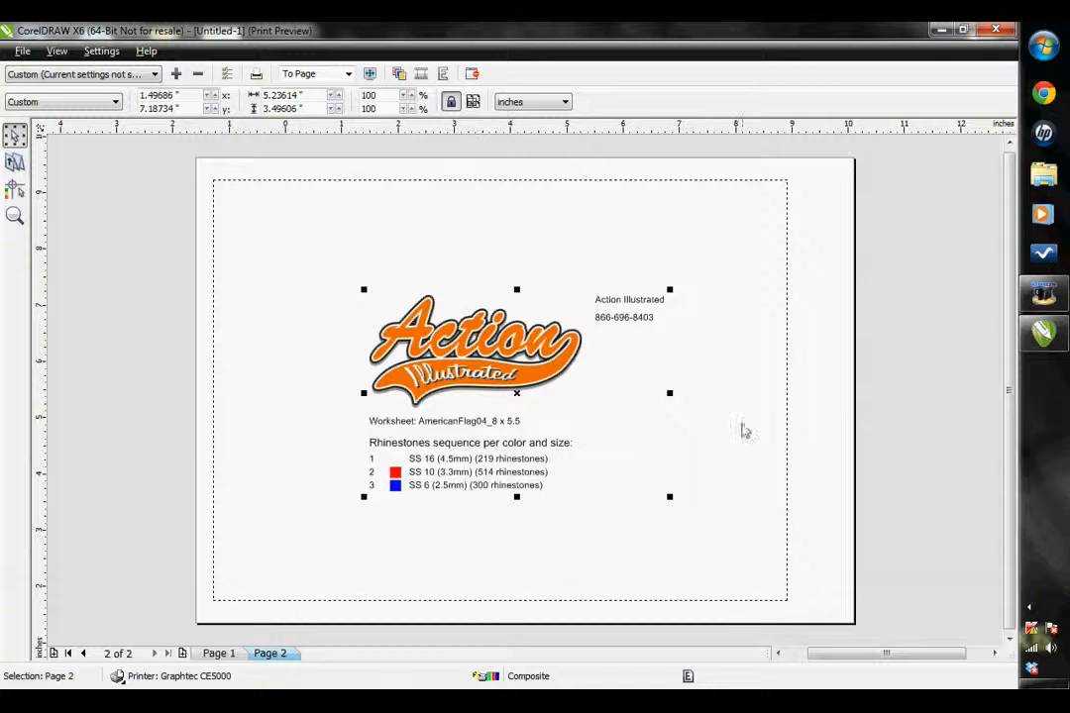
pyautogui.moveTo(963, 52)
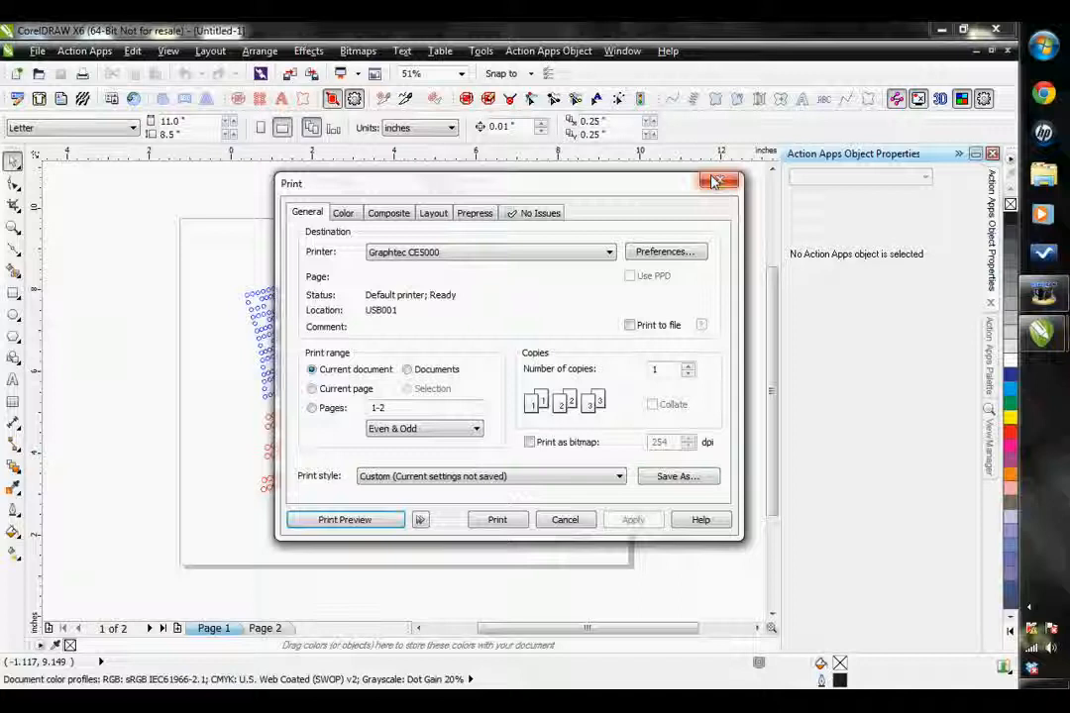
pyautogui.click(721, 183)
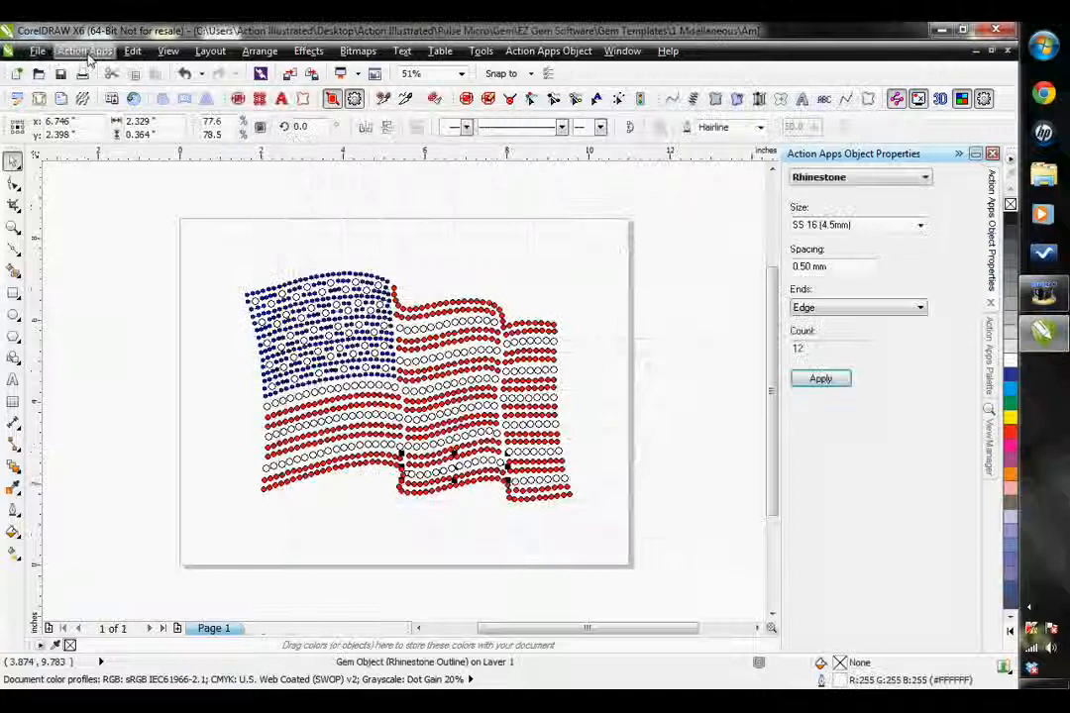